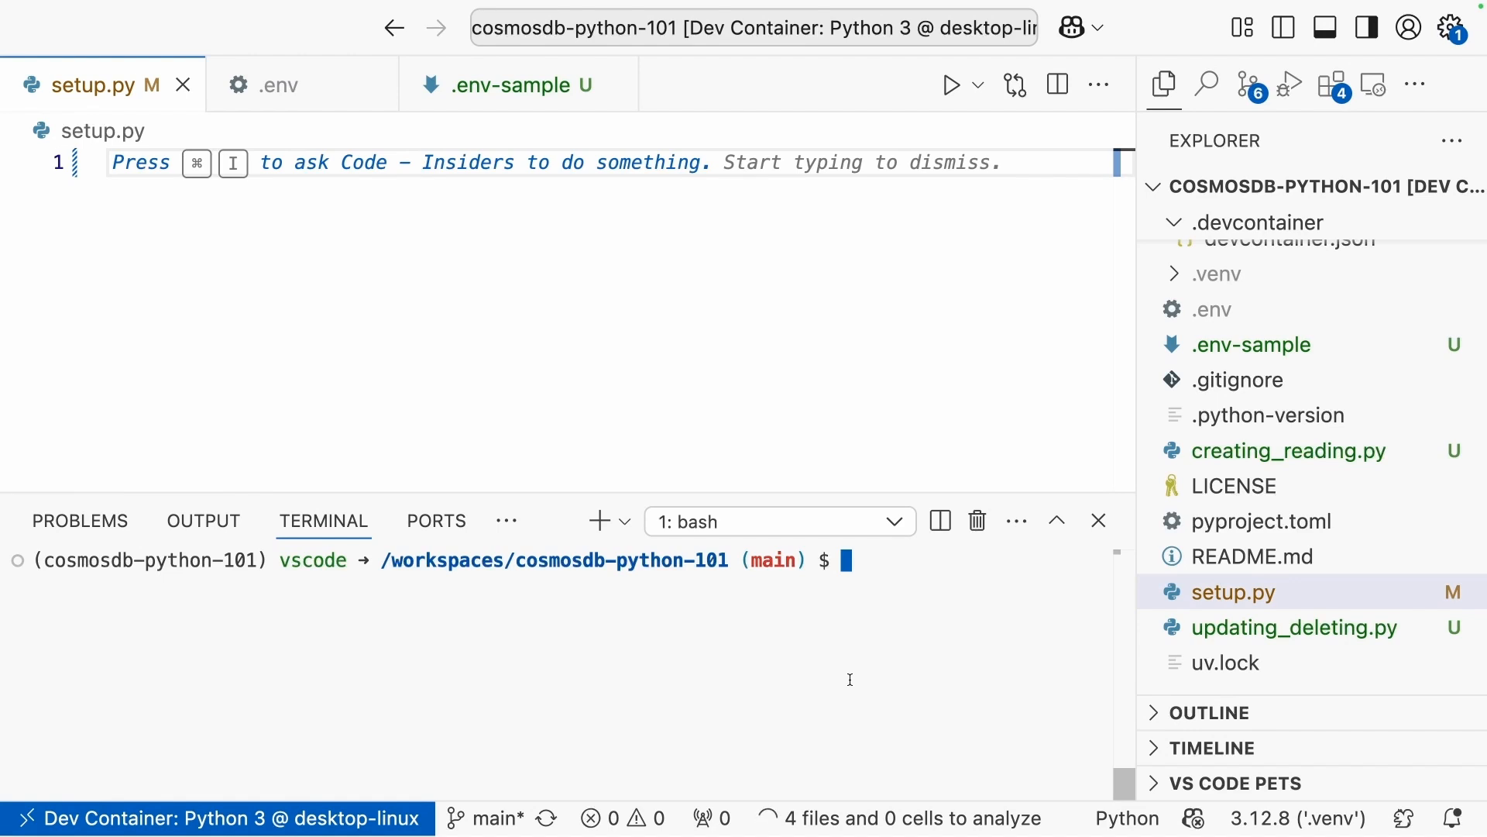
{"action": "mouse_move", "coordinate": [872, 663]}
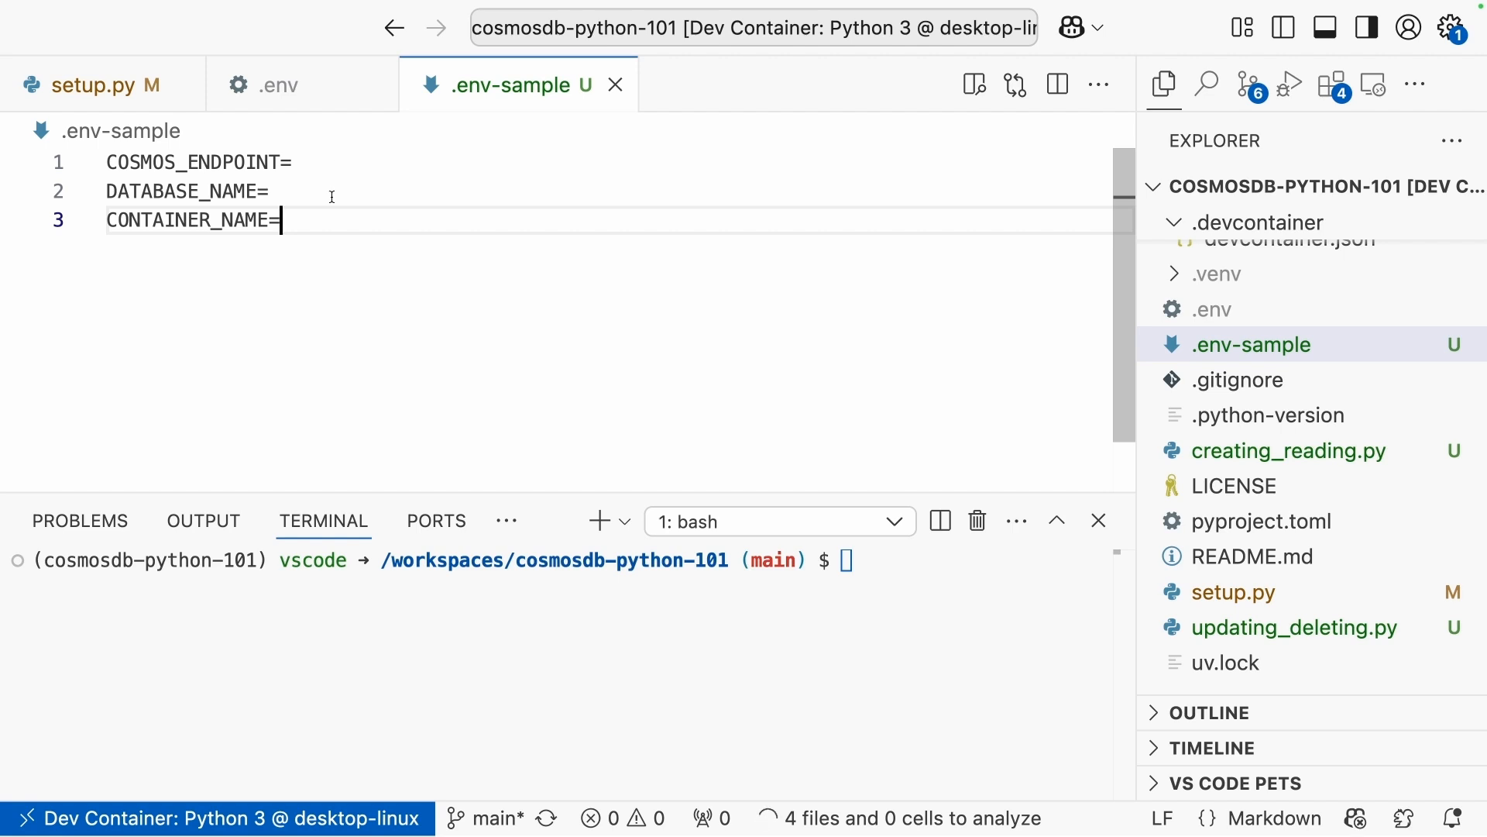
{"action": "mouse_move", "coordinate": [310, 290]}
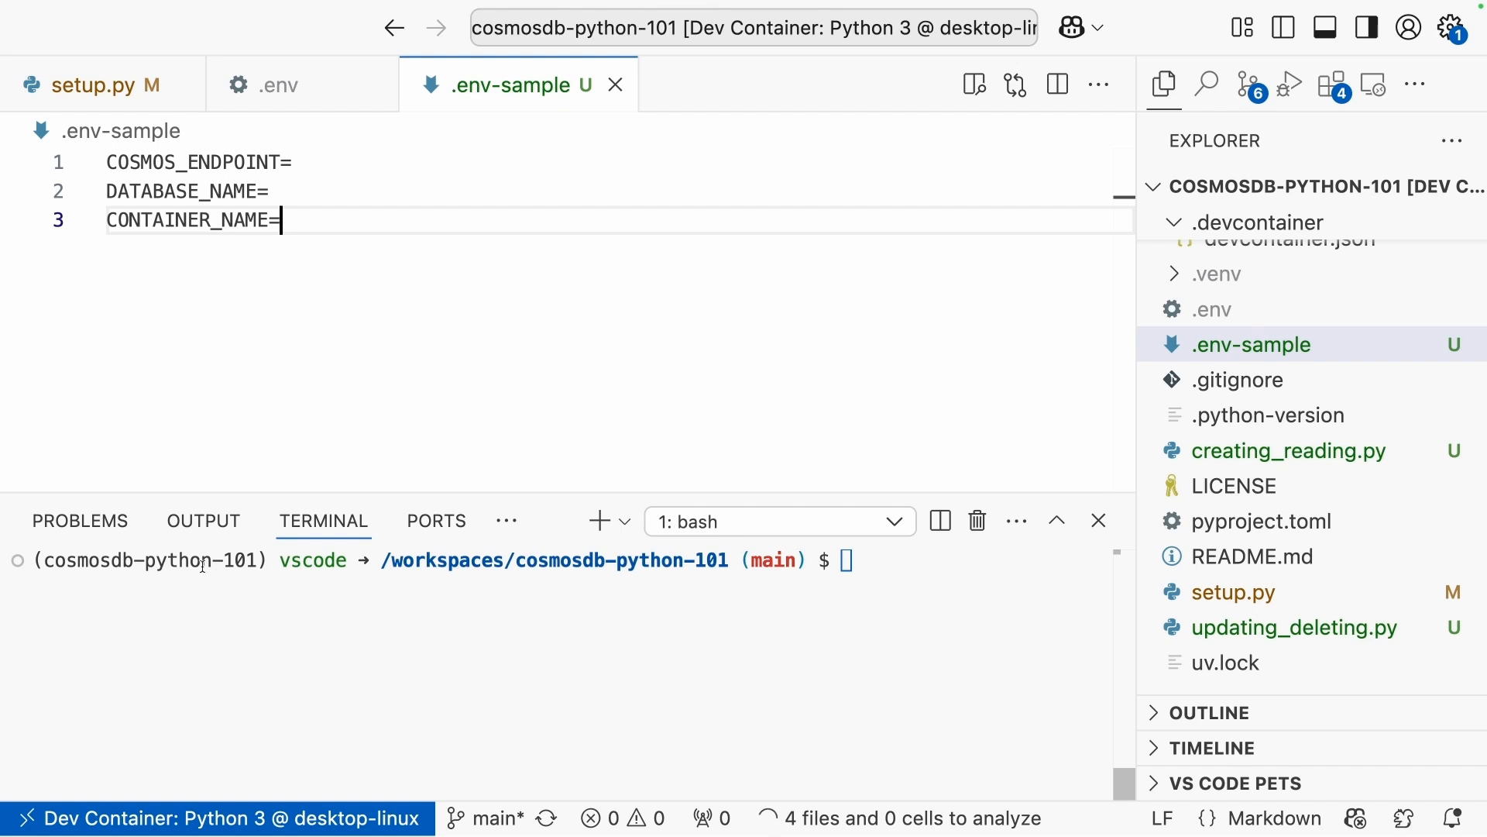
{"action": "mouse_move", "coordinate": [265, 624]}
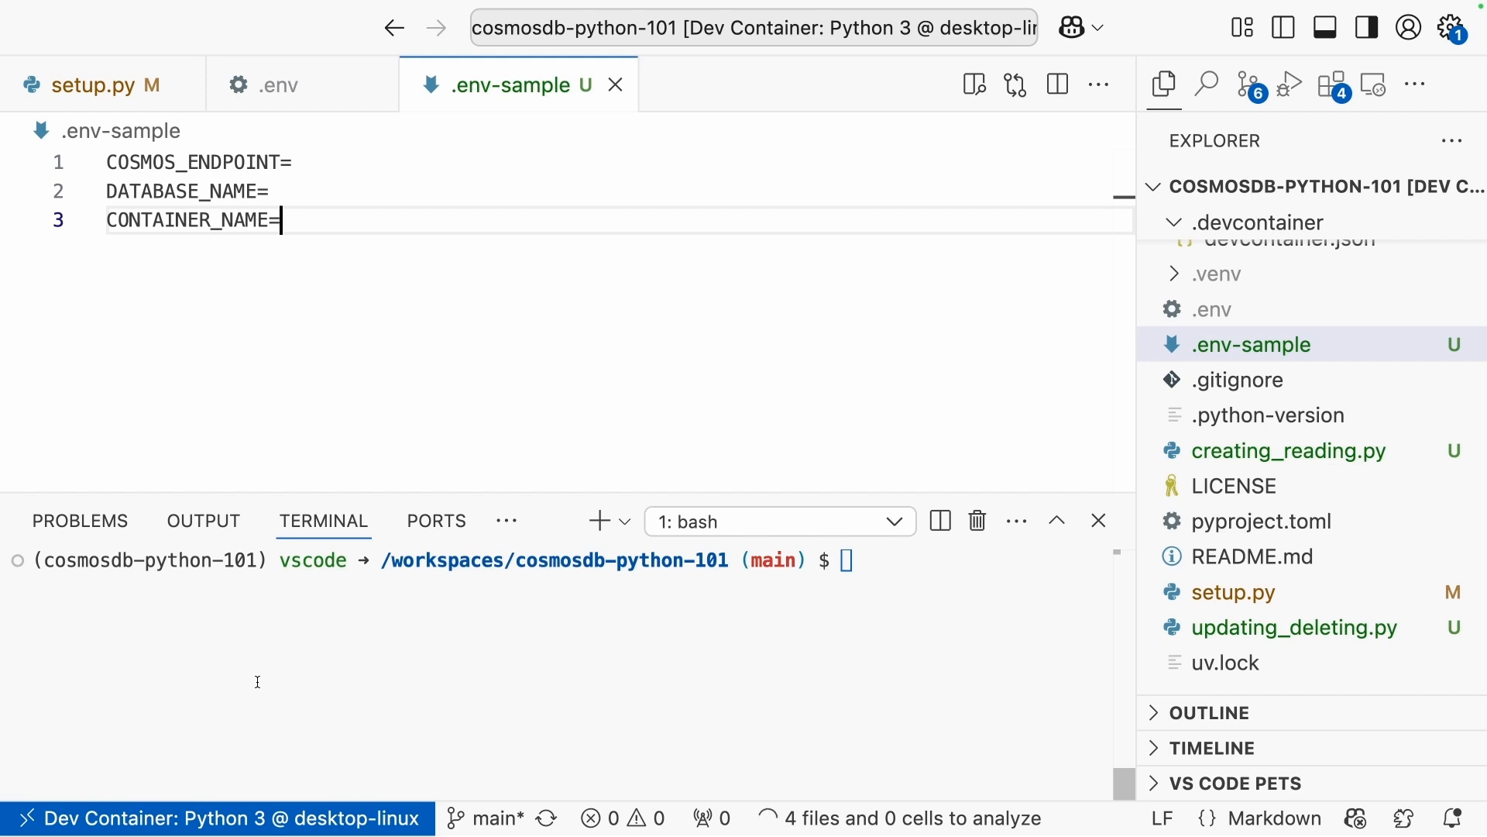
Run 'uv add azure-identity azure-cosmos python-dotenv' in the terminal to install the packages.
{"action": "left_click", "coordinate": [90, 84]}
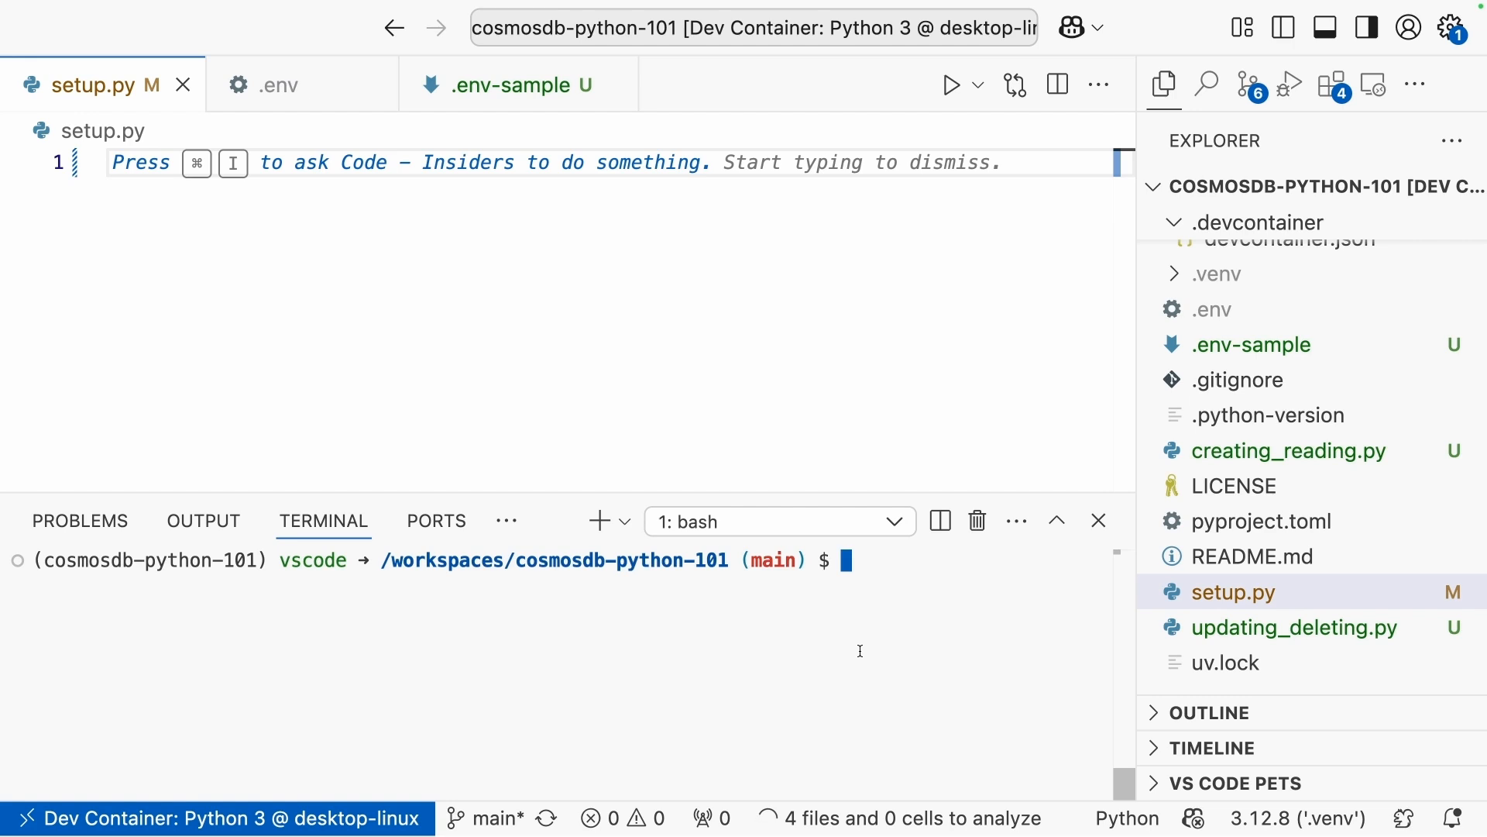
{"action": "type", "text": "uv add"}
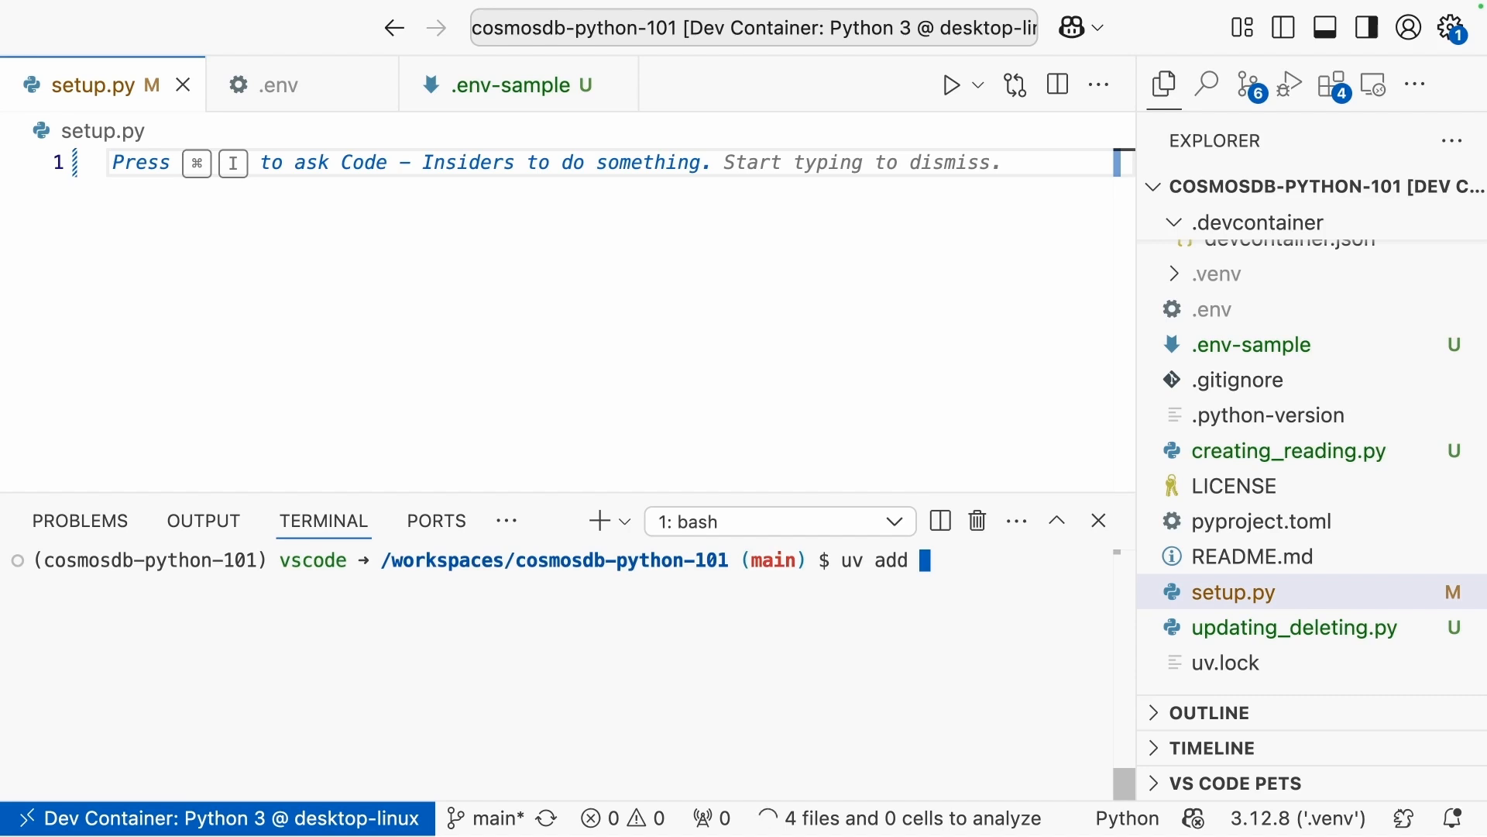
{"action": "type", "text": "azure-id"}
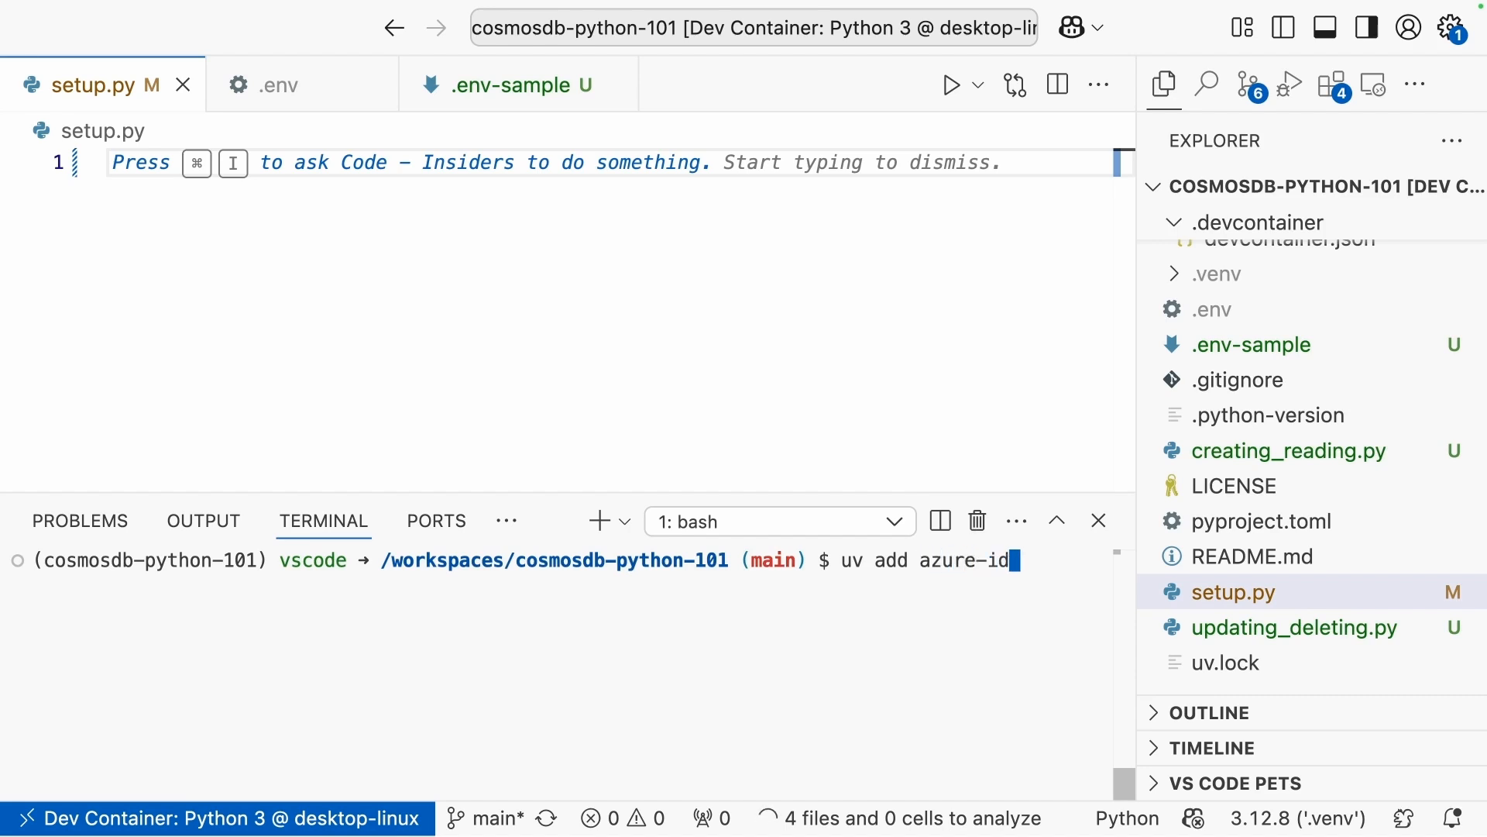
{"action": "type", "text": "entity"}
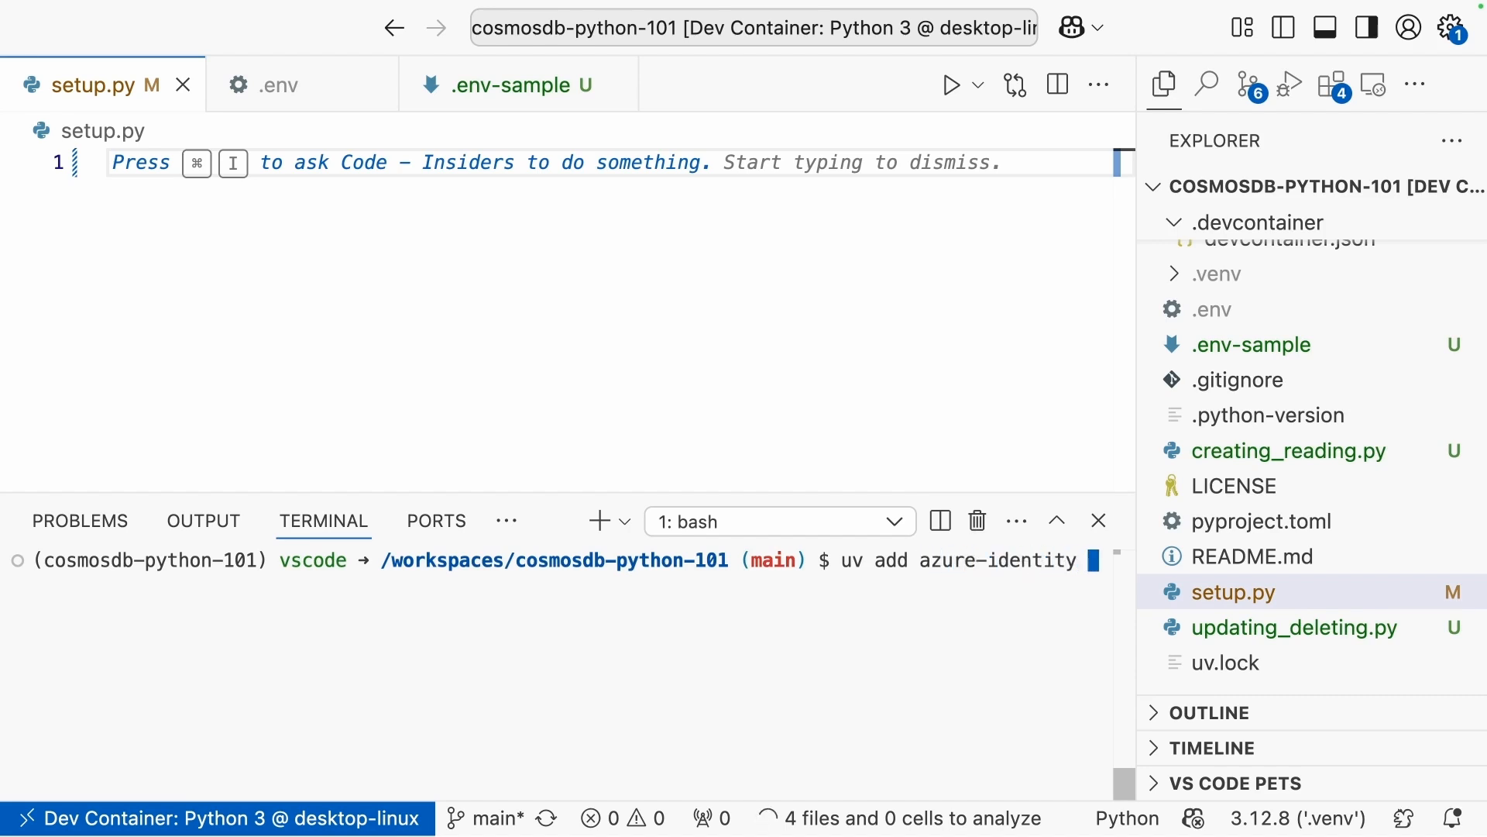
{"action": "type", "text": "azure-co"}
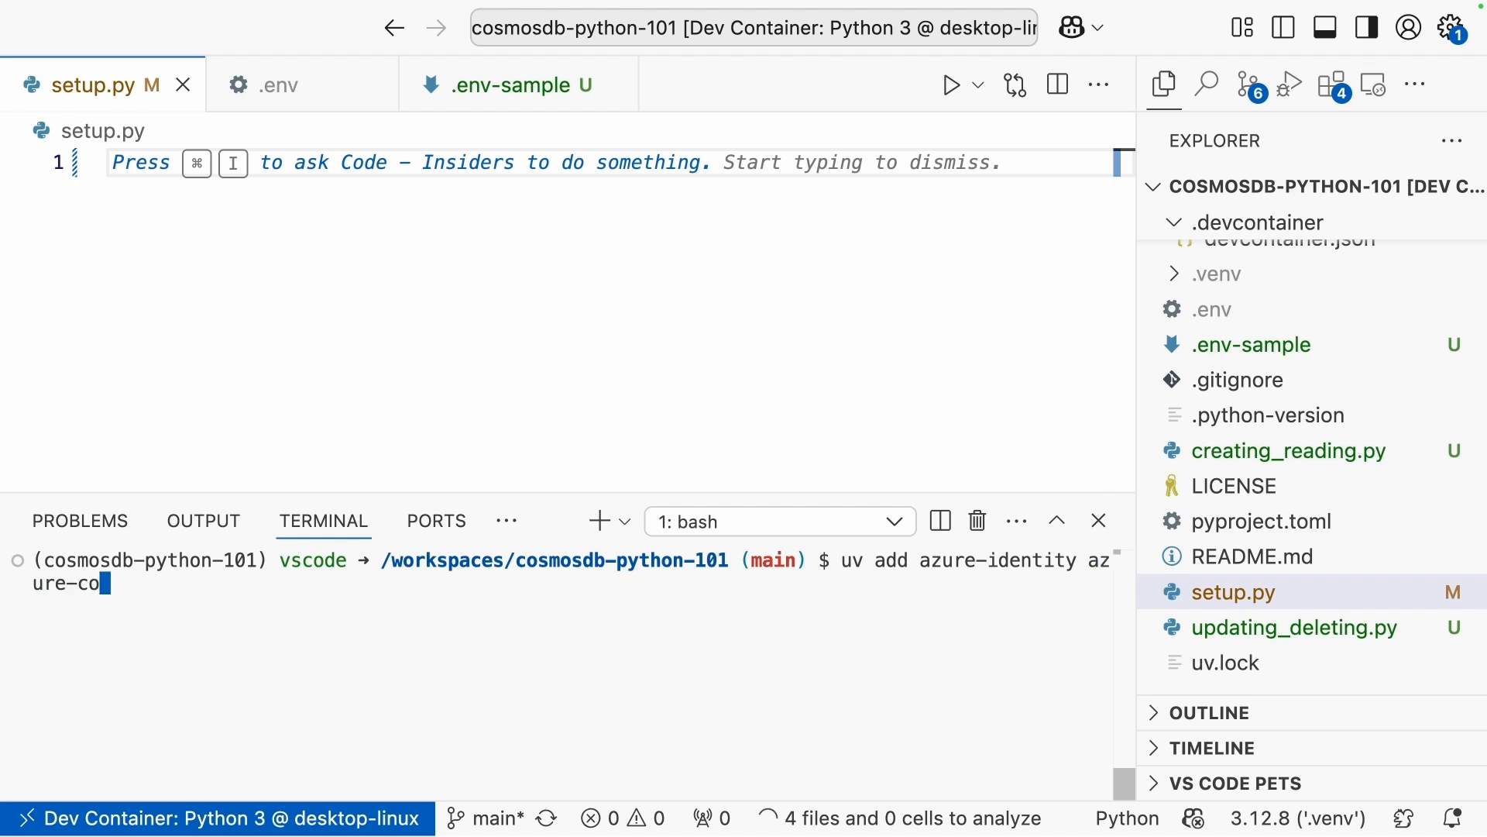
{"action": "type", "text": "smos pytho"}
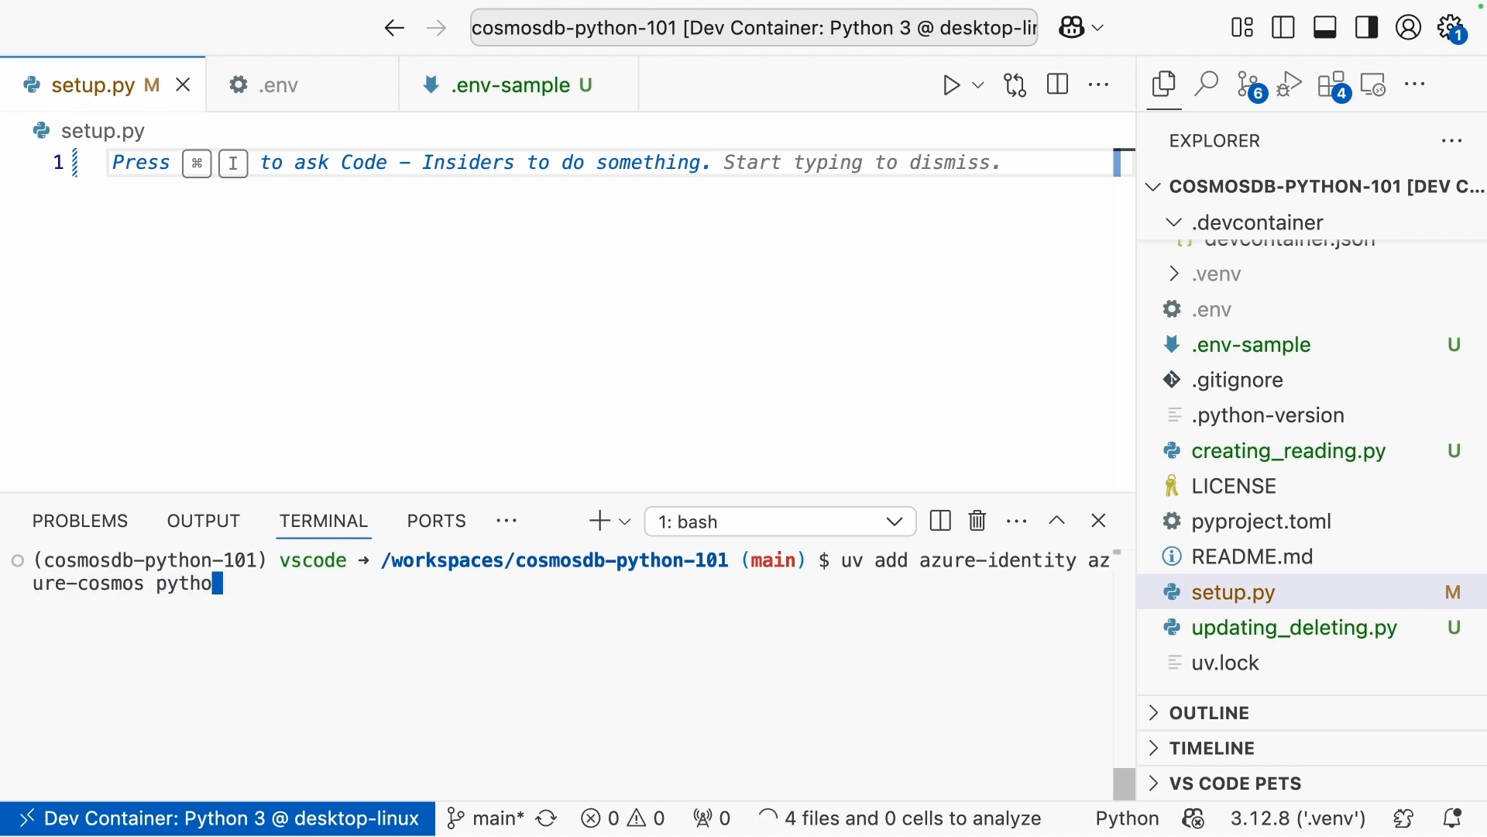
{"action": "type", "text": "n-dote"}
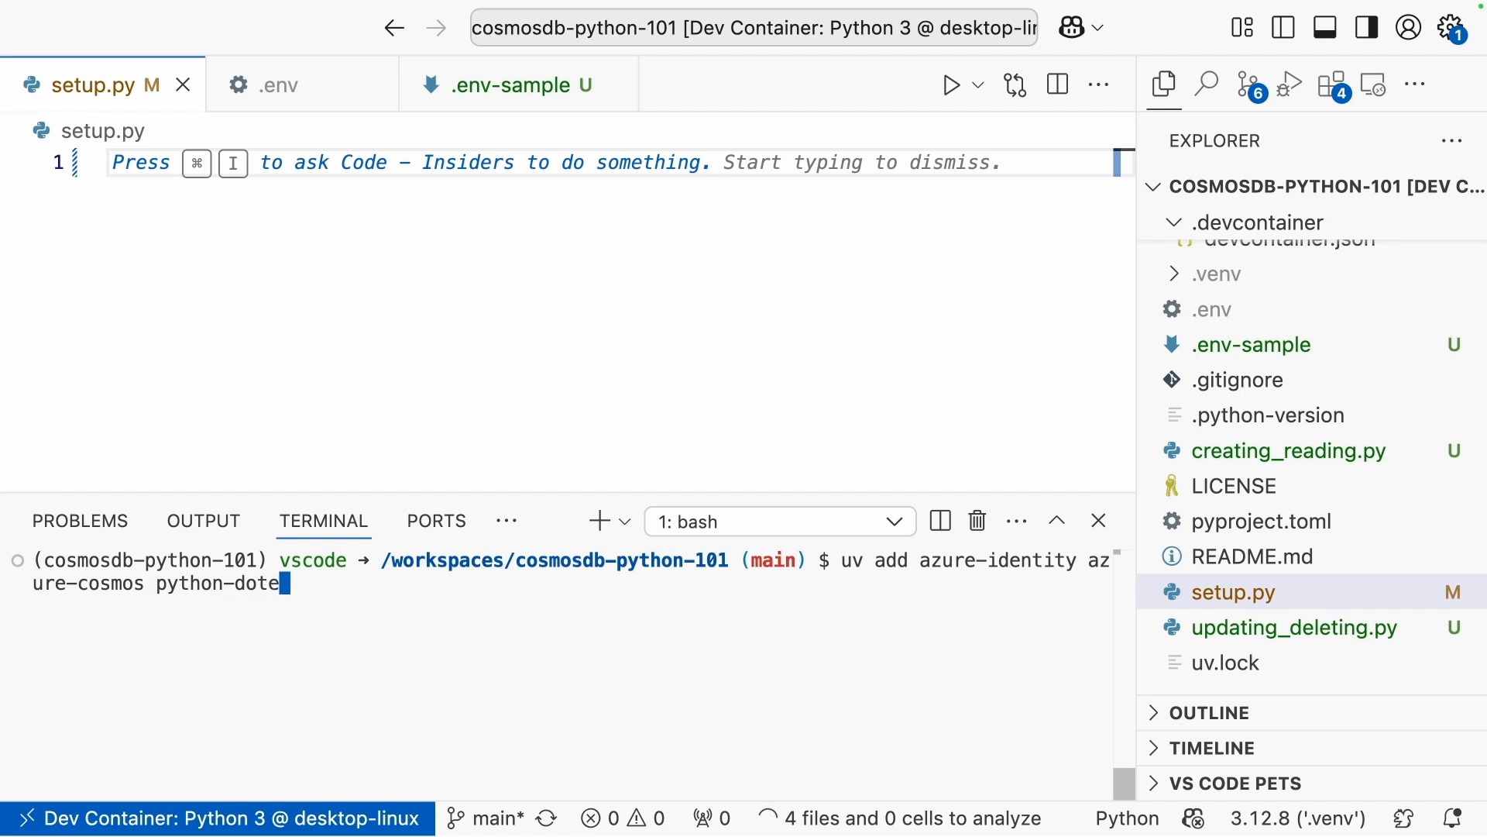
{"action": "key", "text": "Return"}
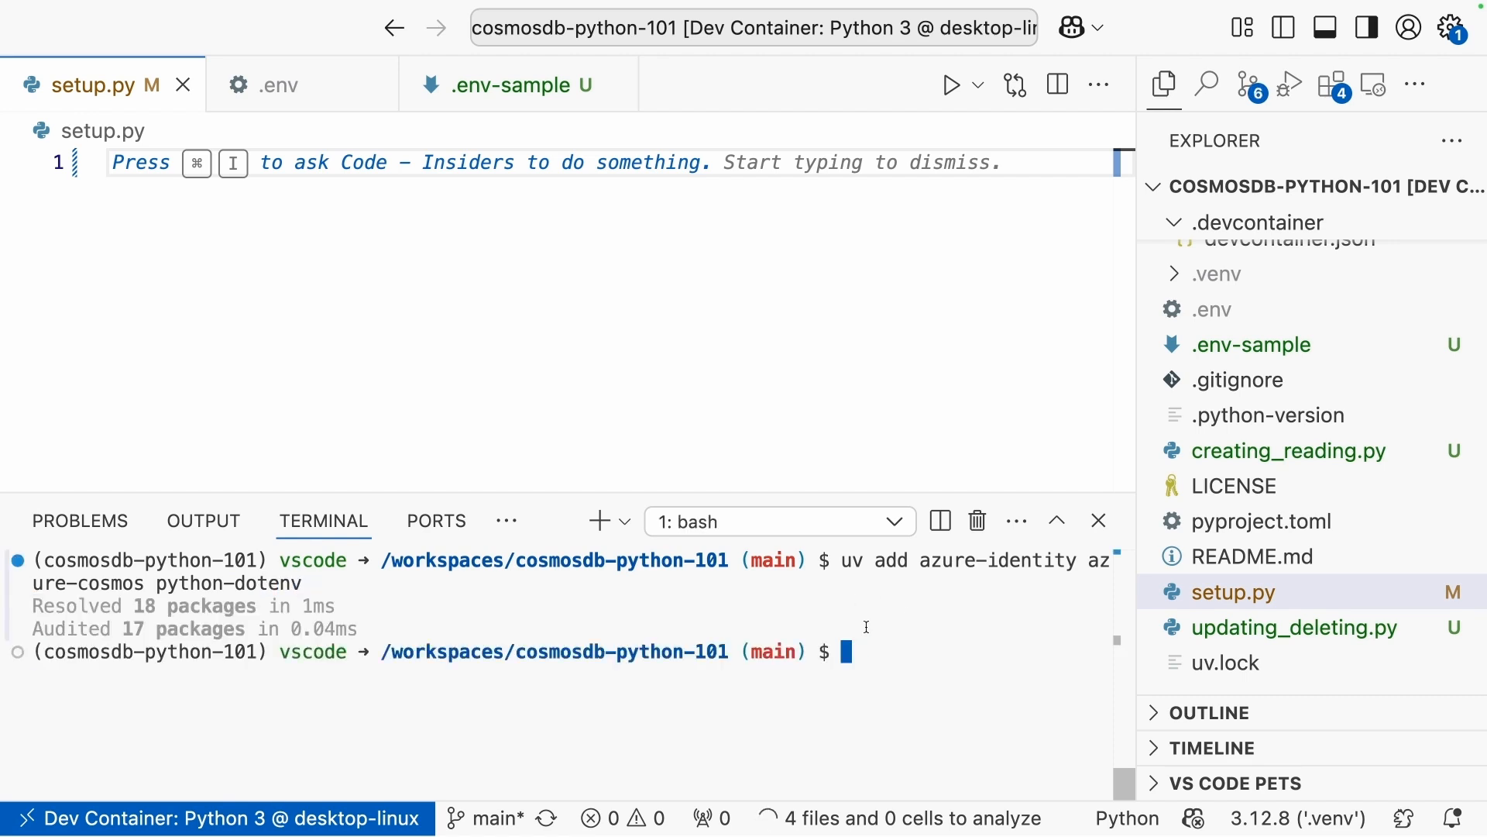
{"action": "mouse_move", "coordinate": [412, 606]}
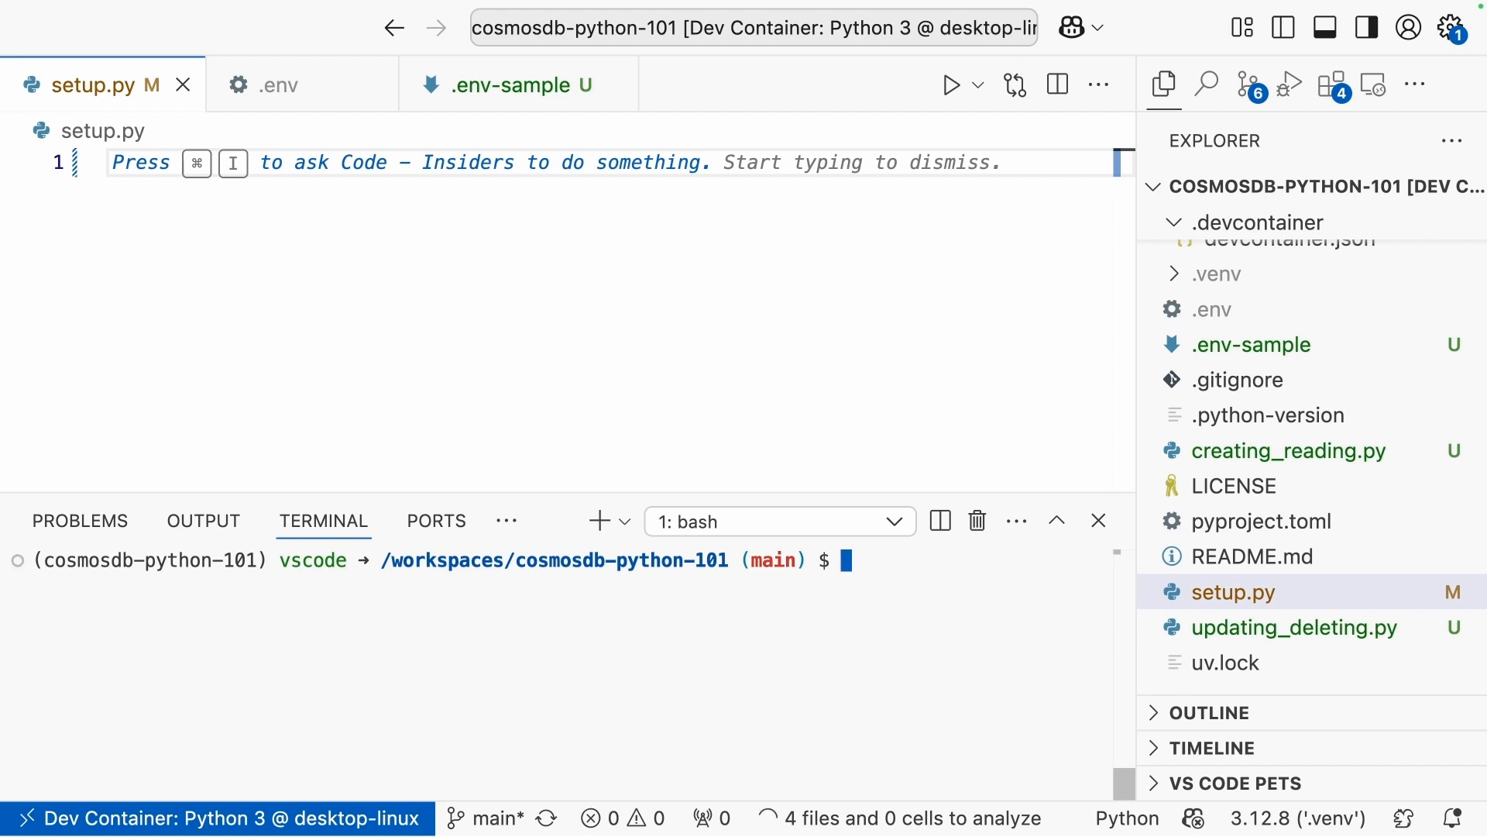
Import os and DefaultAzureCredential from azure.identity at the top of setup.py.
{"action": "left_click", "coordinate": [1162, 84]}
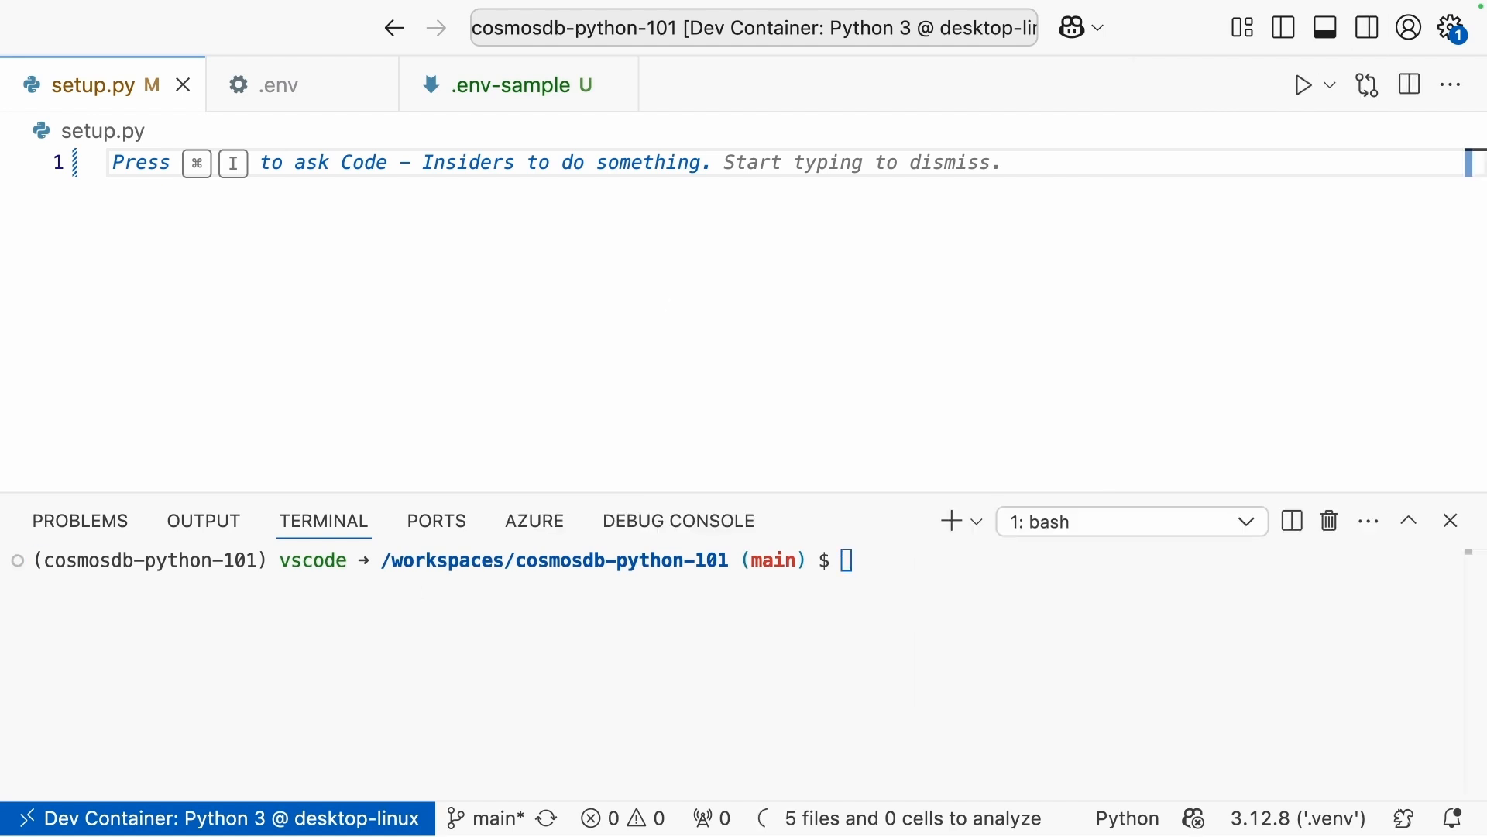
{"action": "type", "text": "import"}
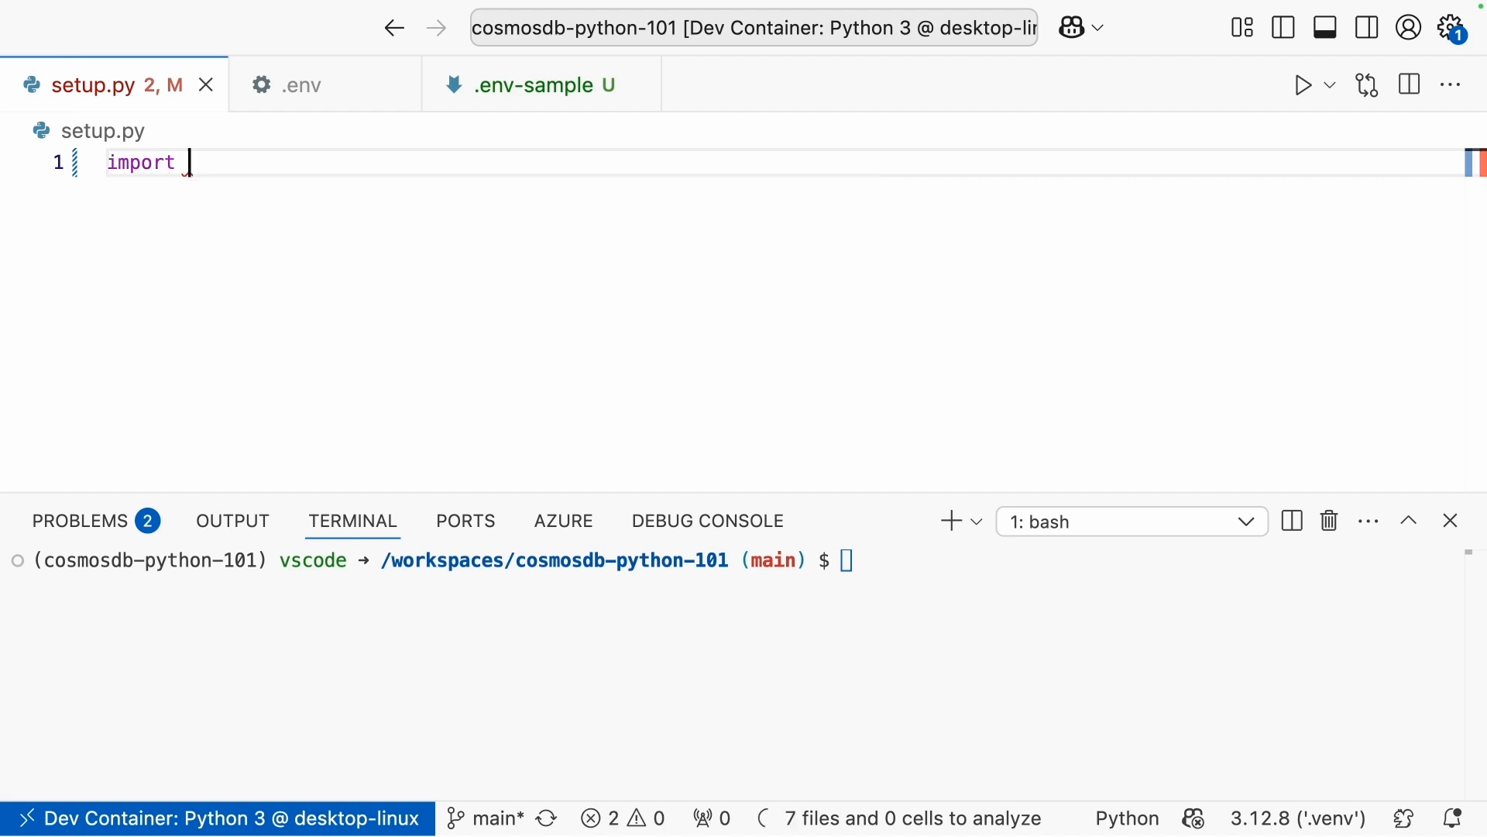
{"action": "type", "text": "os"}
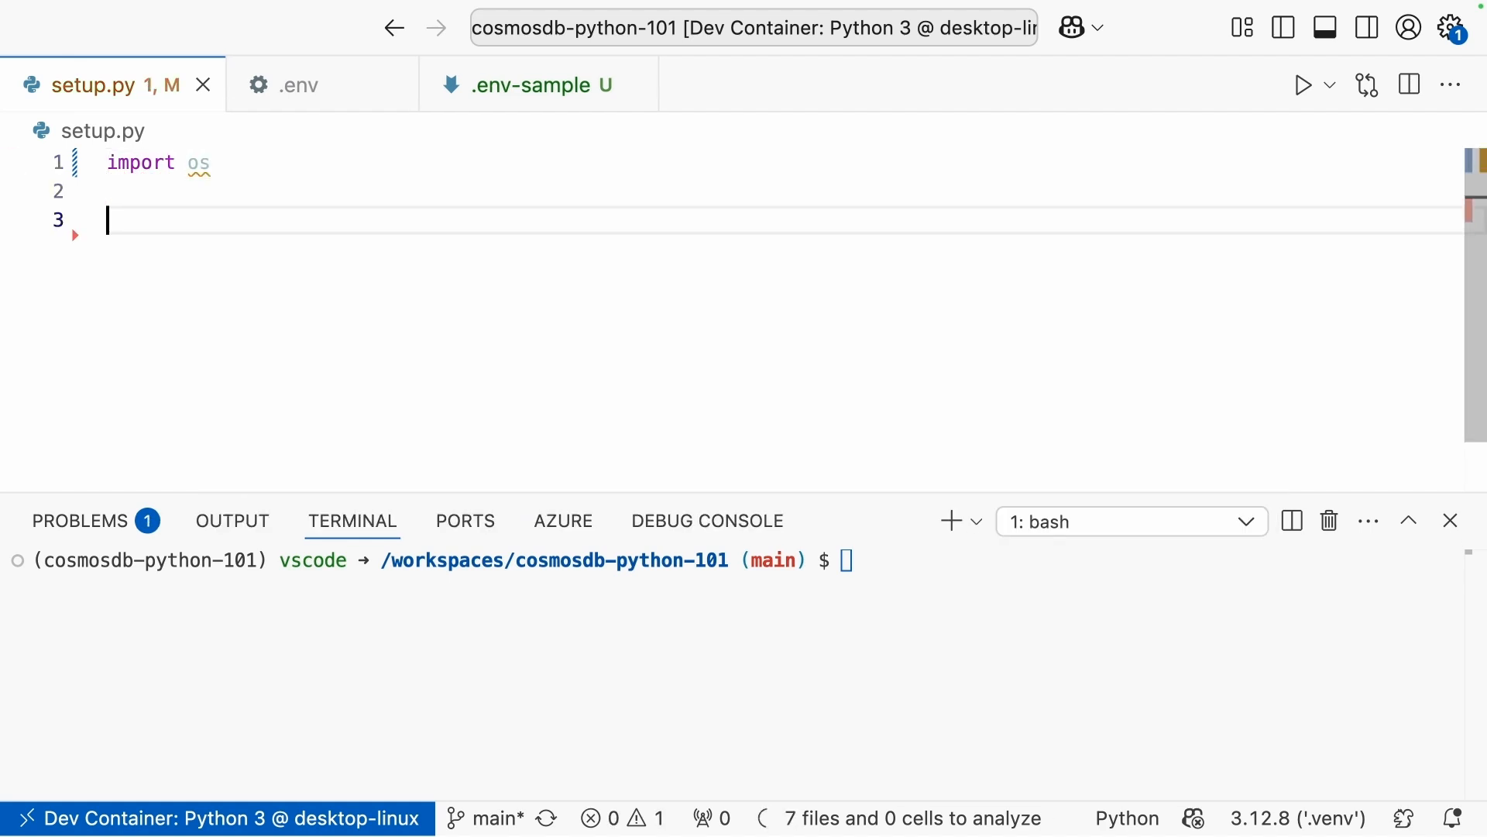
{"action": "type", "text": "from azure.identity i"}
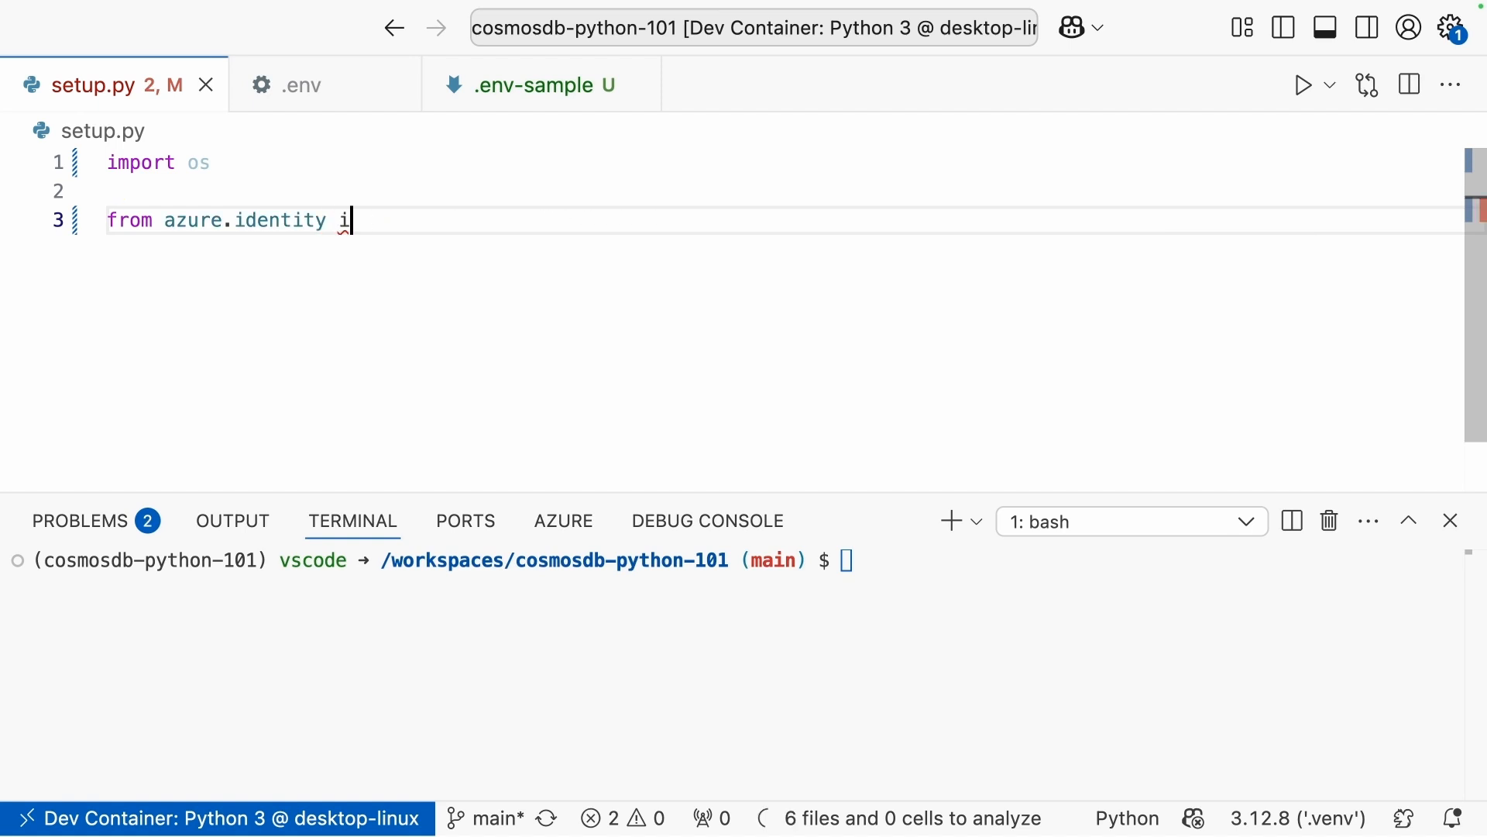
{"action": "type", "text": "mport DefaultAzureCredential"}
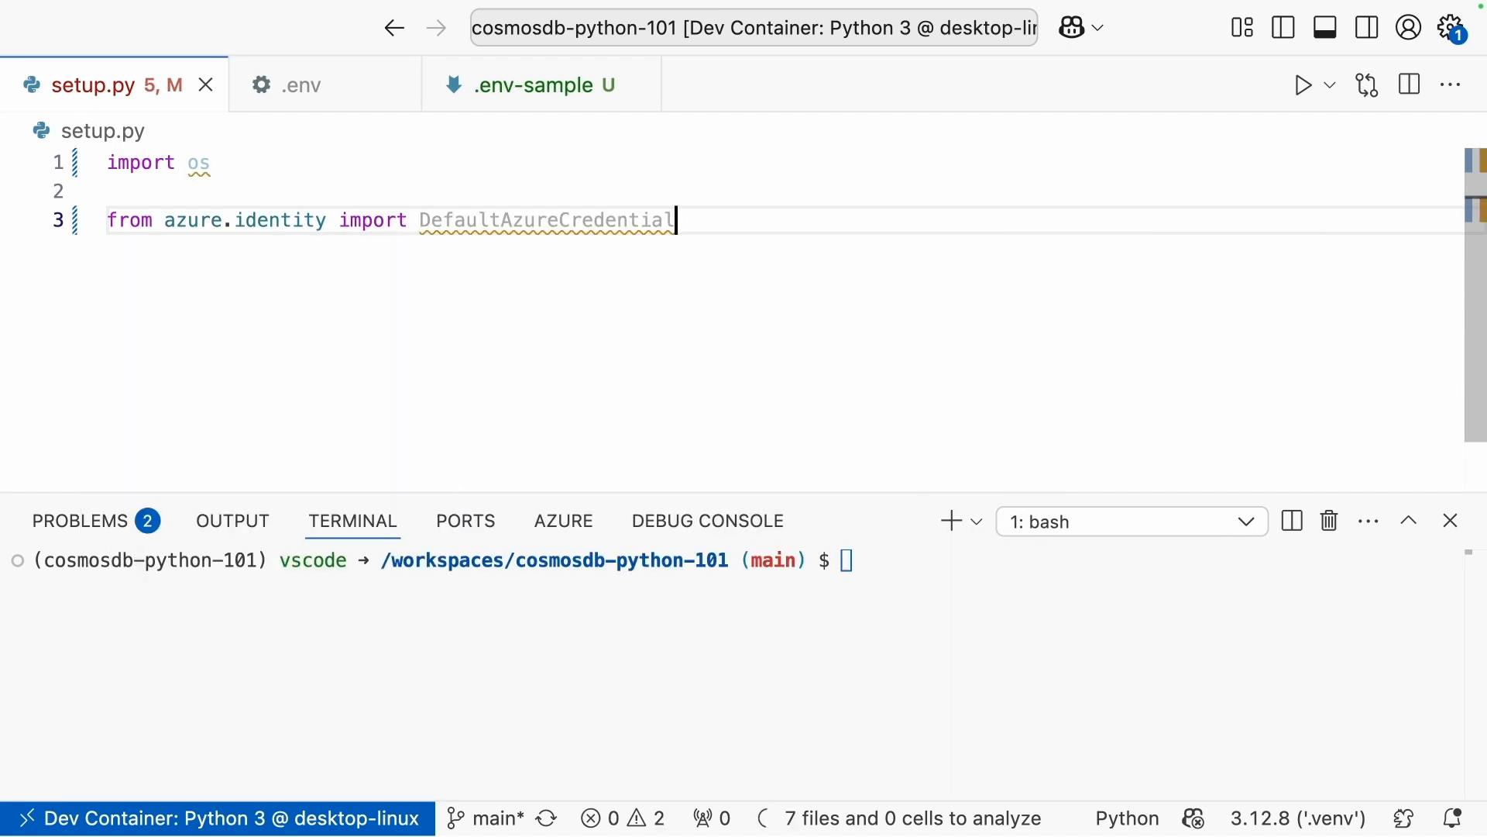
Import CosmosClient from azure.cosmos and load_dotenv from dotenv.
{"action": "type", "text": "from a"}
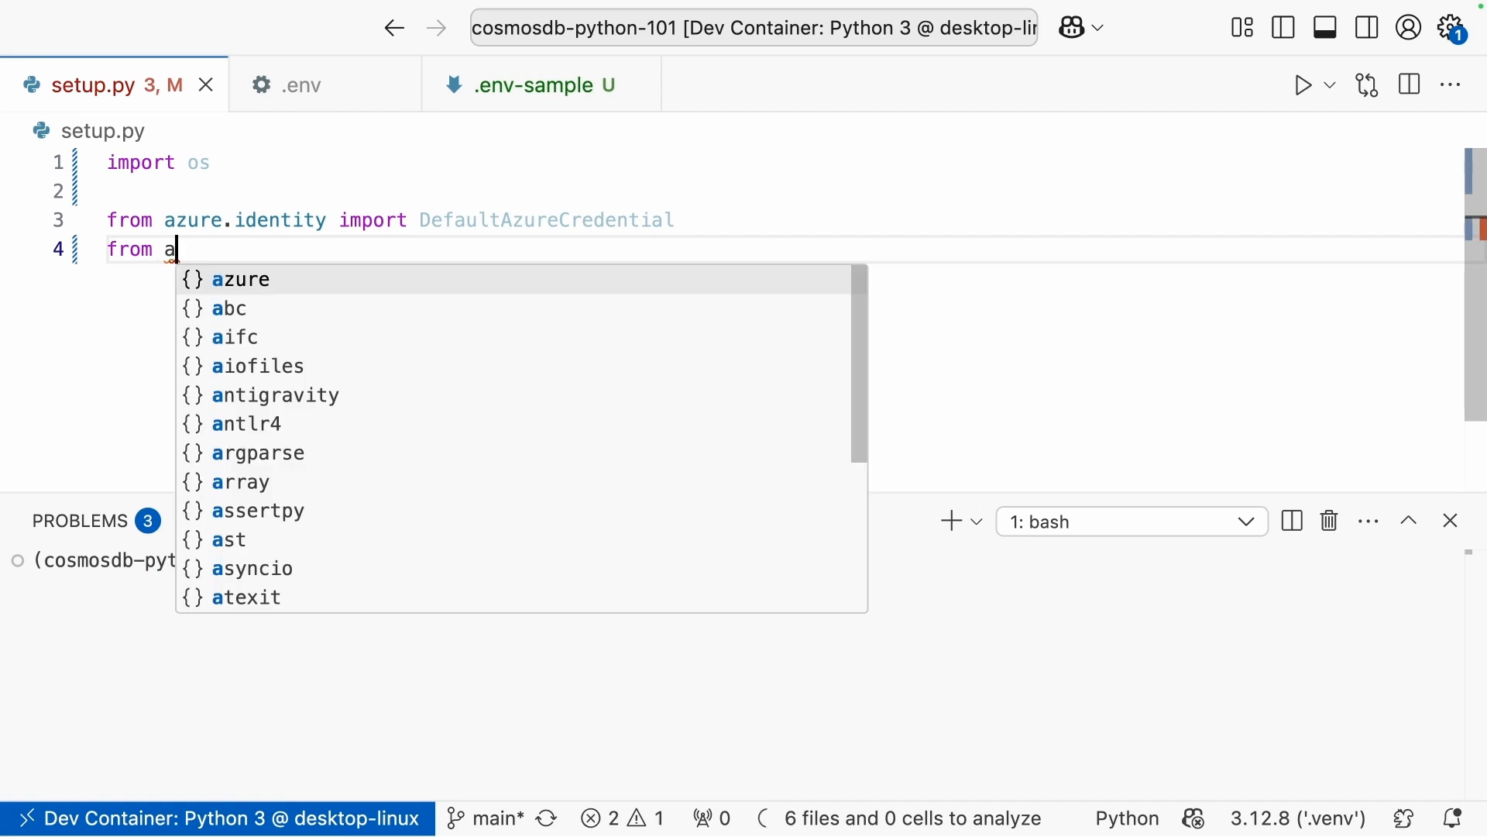
{"action": "type", "text": "zure.cosmos import CosmosClient"}
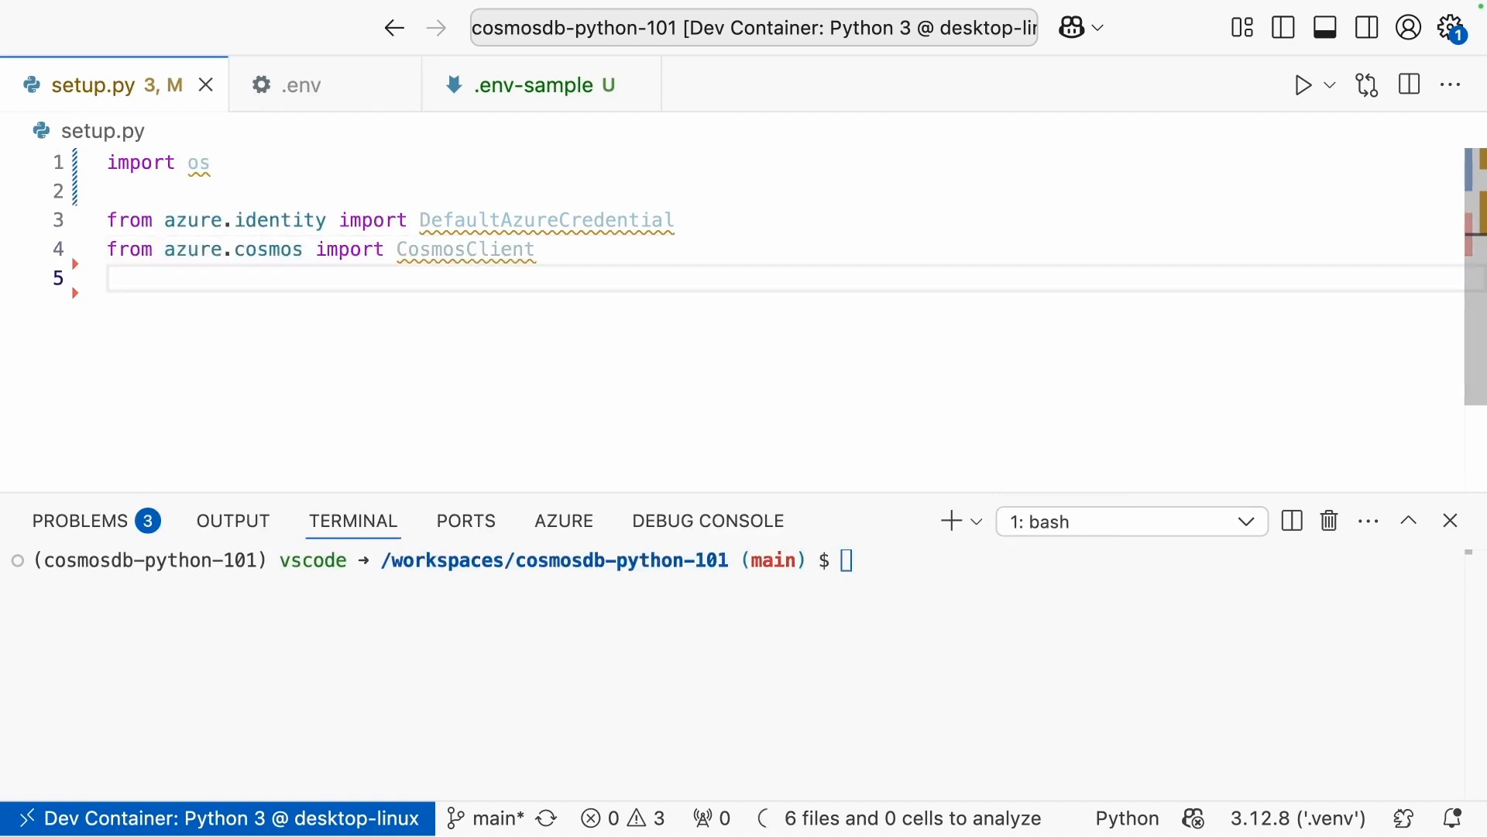
{"action": "type", "text": "from pyt"}
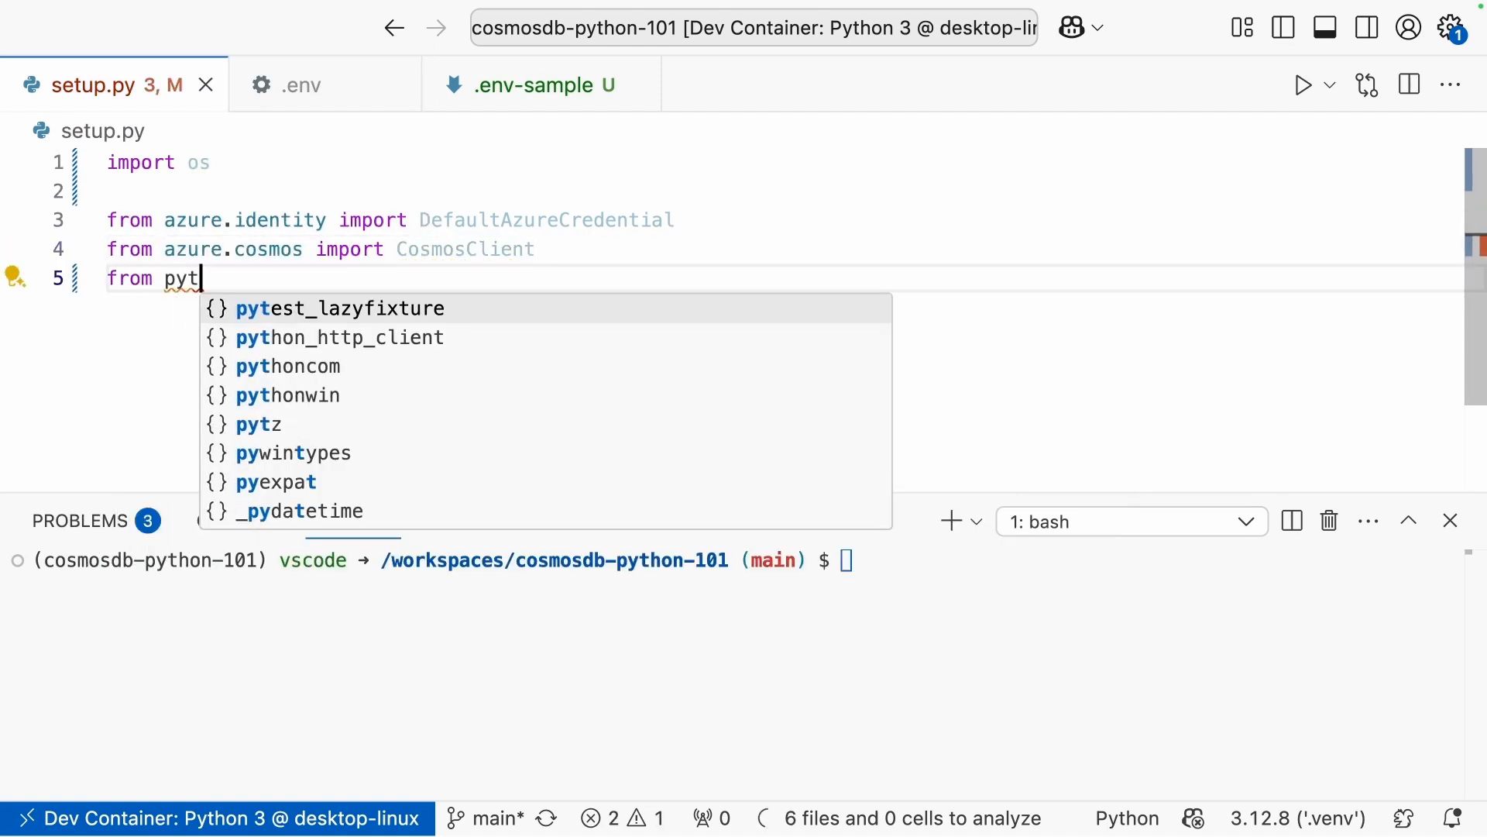
{"action": "key", "text": "Backspace"}
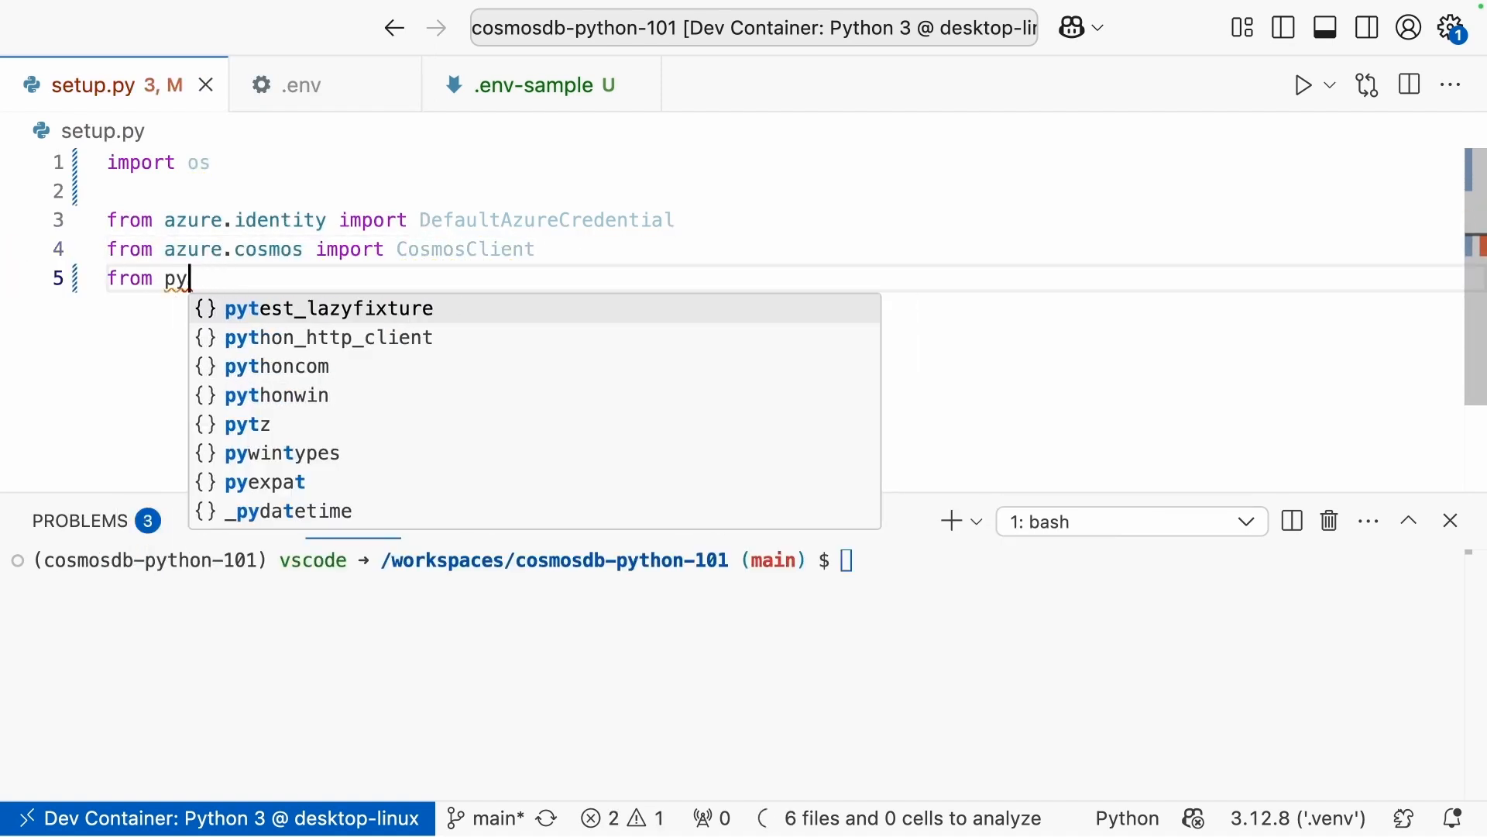
{"action": "type", "text": "dotenv"}
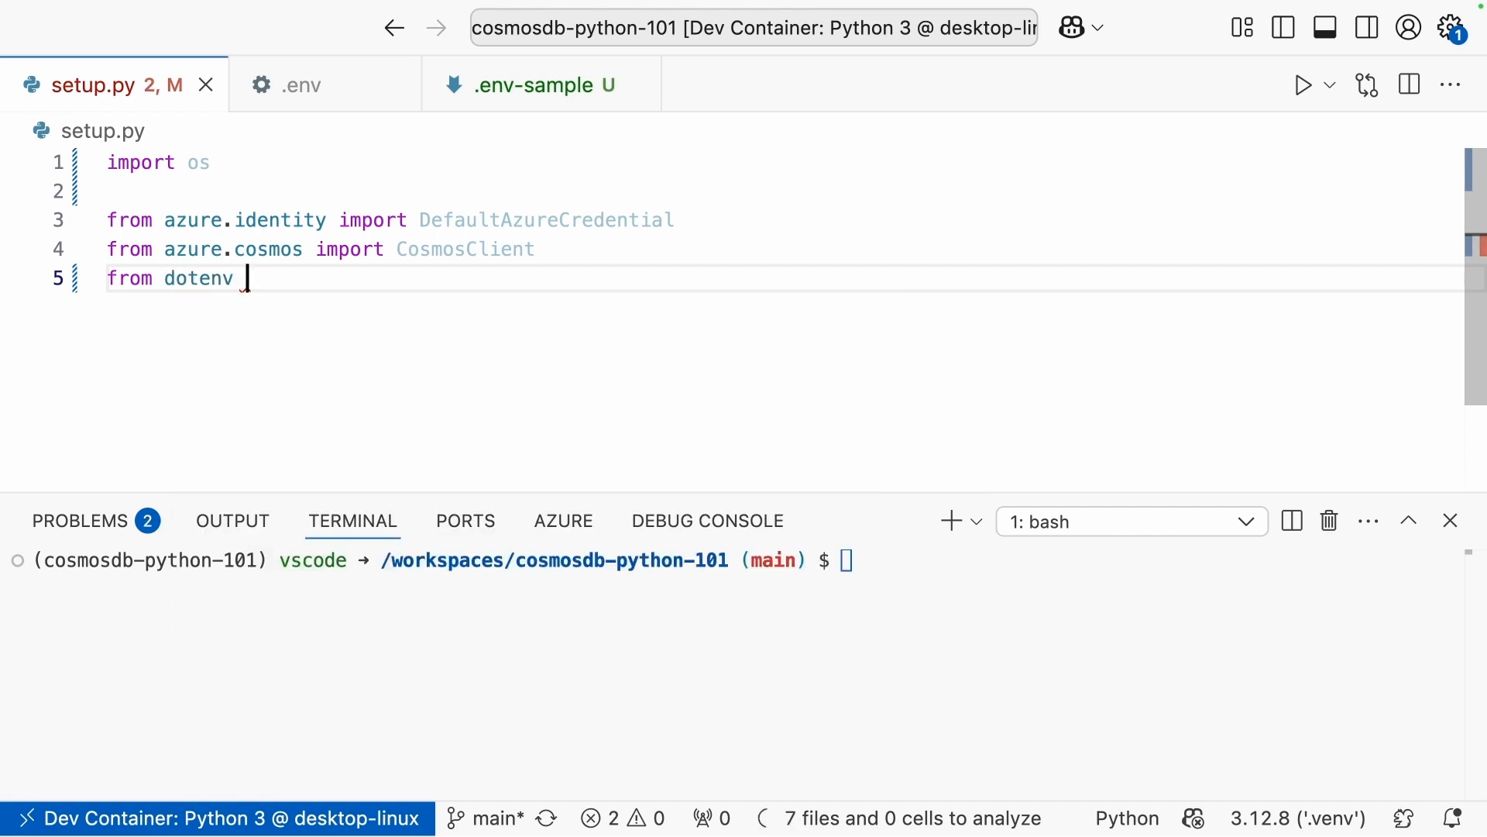
{"action": "type", "text": "import load_dotenv"}
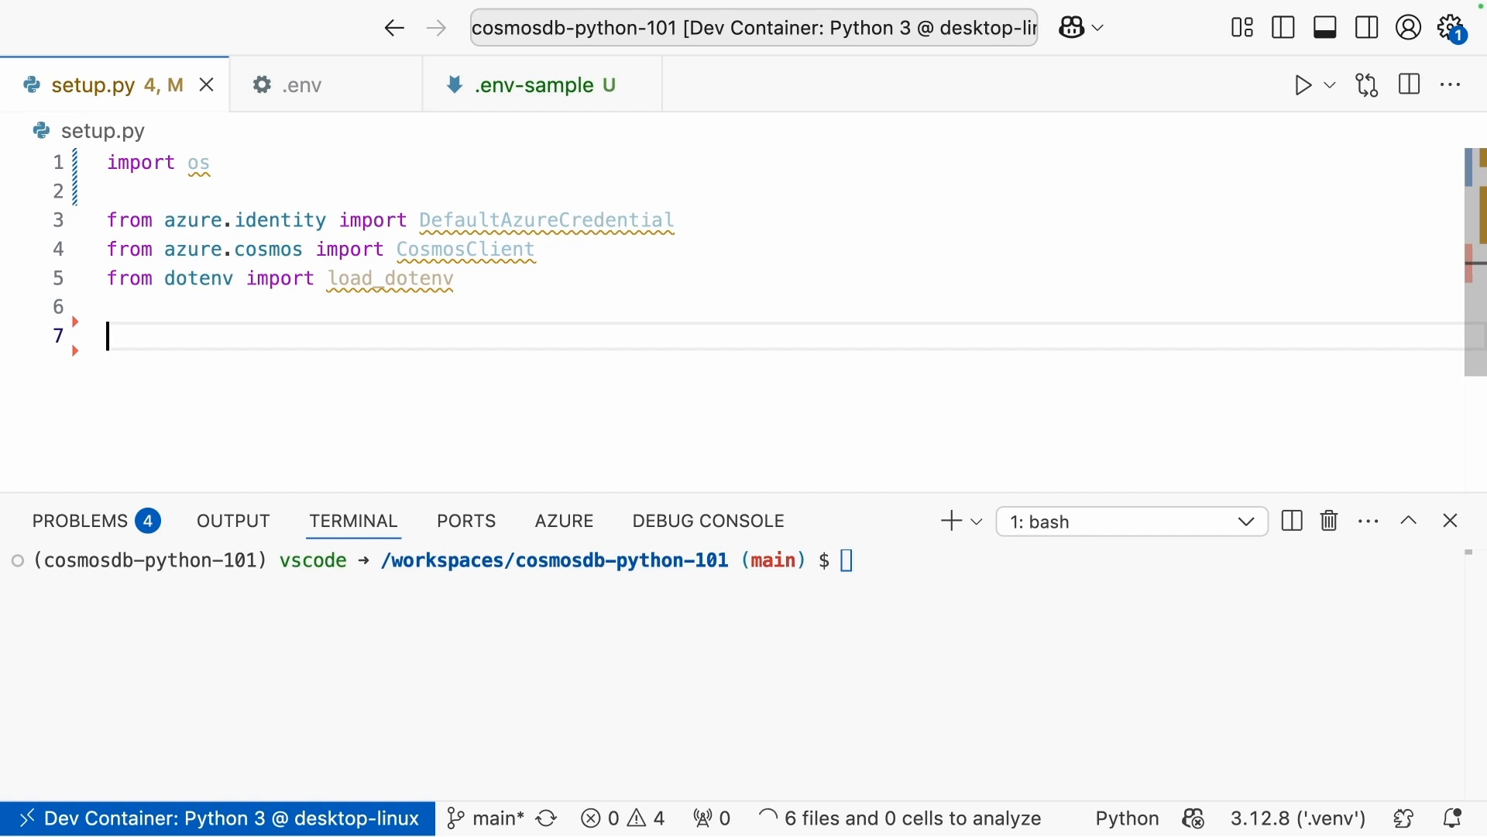
Call load_dotenv() and read ENDPOINT from os.getenv('COSMOS_ENDPOINT').
{"action": "type", "text": "load_dotenv("}
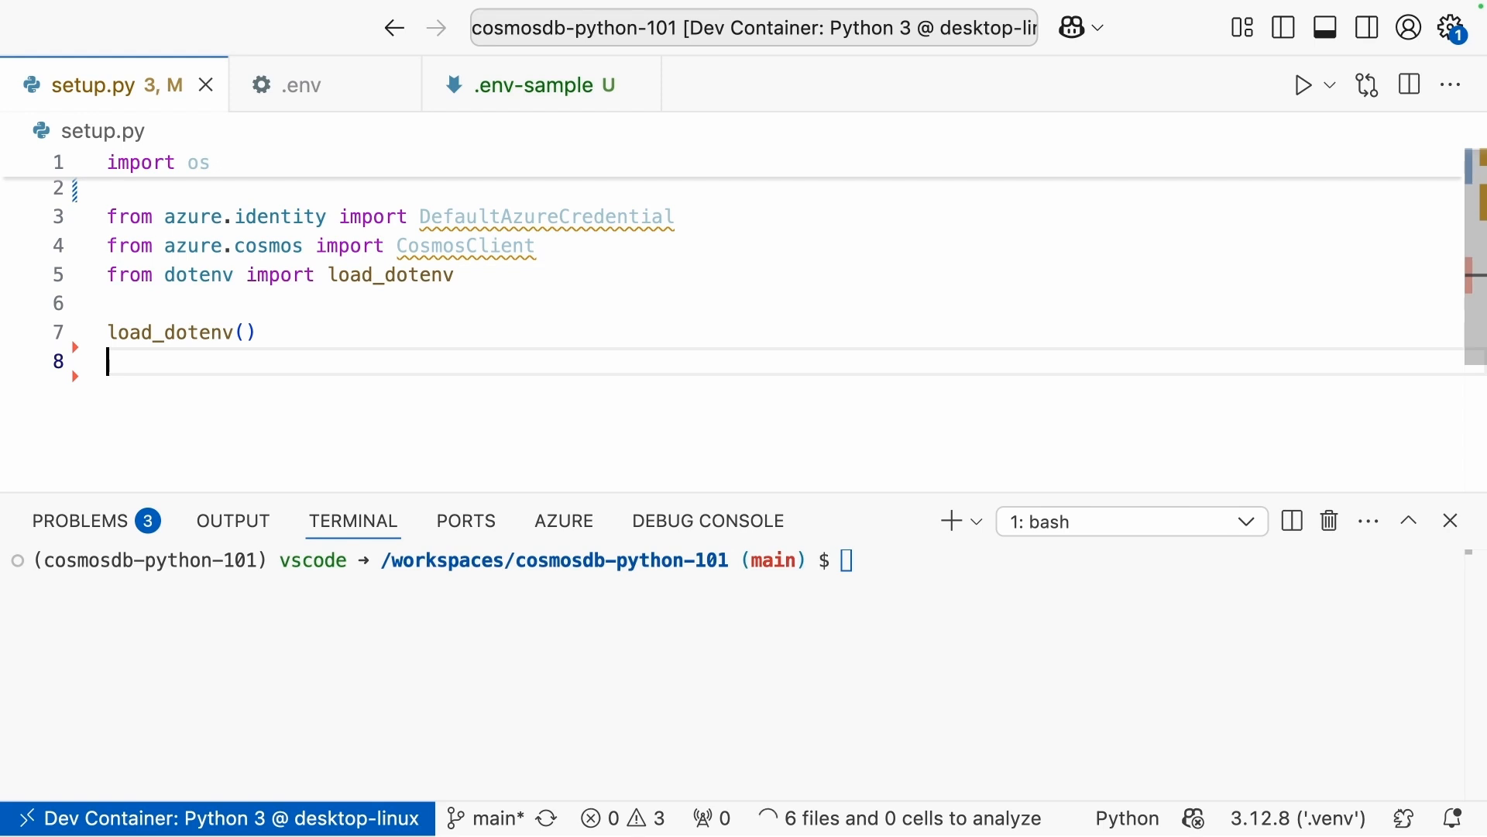
{"action": "type", "text": "EN"}
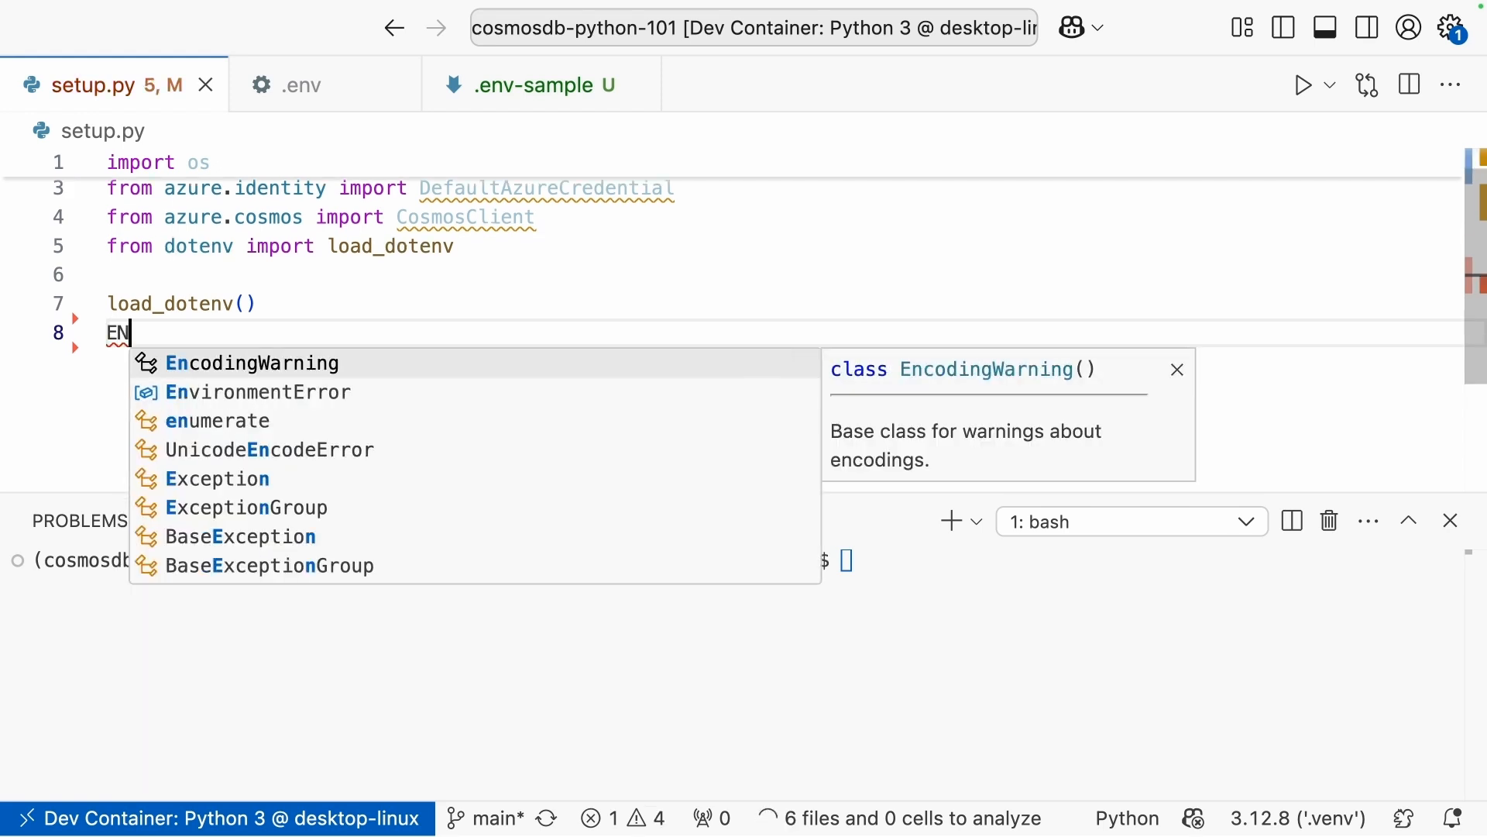
{"action": "type", "text": "DPOINT"}
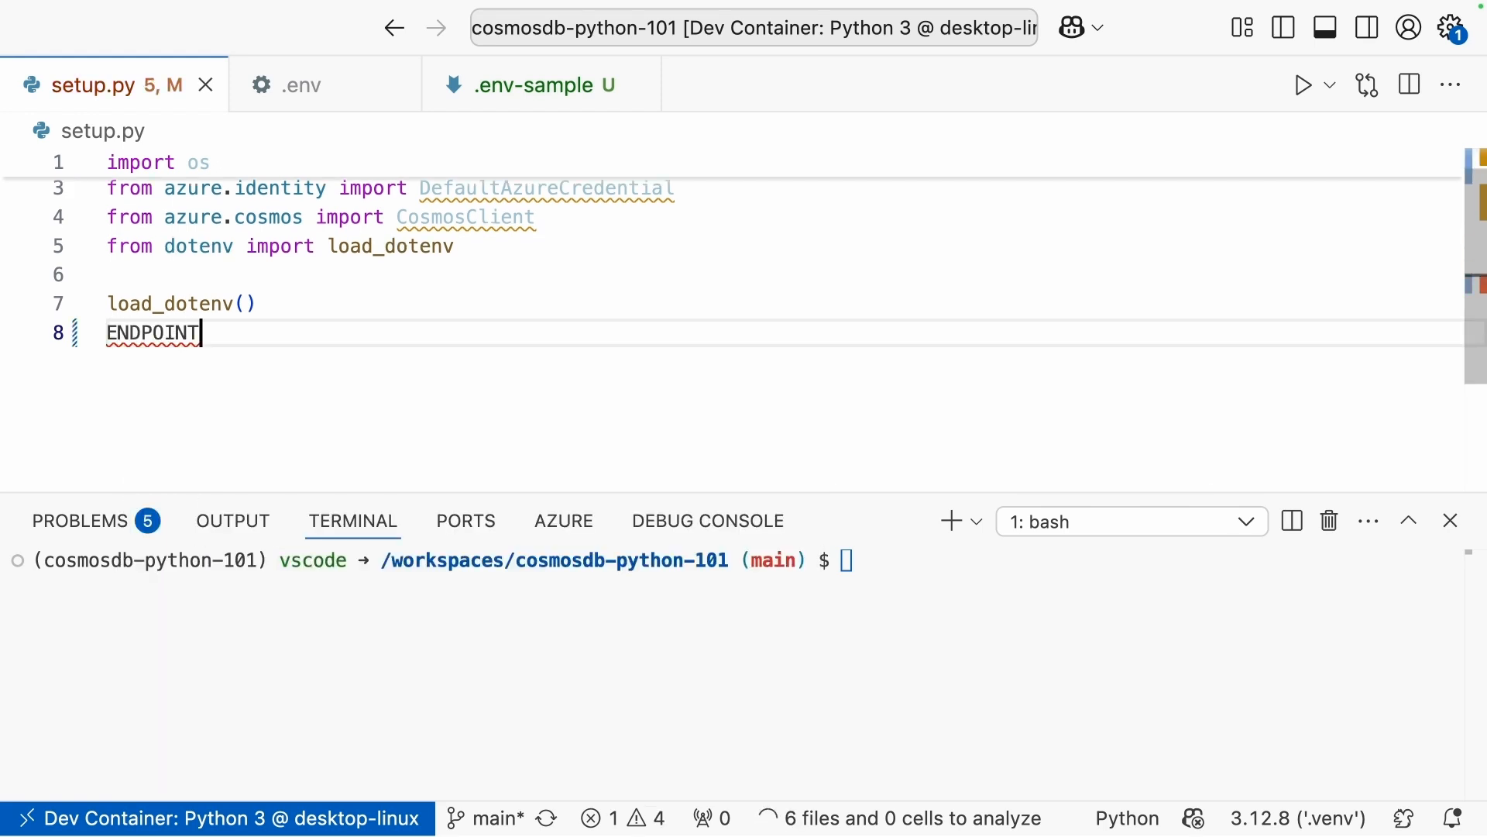
{"action": "type", "text": "="}
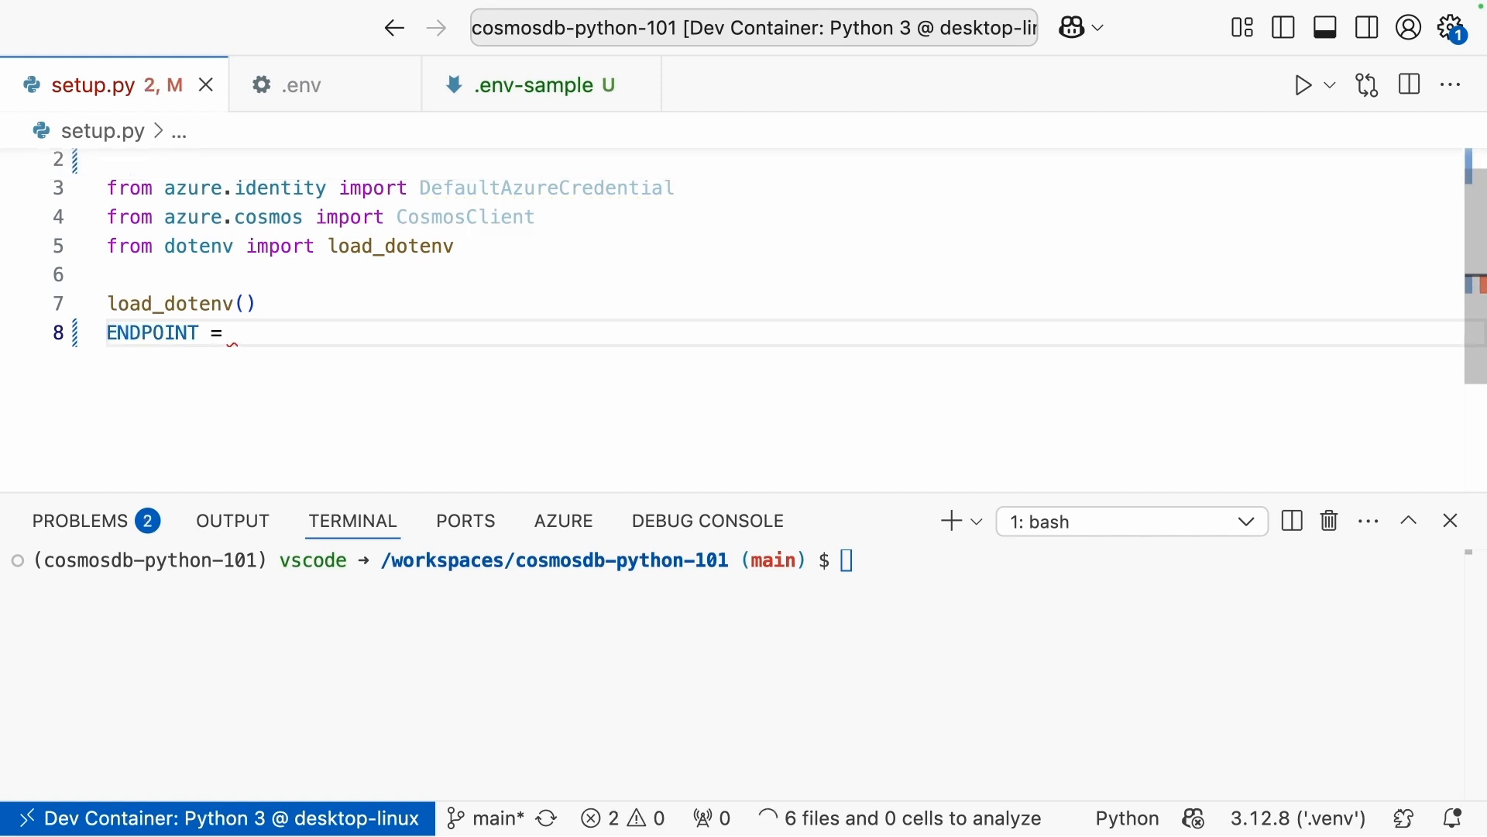
{"action": "type", "text": "os.getenv(\""}
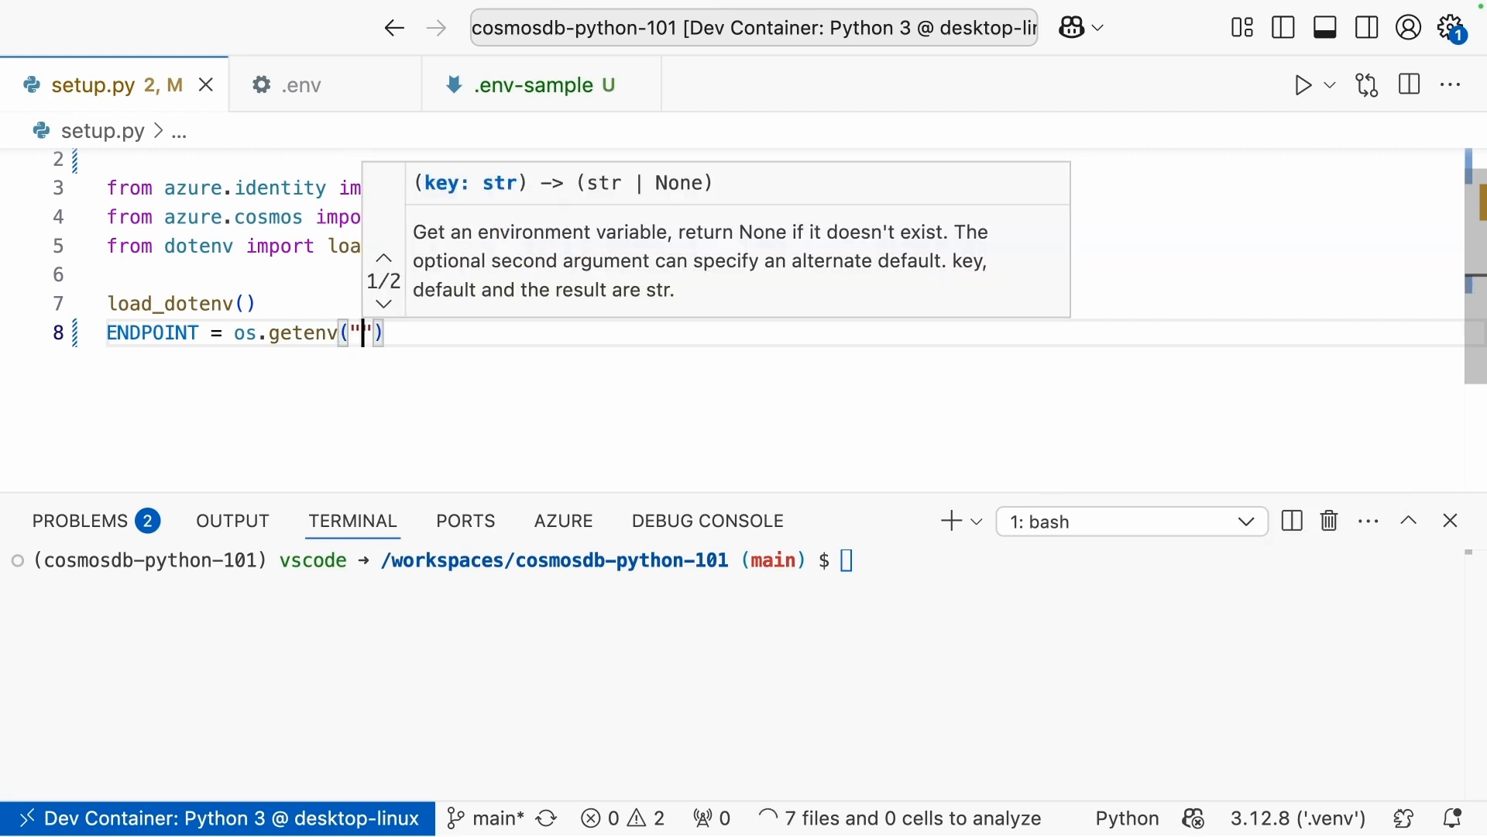
{"action": "type", "text": "'"}
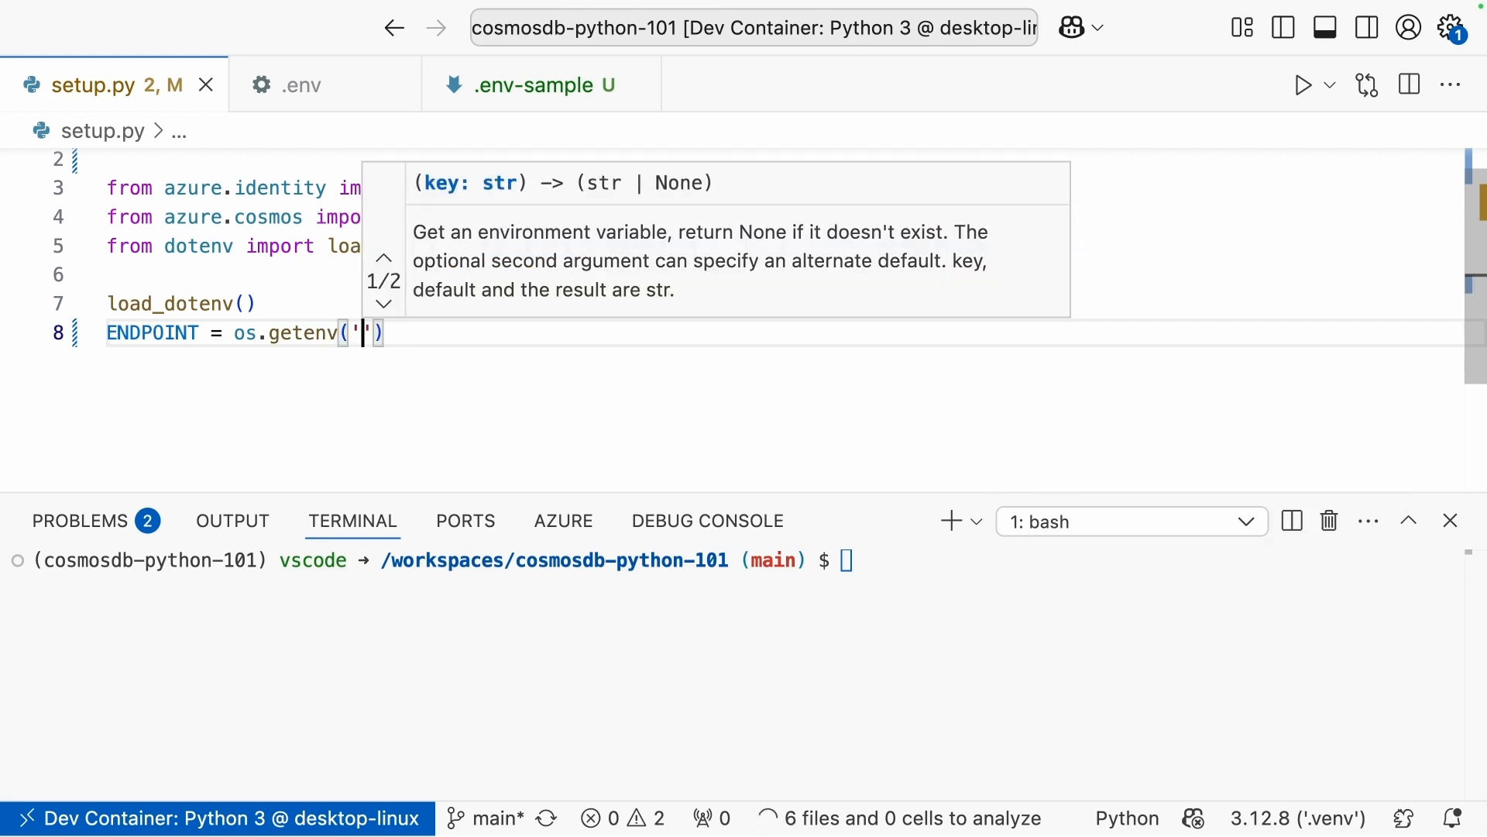
{"action": "type", "text": "COSMOS"}
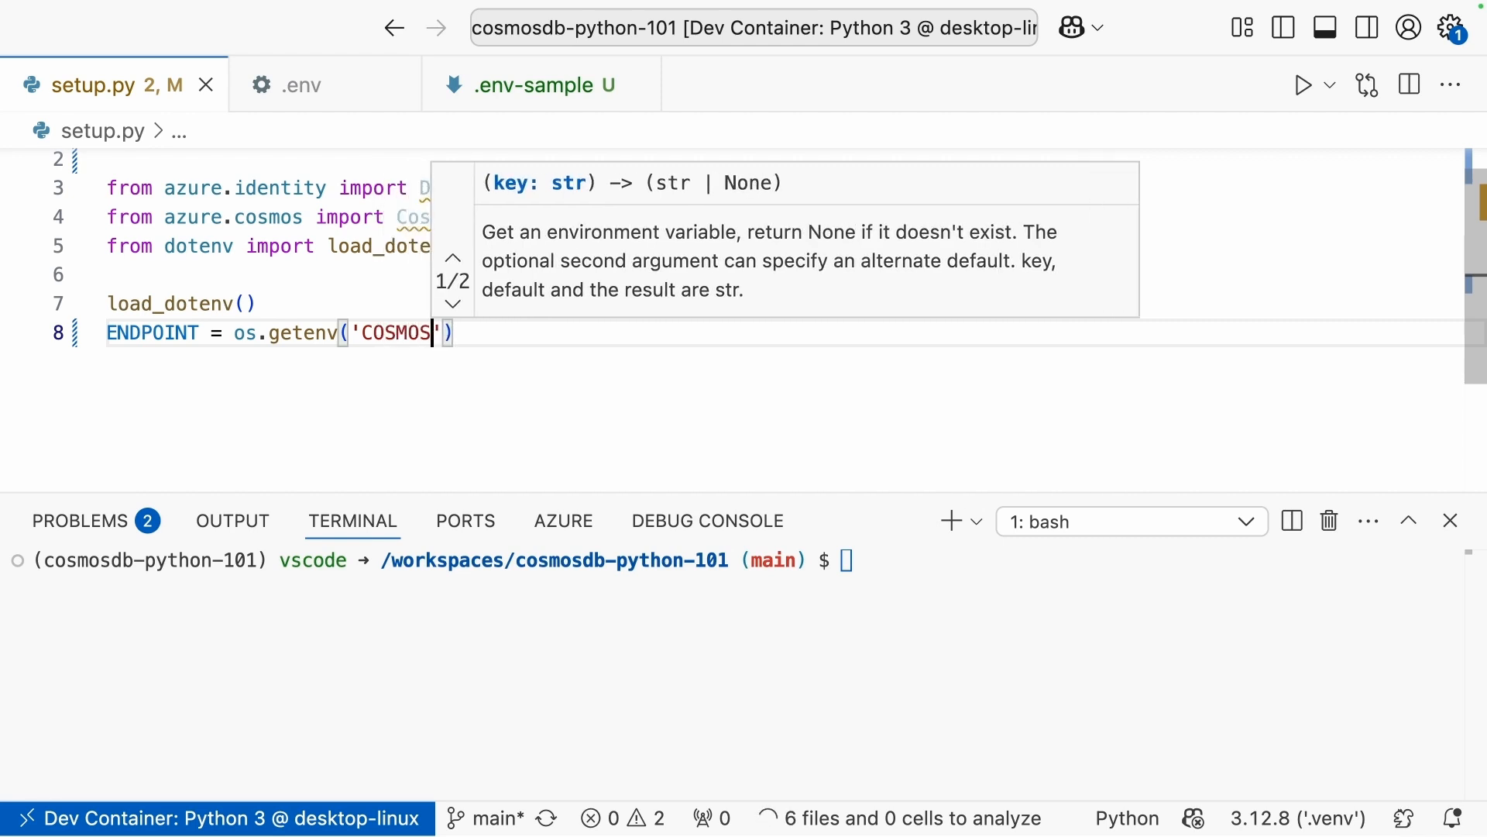
{"action": "type", "text": "_ENDPOINT"}
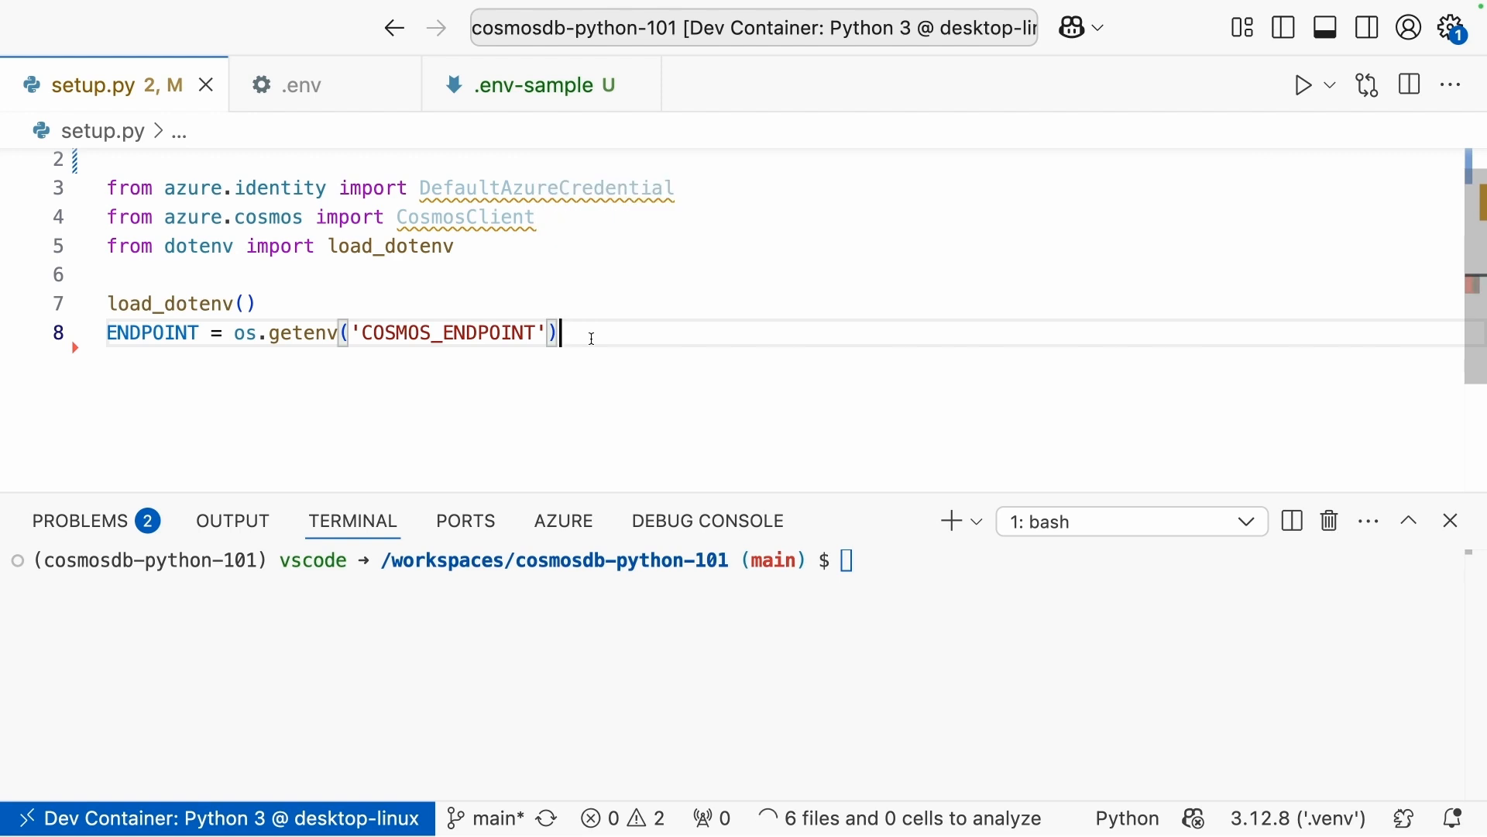
Duplicate the line as DATABASE_NAME = os.getenv('DATABASE_NAME'), checking names against .env-sample.
{"action": "triple_click", "coordinate": [332, 332]}
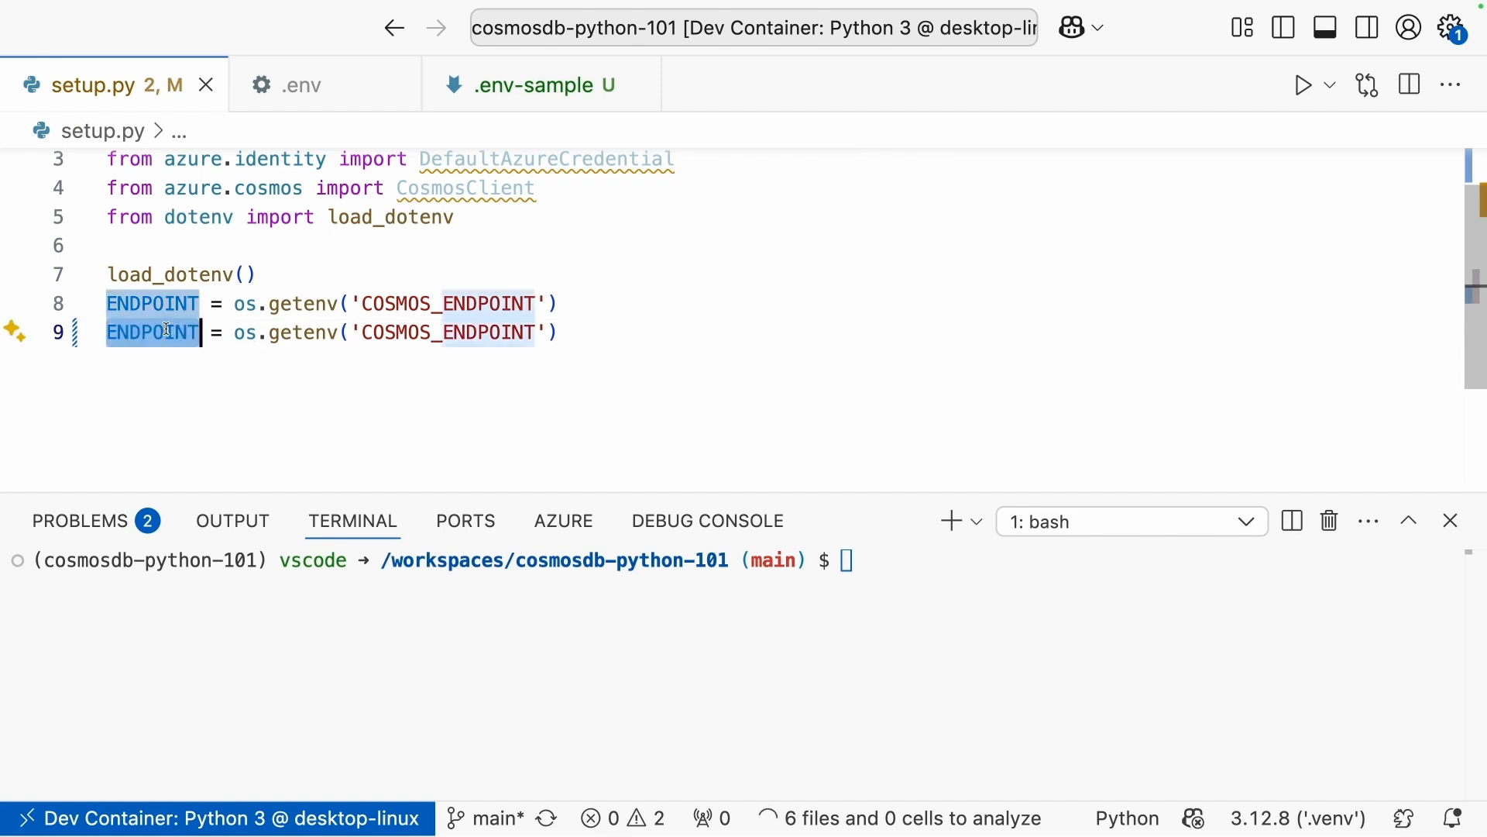
{"action": "type", "text": "DATABAS"}
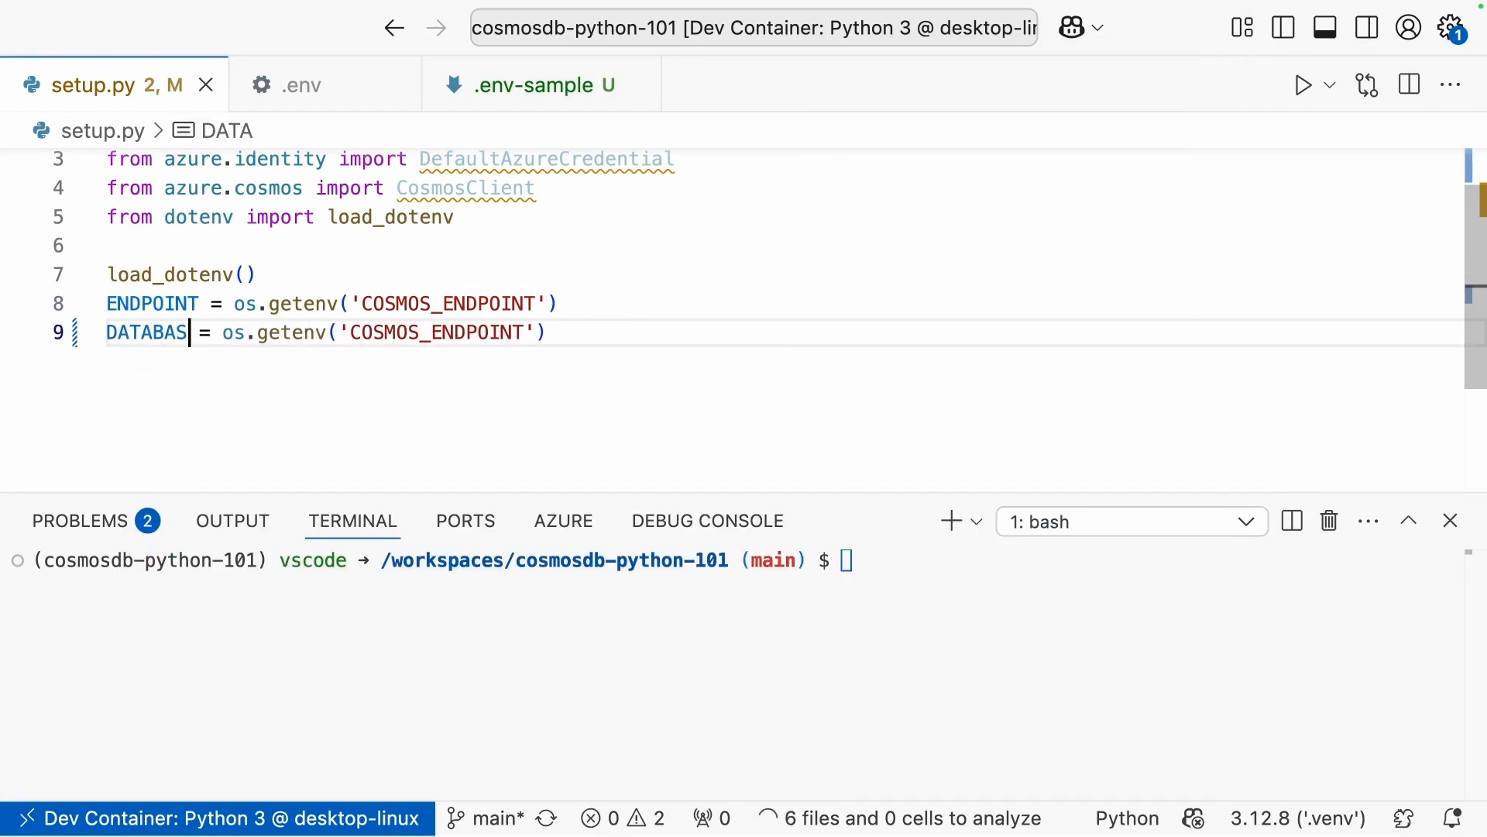
{"action": "type", "text": "E_NAME"}
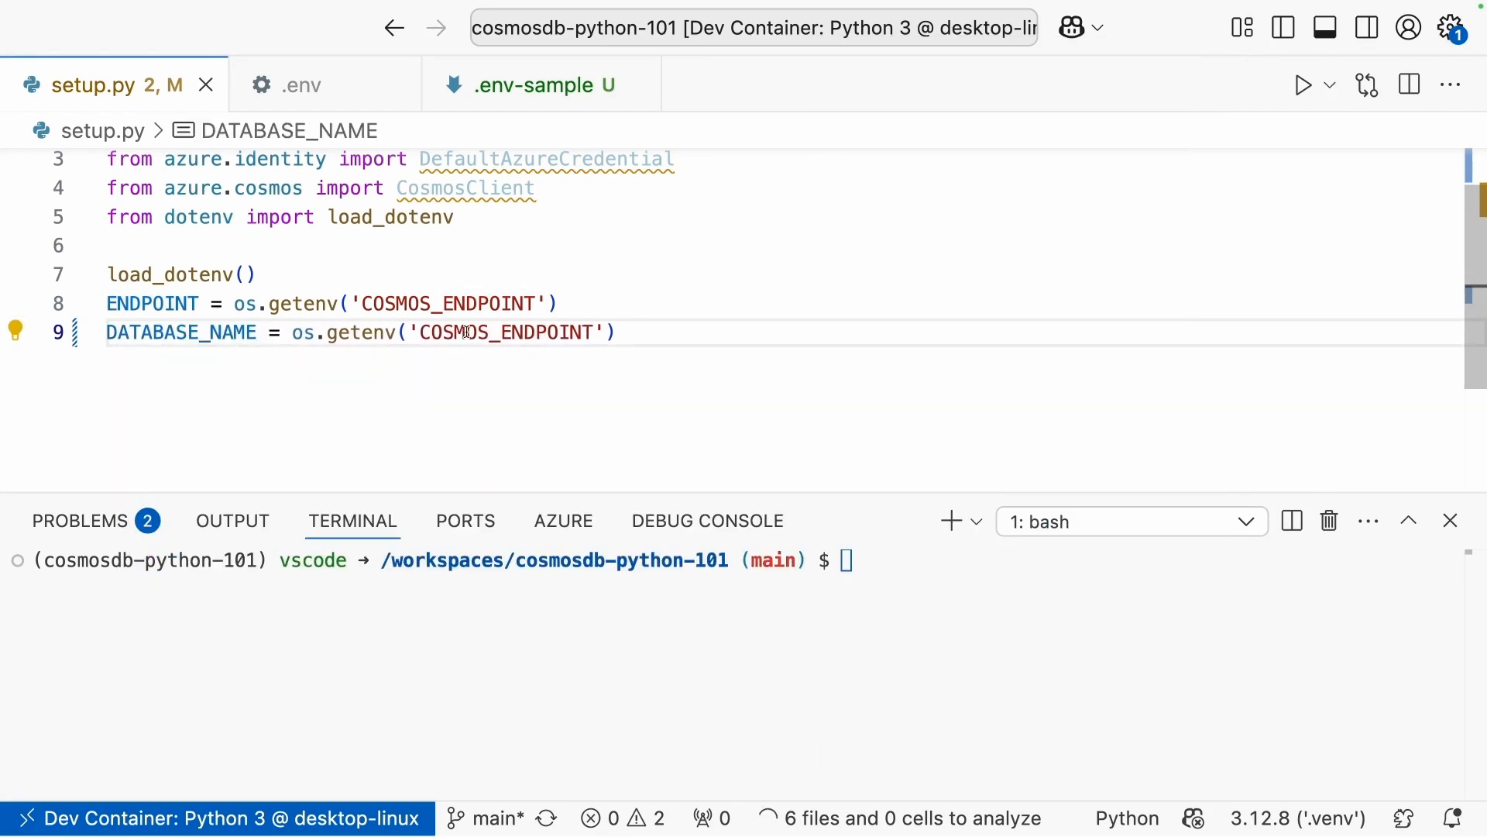
{"action": "double_click", "coordinate": [179, 331]}
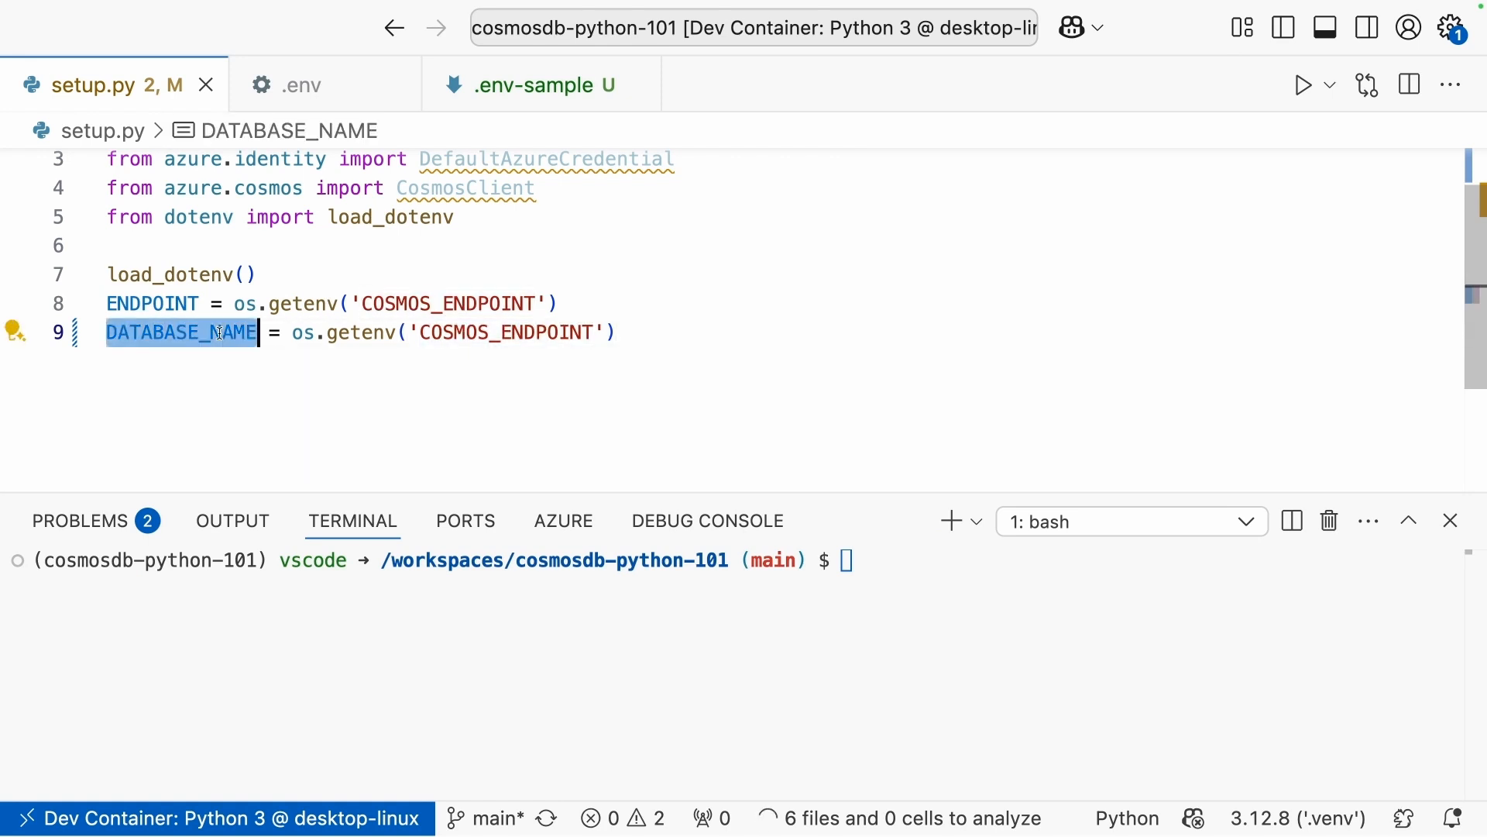
{"action": "type", "text": "DATABASE_NAME"}
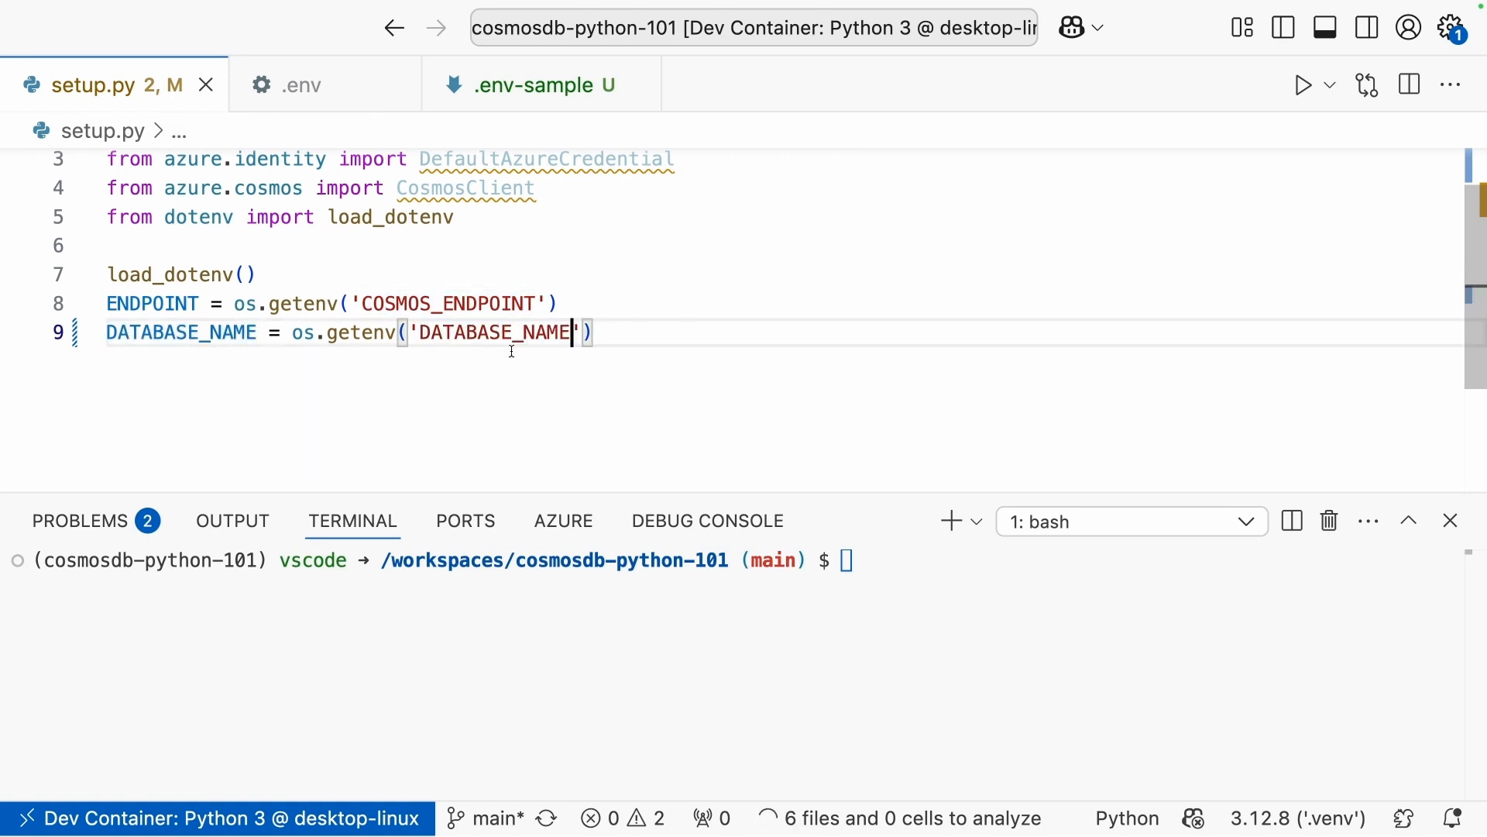
{"action": "left_click", "coordinate": [512, 84]}
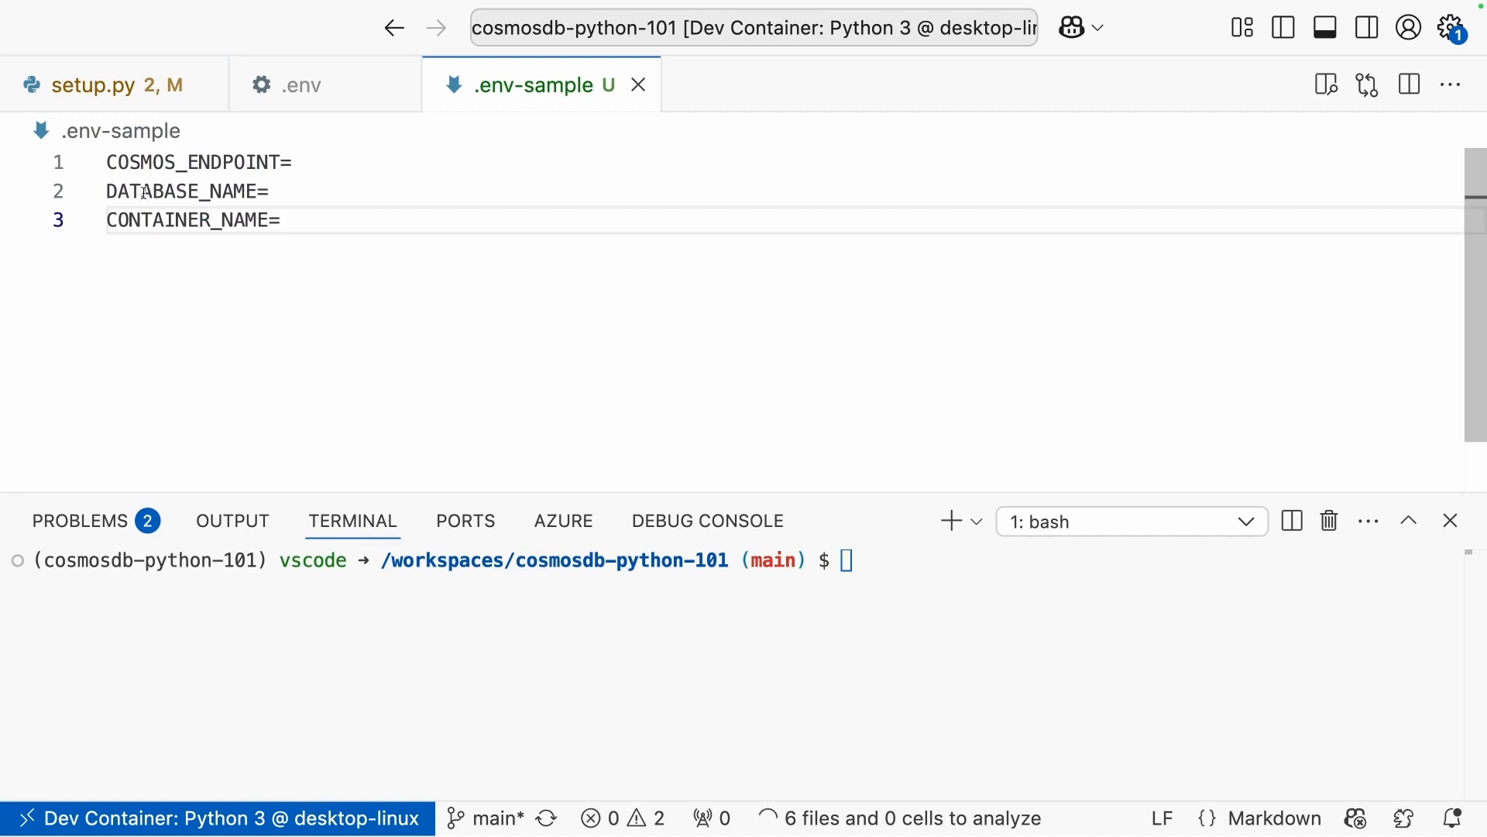
{"action": "left_click", "coordinate": [90, 84]}
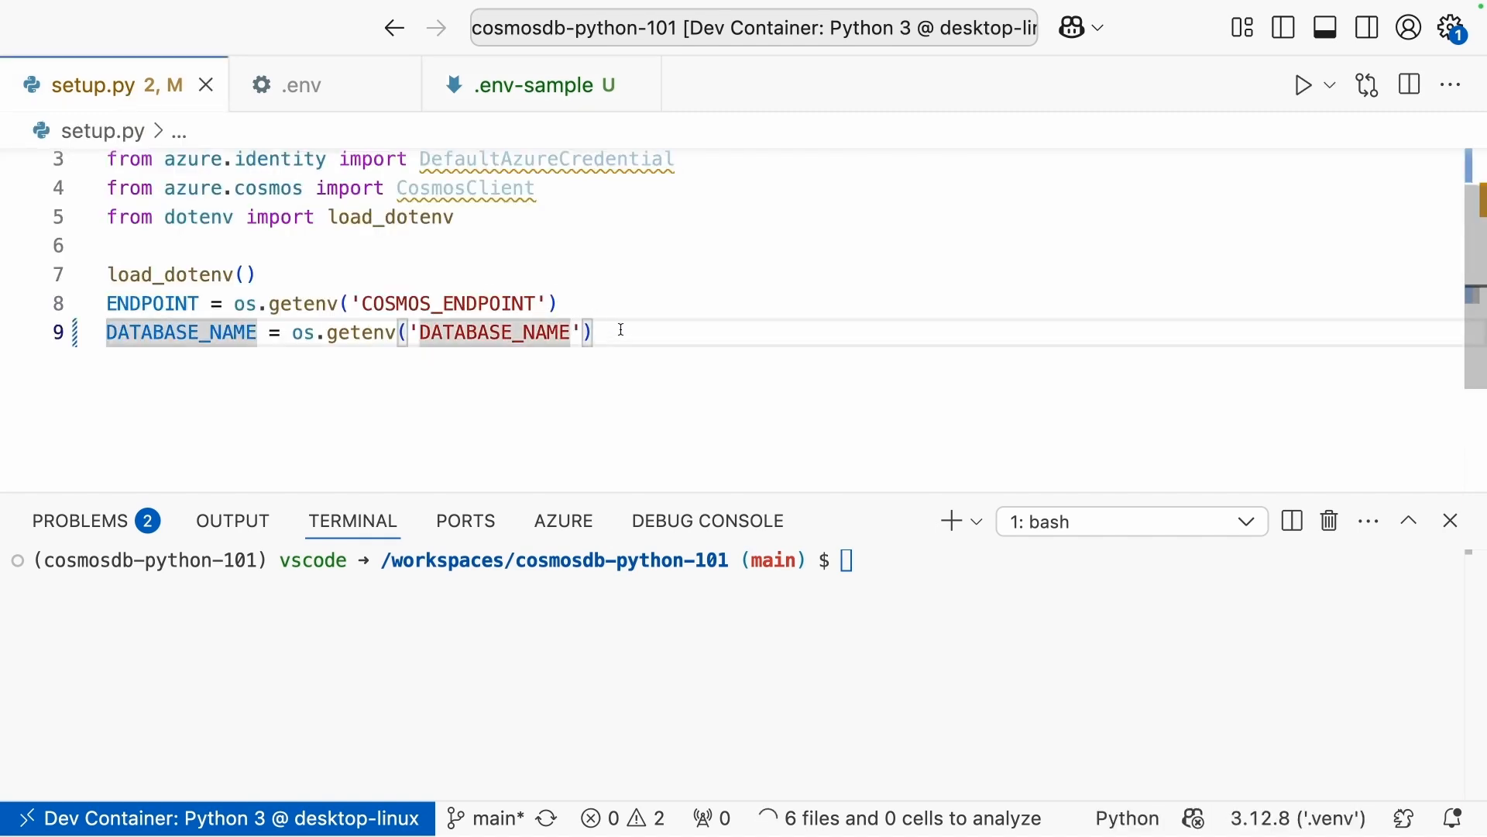
Add credential = DefaultAzureCredential() below the environment settings.
{"action": "key", "text": "Enter"}
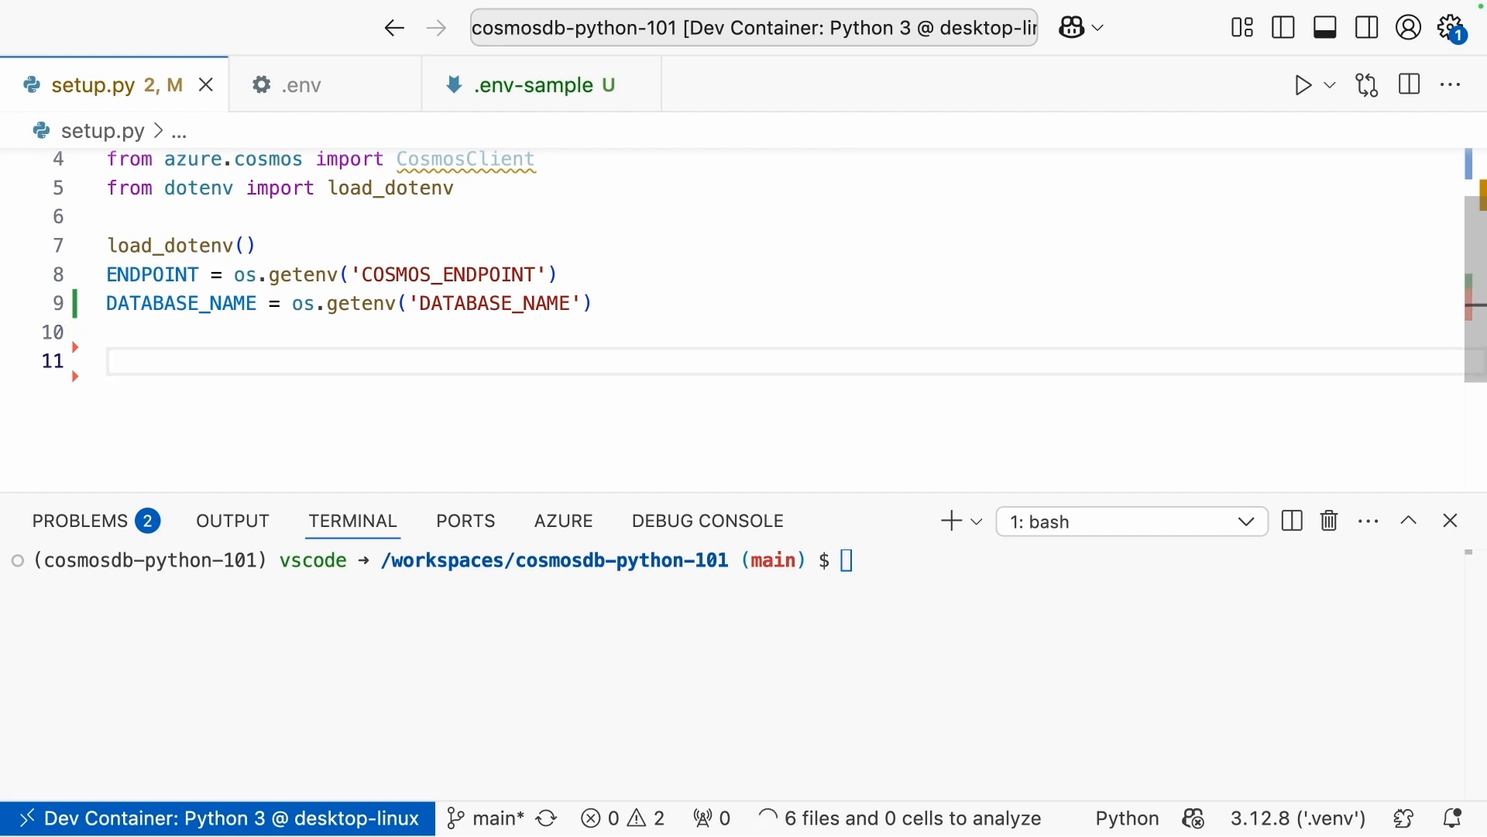
{"action": "type", "text": "credential ="}
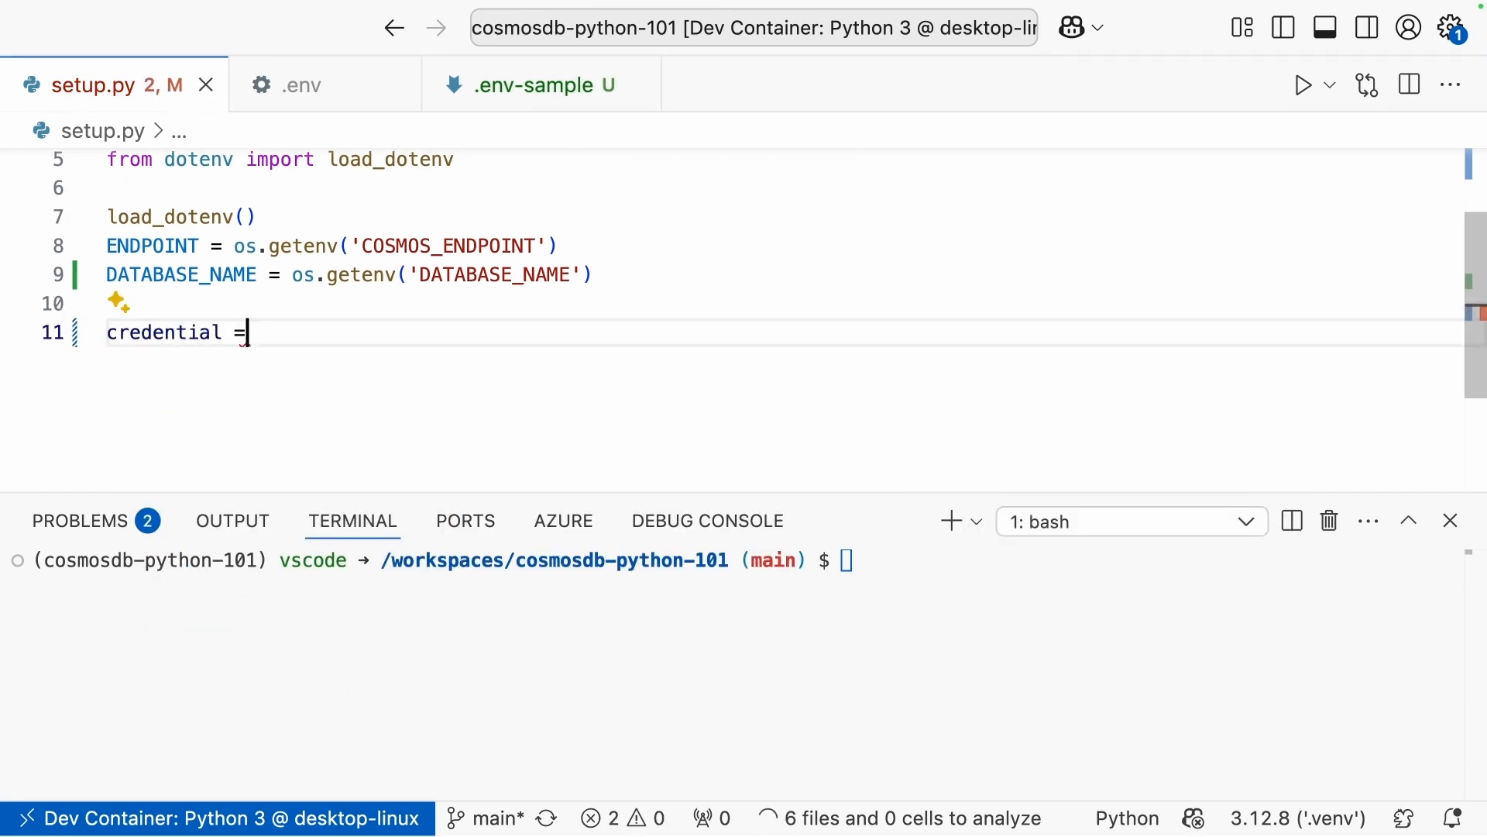
{"action": "type", "text": "DefaultAzureCredential"}
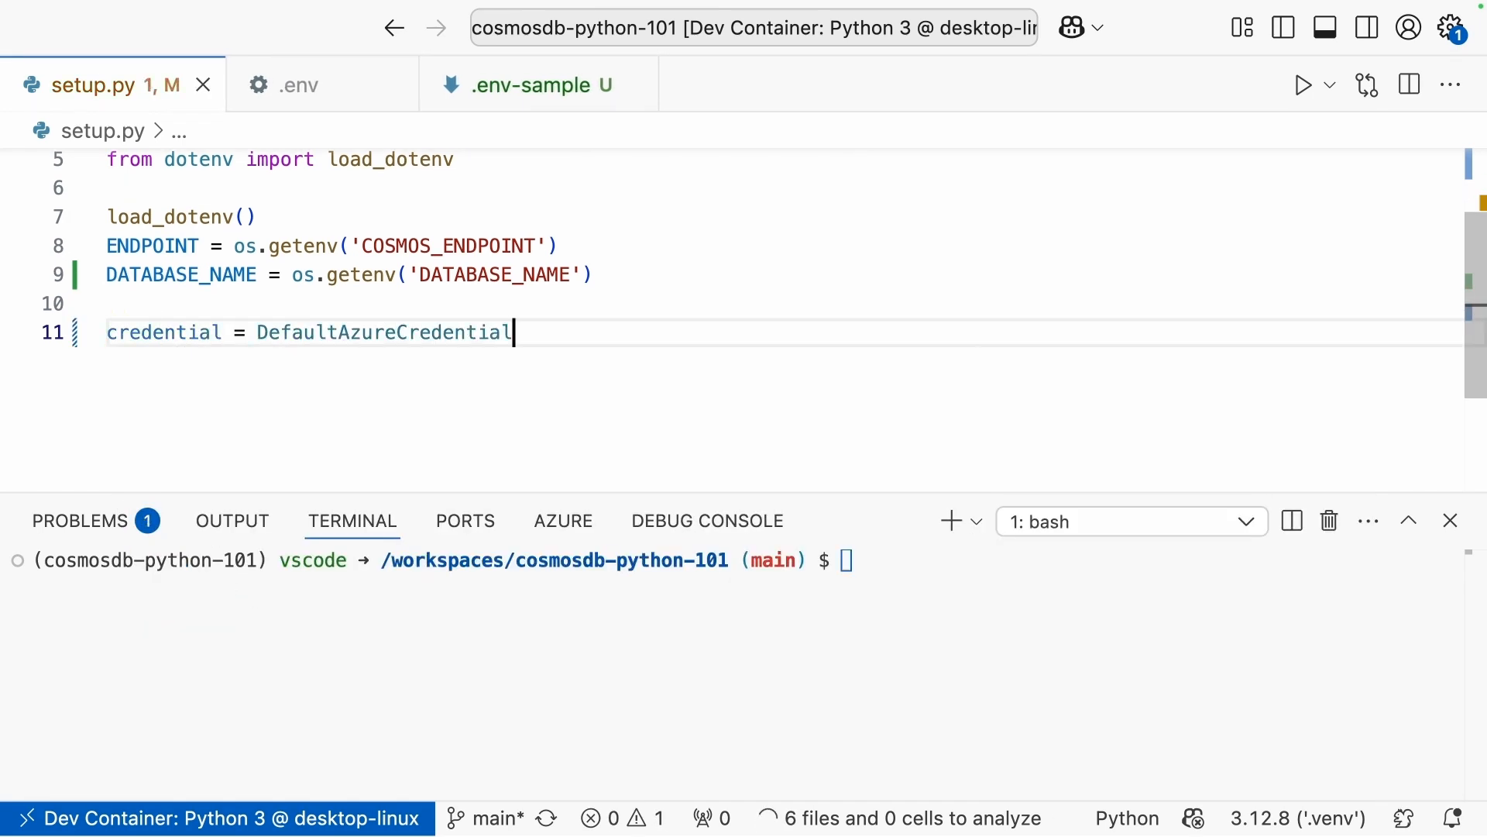
{"action": "type", "text": "()"}
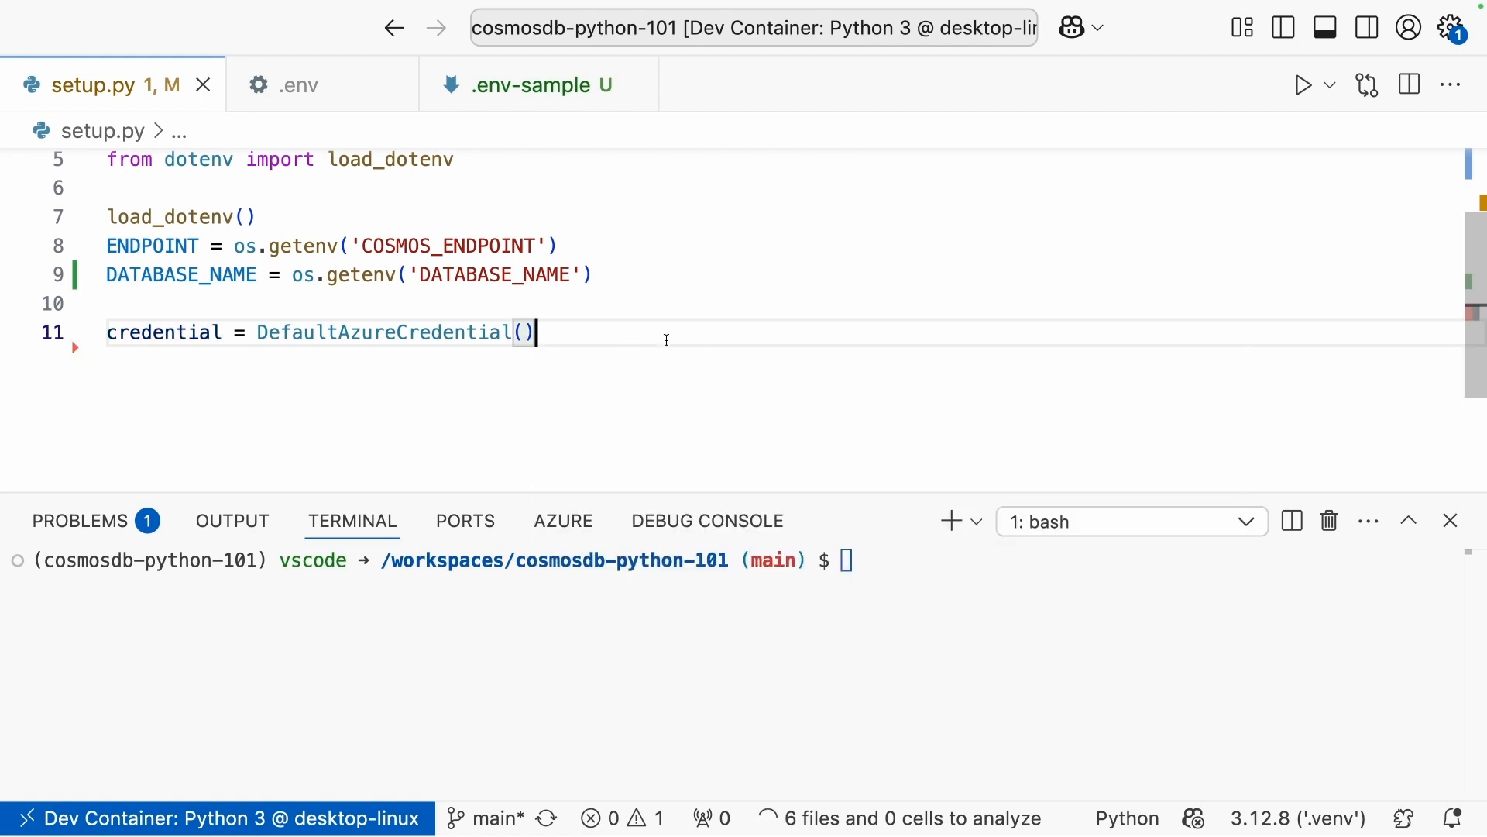
{"action": "key", "text": "Enter"}
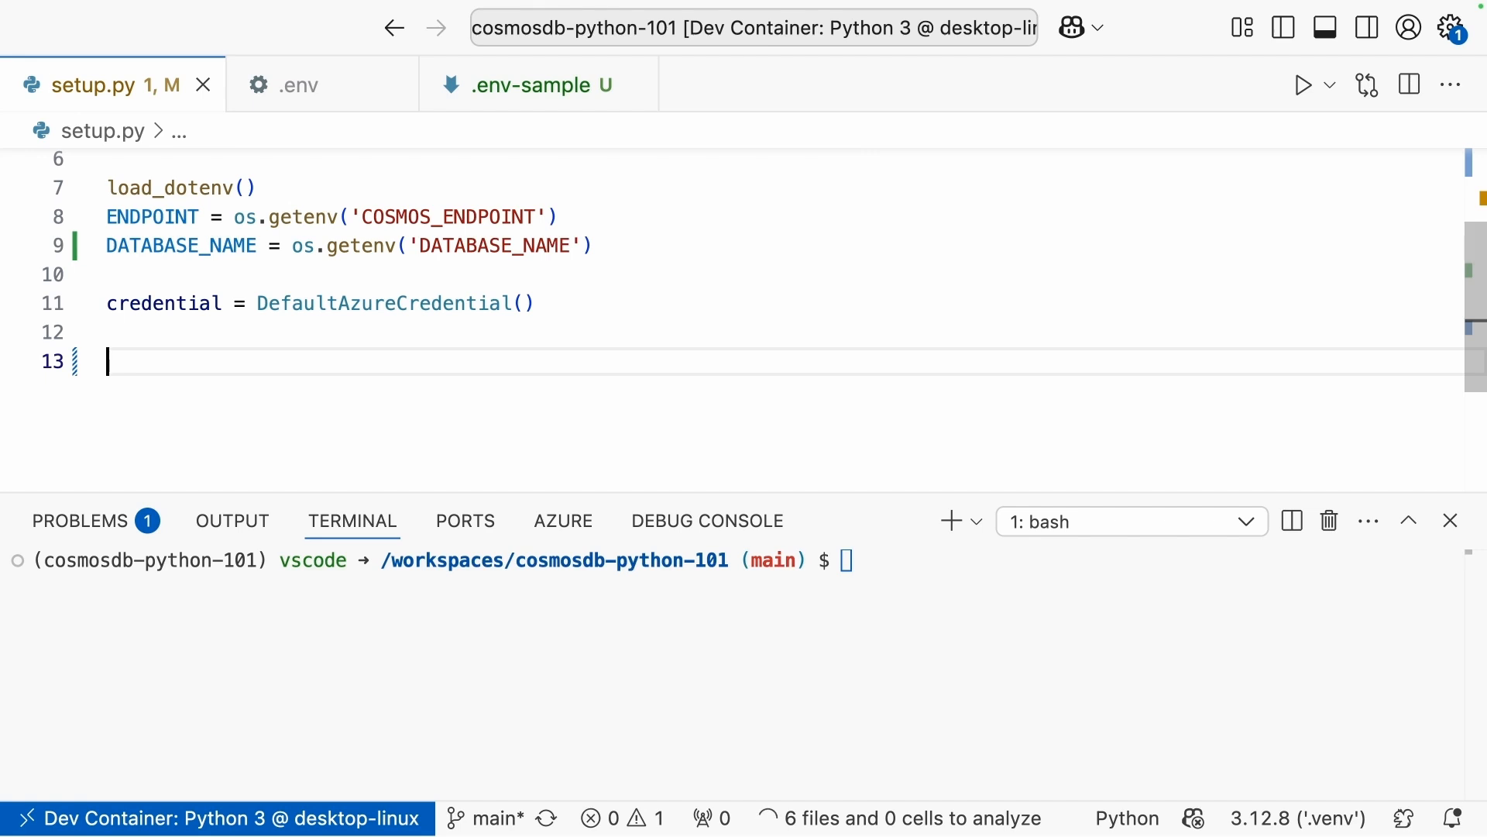
{"action": "type", "text": "client"}
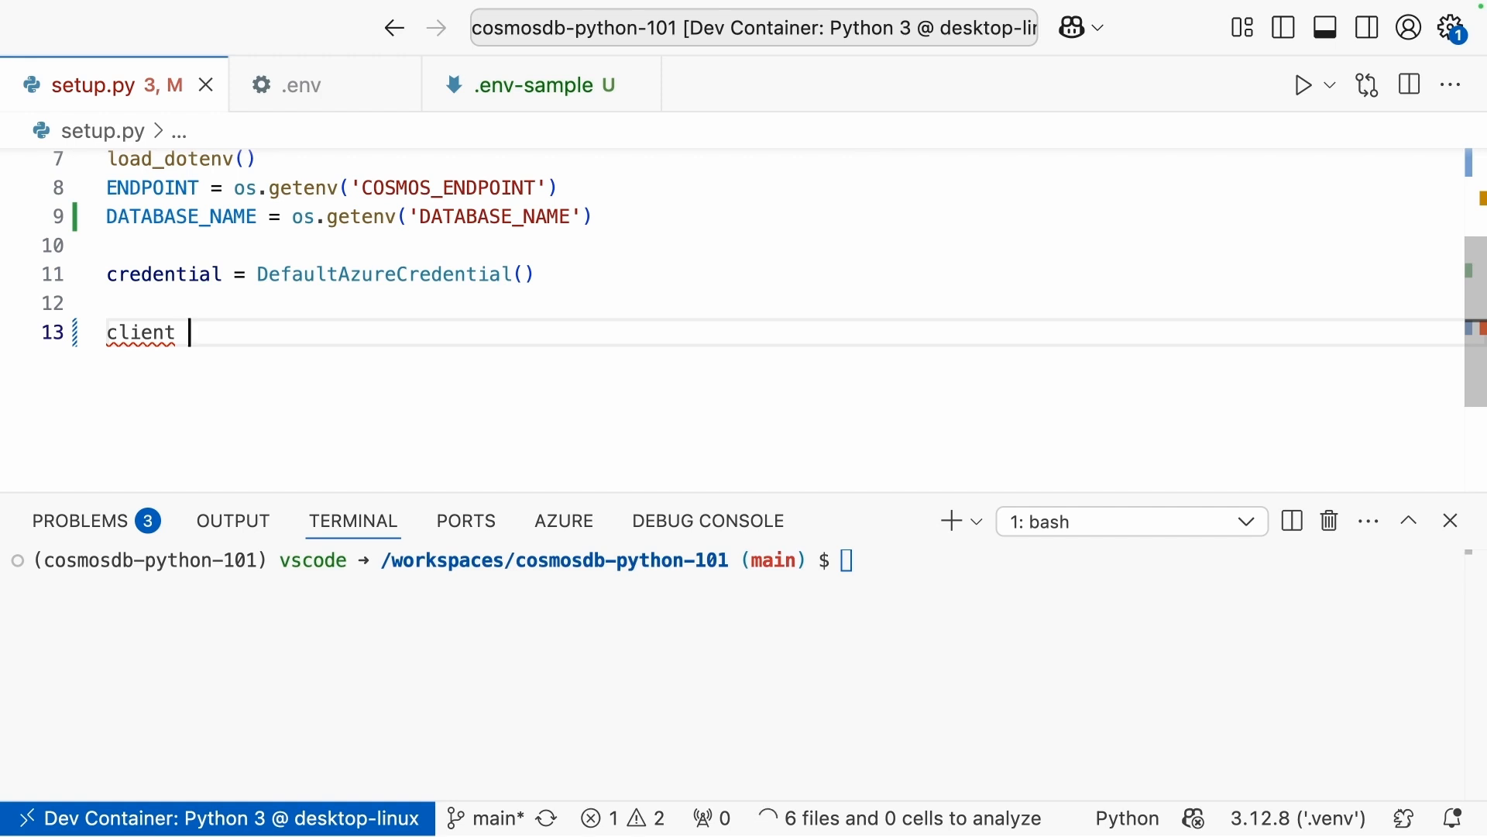
Write client = CosmosClient(ENDPOINT, credential).
{"action": "type", "text": "="}
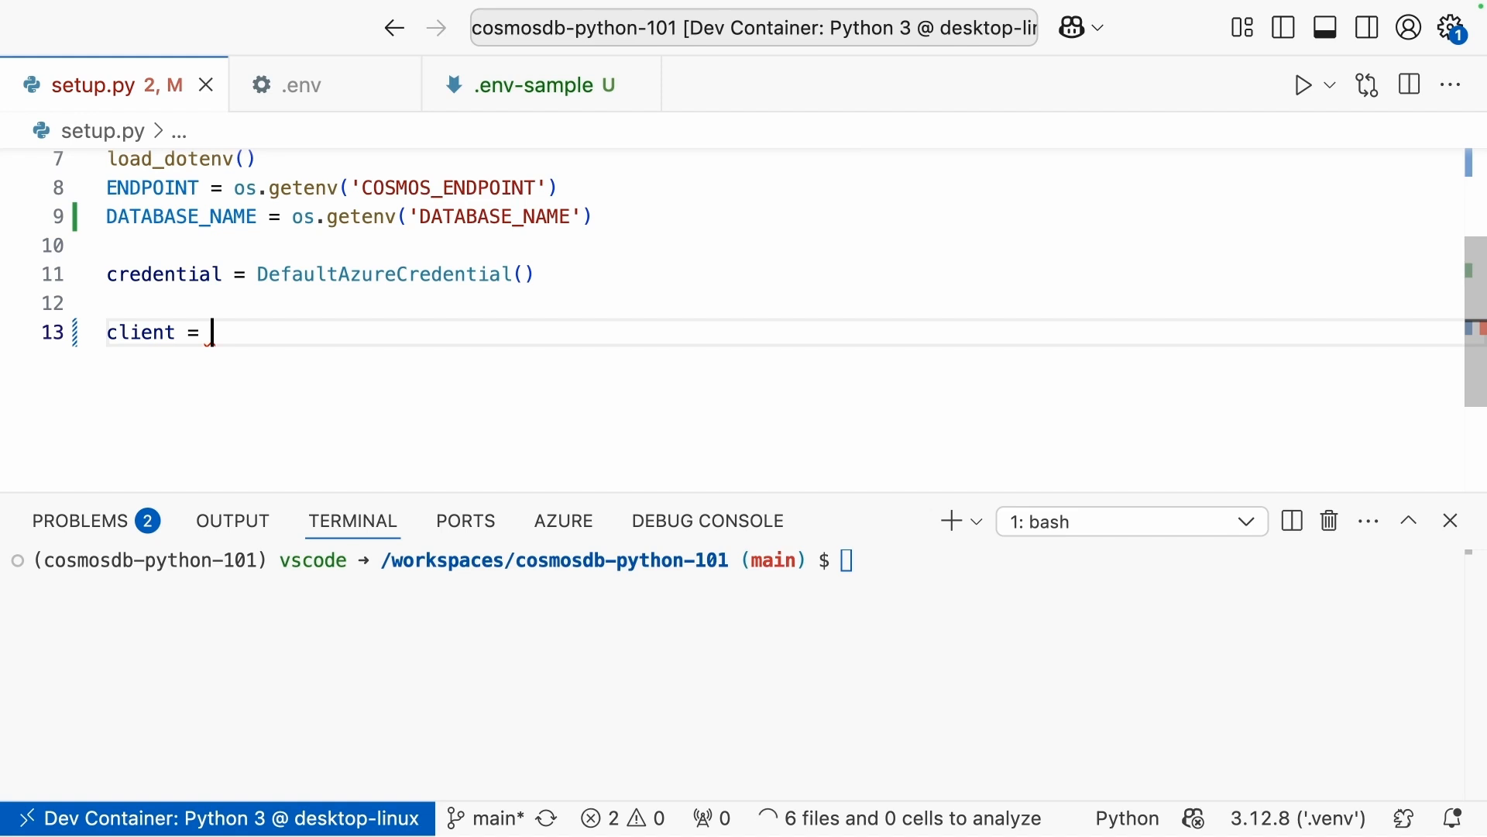
{"action": "type", "text": "CosmosClient"}
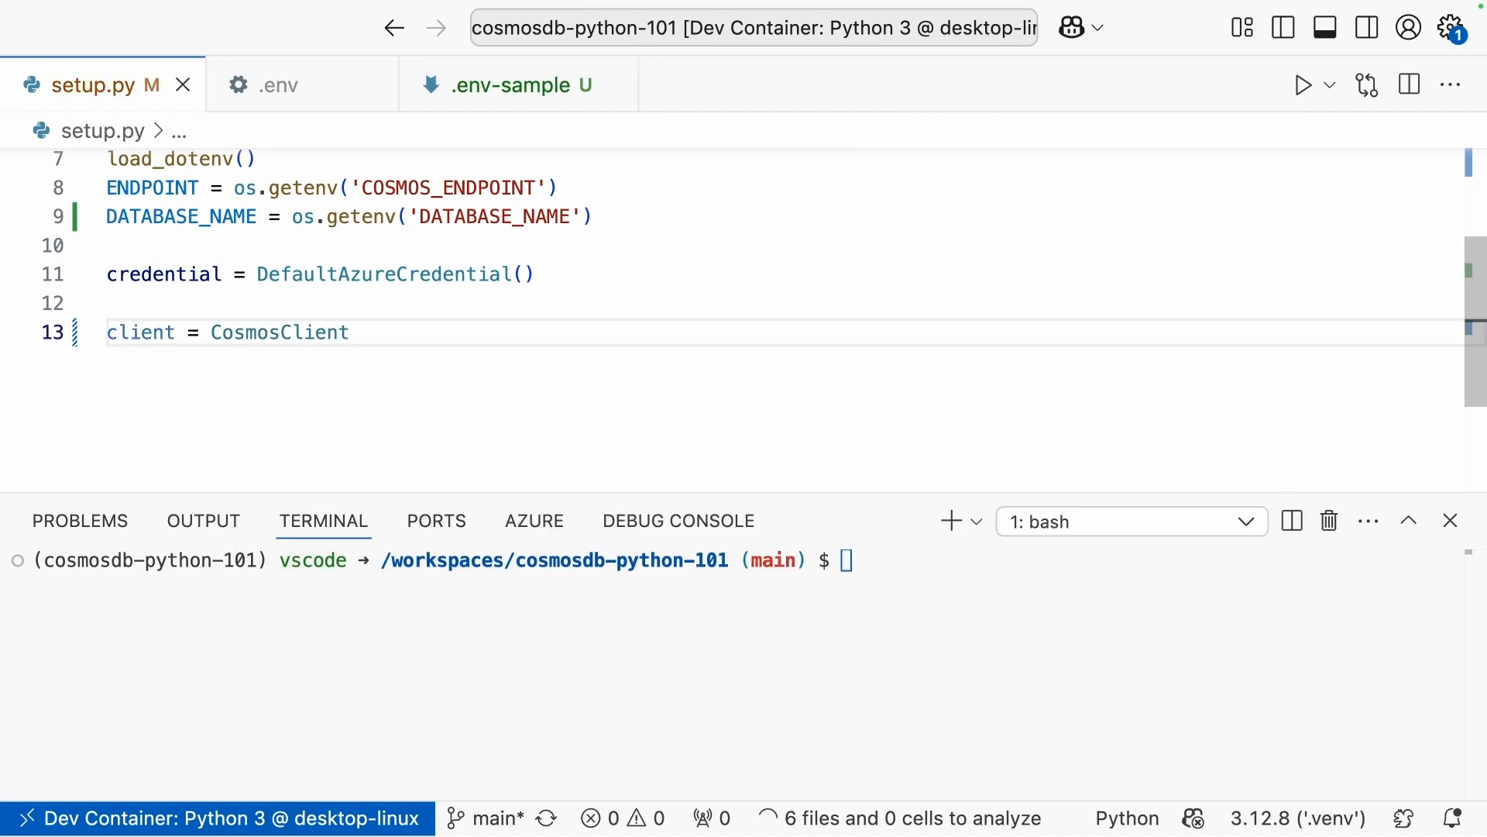
{"action": "type", "text": "(END"}
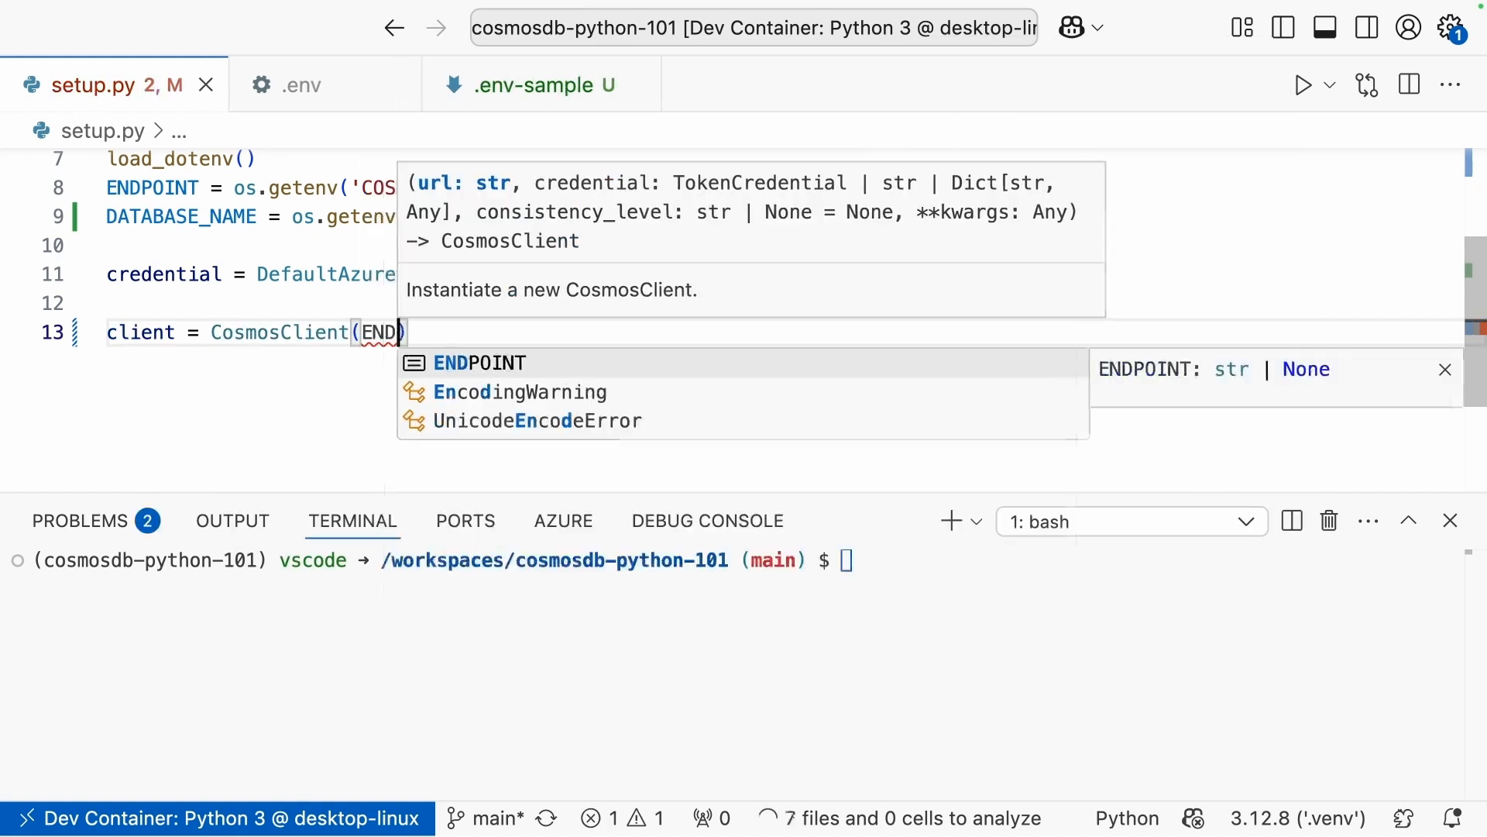
{"action": "type", "text": ", credential"}
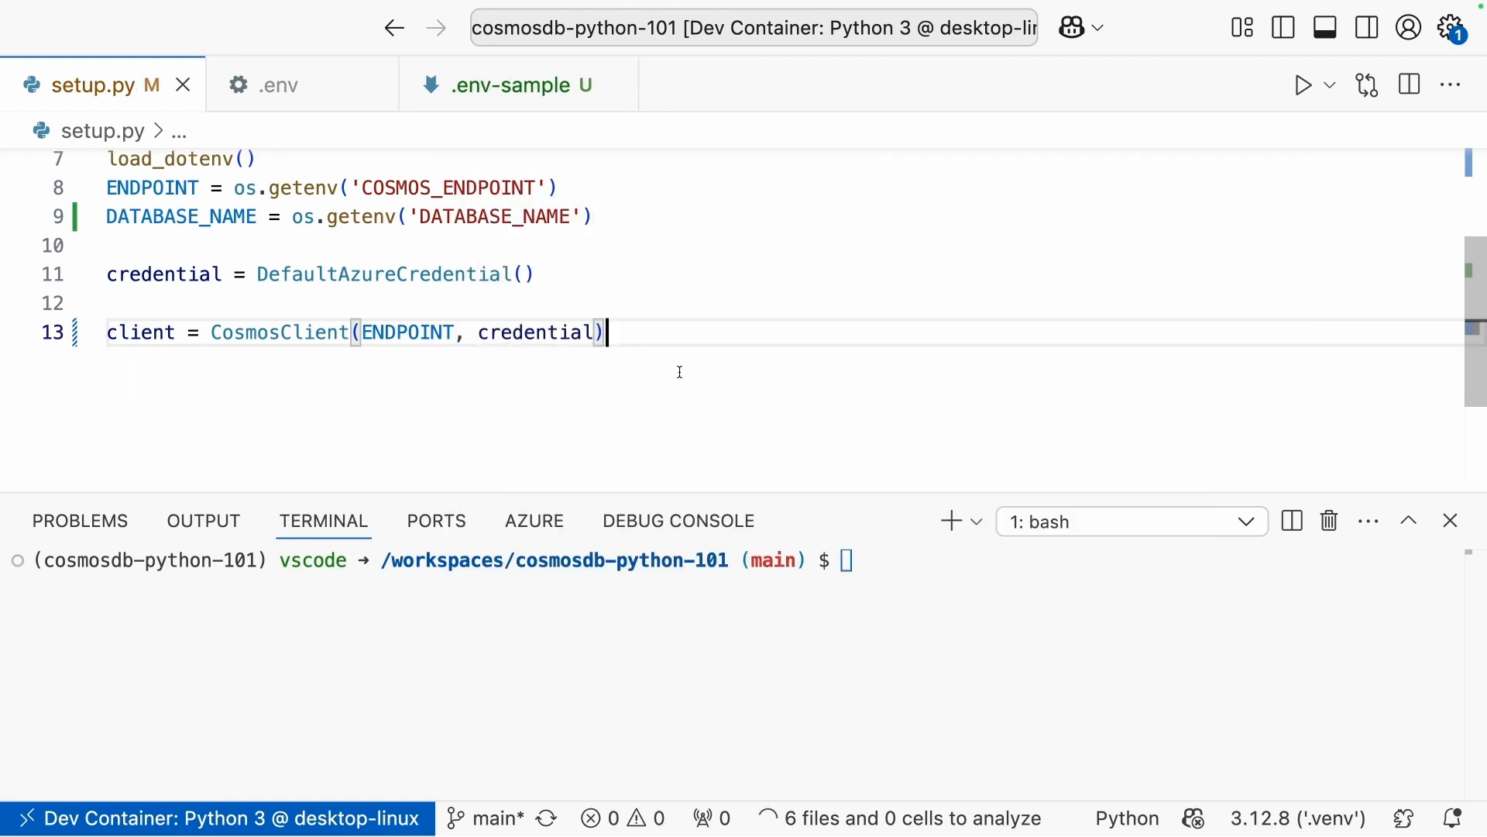
{"action": "mouse_move", "coordinate": [660, 351]}
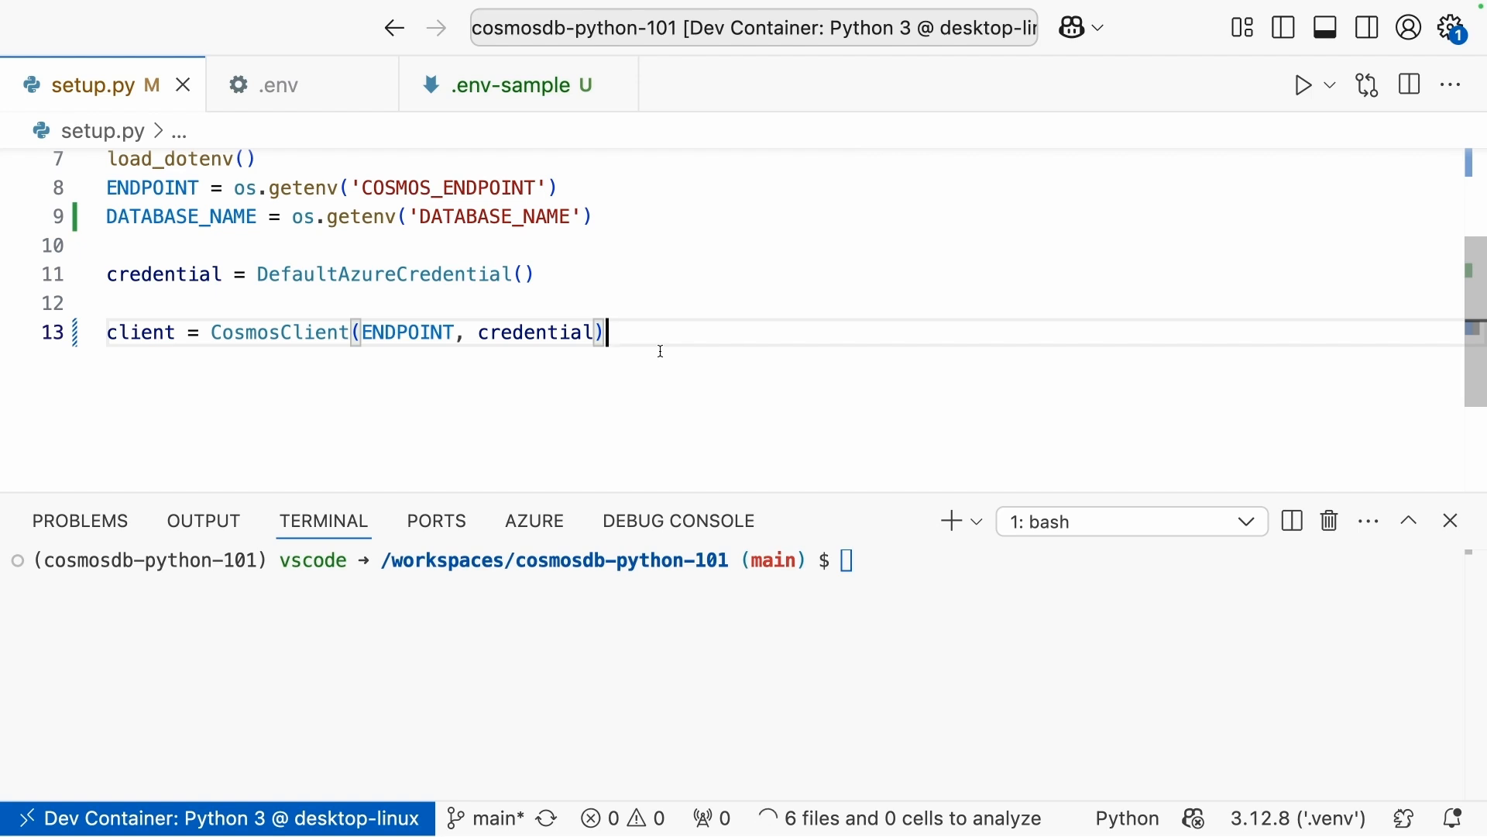
{"action": "mouse_move", "coordinate": [658, 328]}
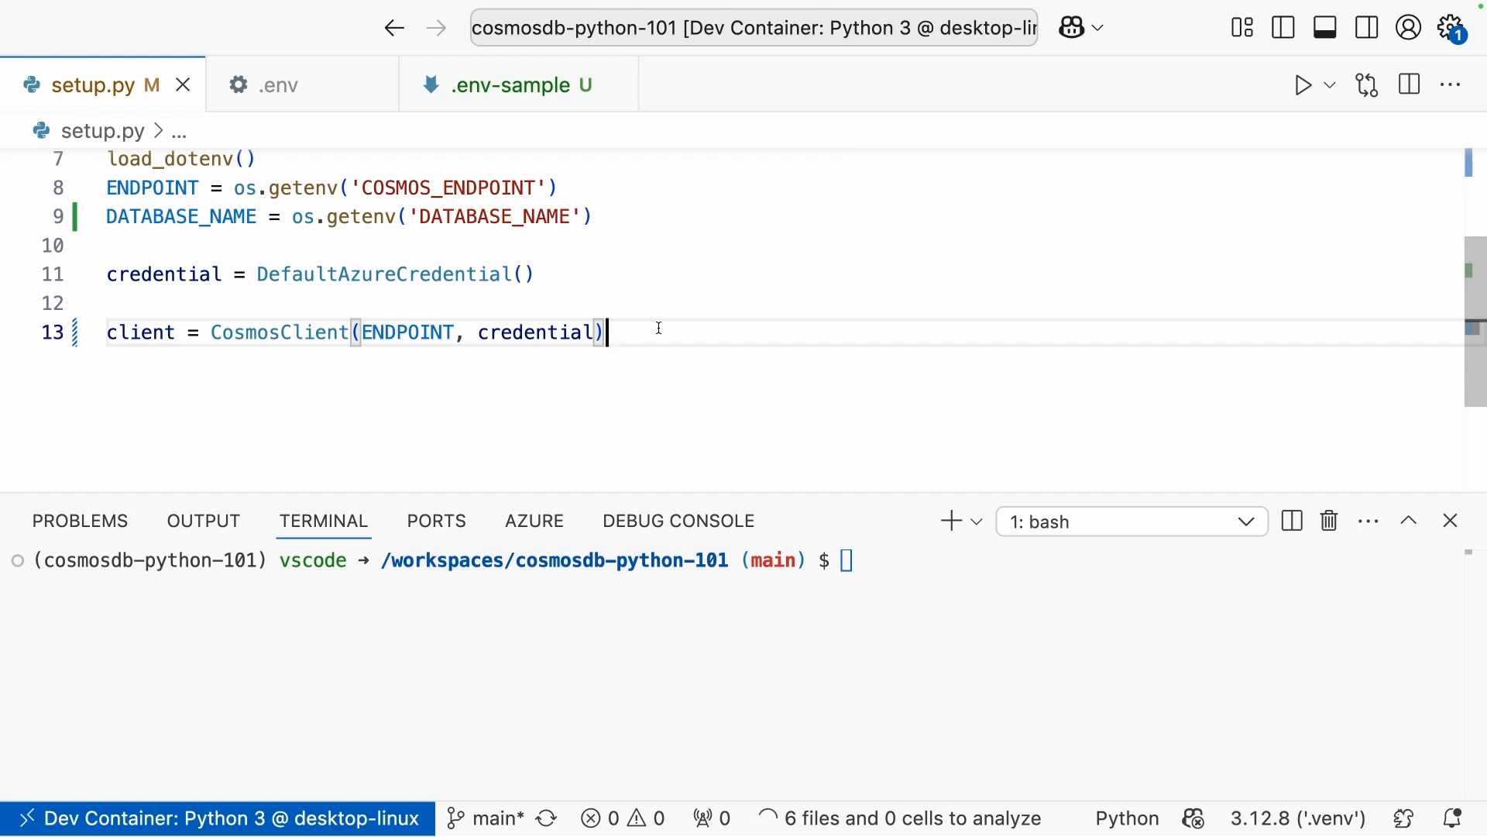
{"action": "key", "text": "Return"}
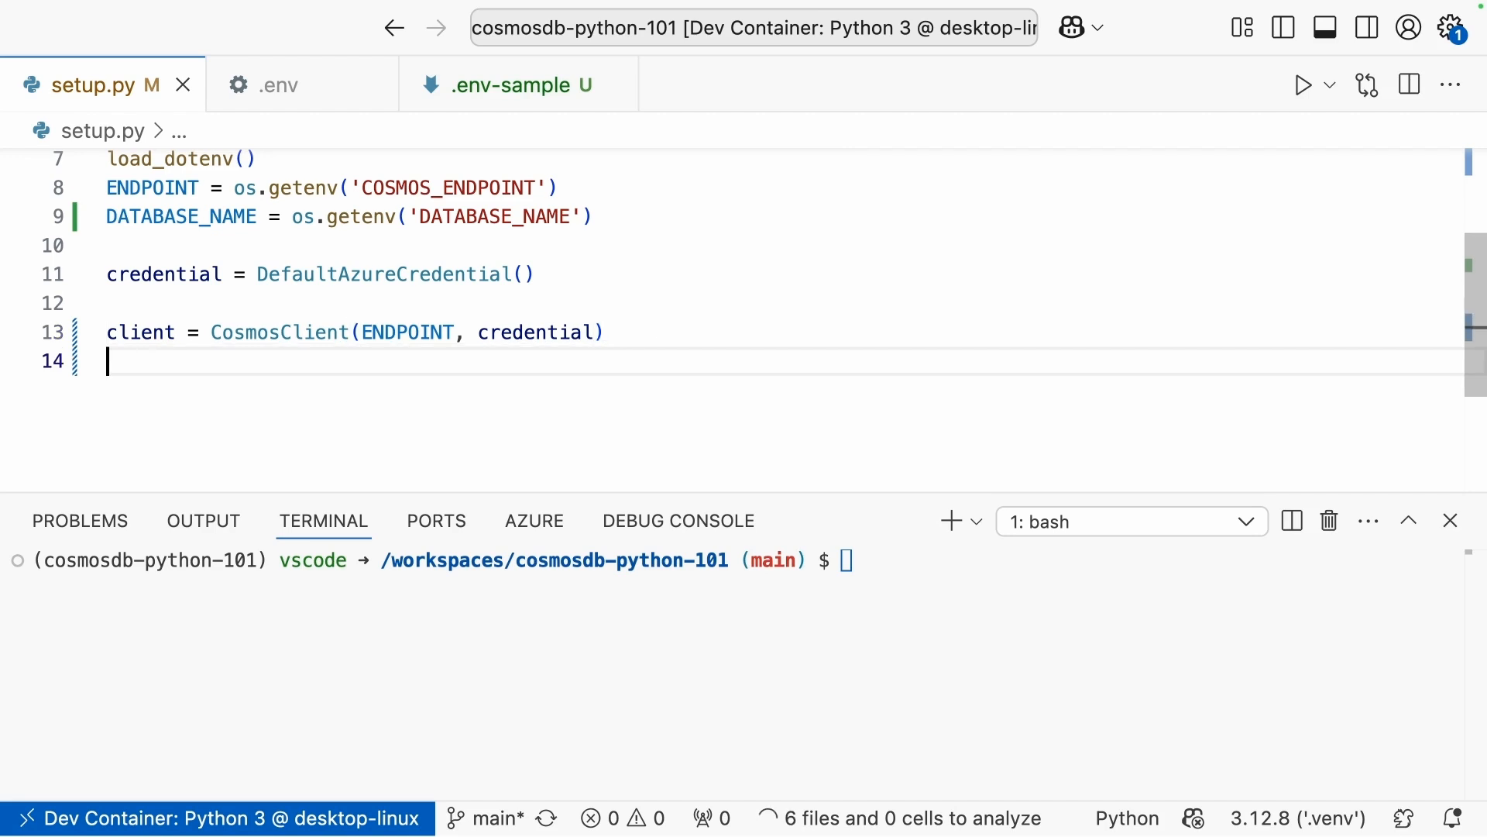
Loop over client.list_databases() printing f'Database: {db['id']}' for each.
{"action": "type", "text": "for db"}
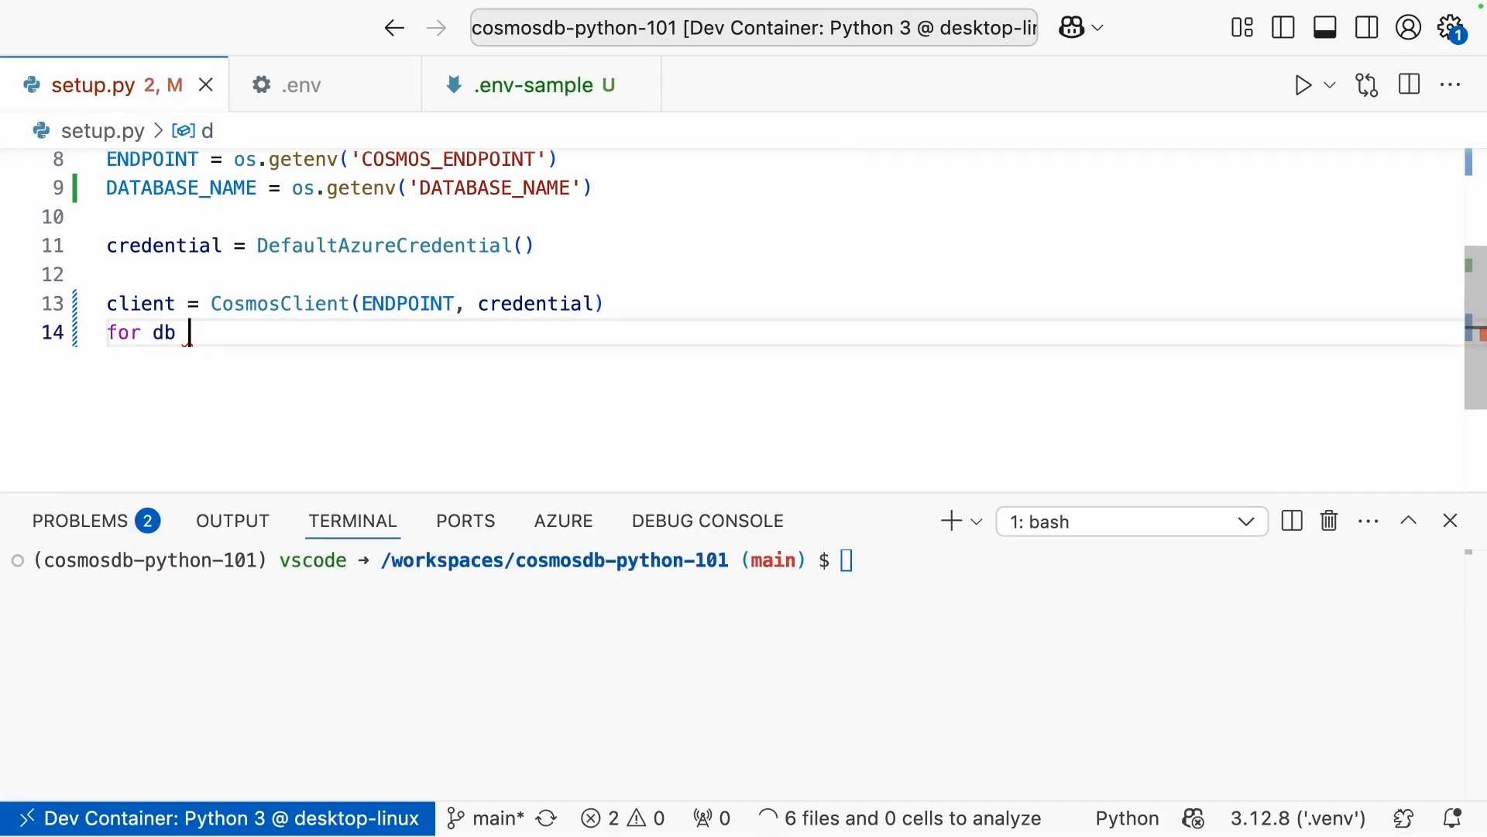
{"action": "type", "text": "in client"}
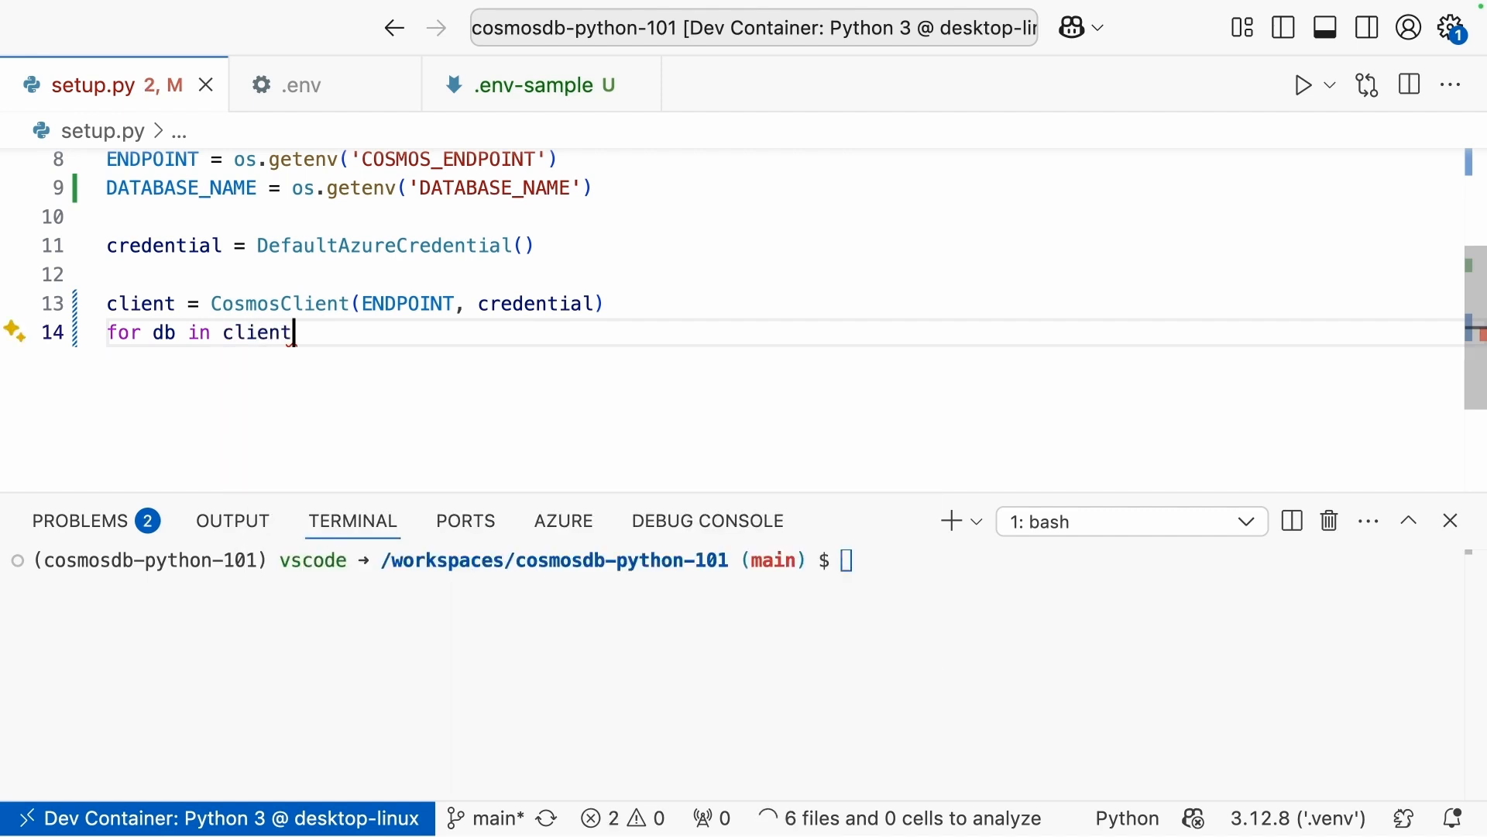
{"action": "type", "text": ".list_databases"}
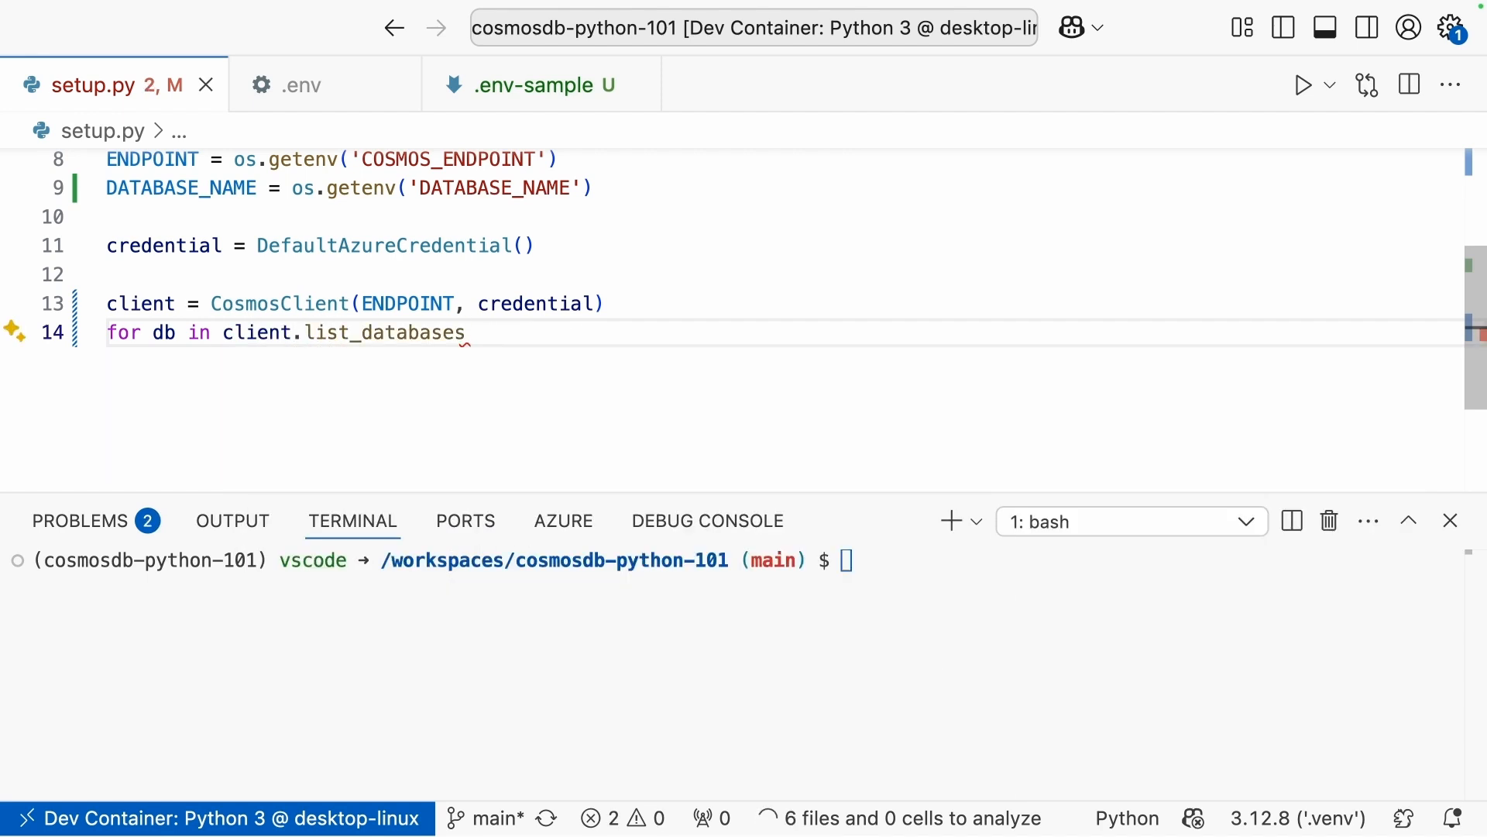
{"action": "type", "text": "():"}
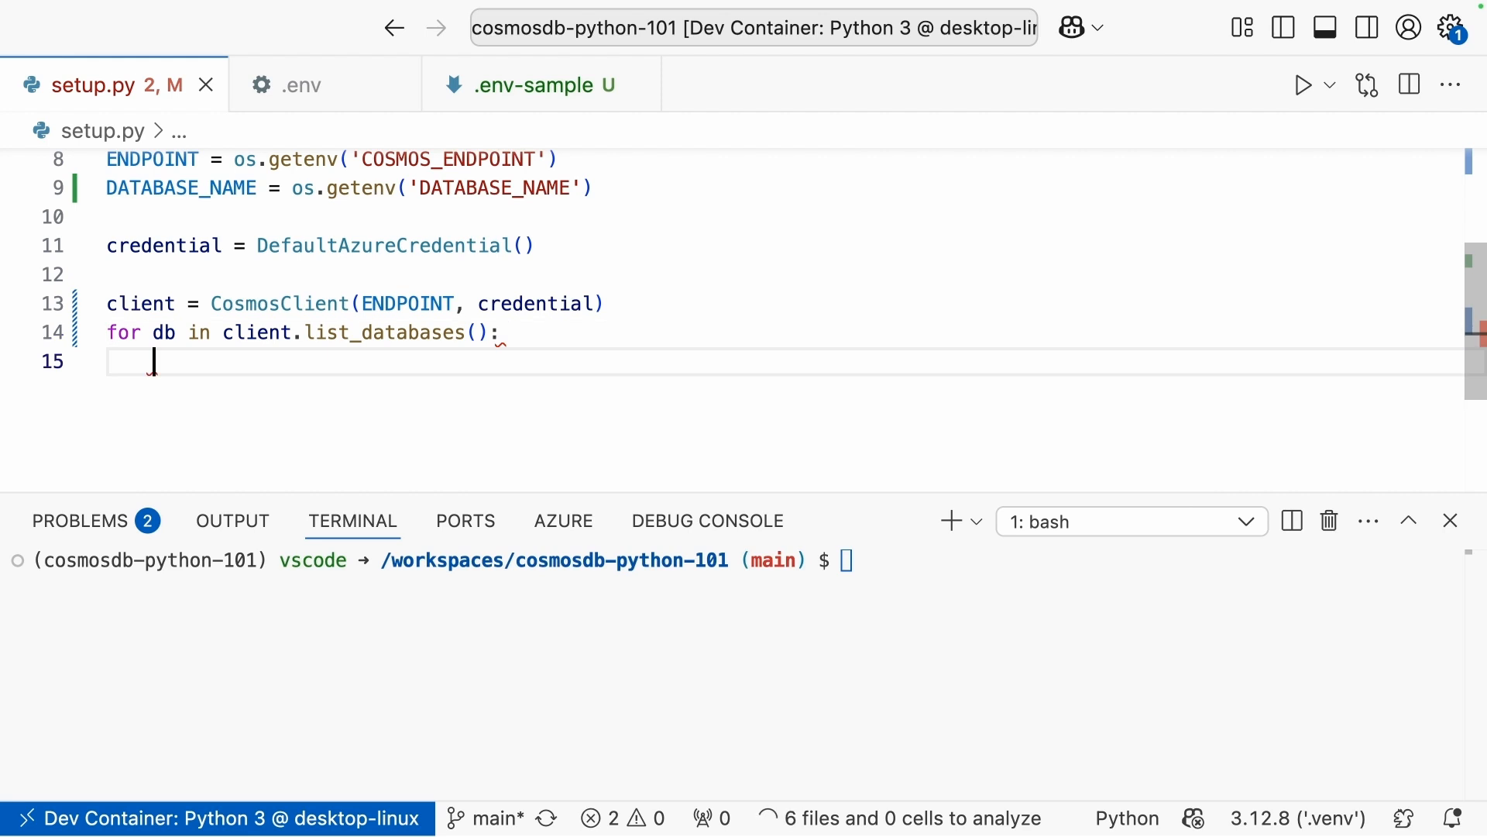
{"action": "type", "text": "print(f'"}
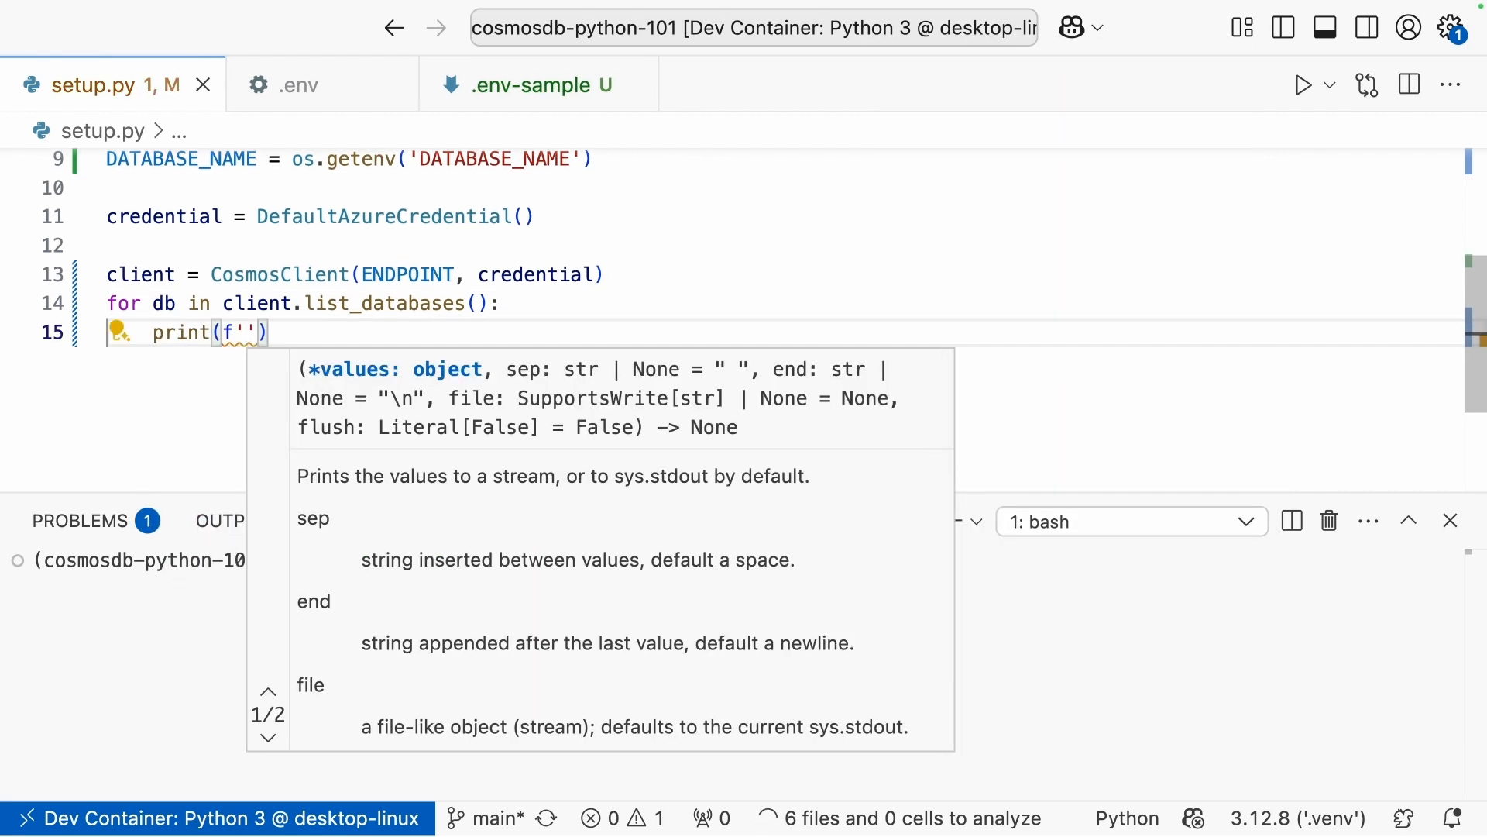
{"action": "type", "text": "Database: {"}
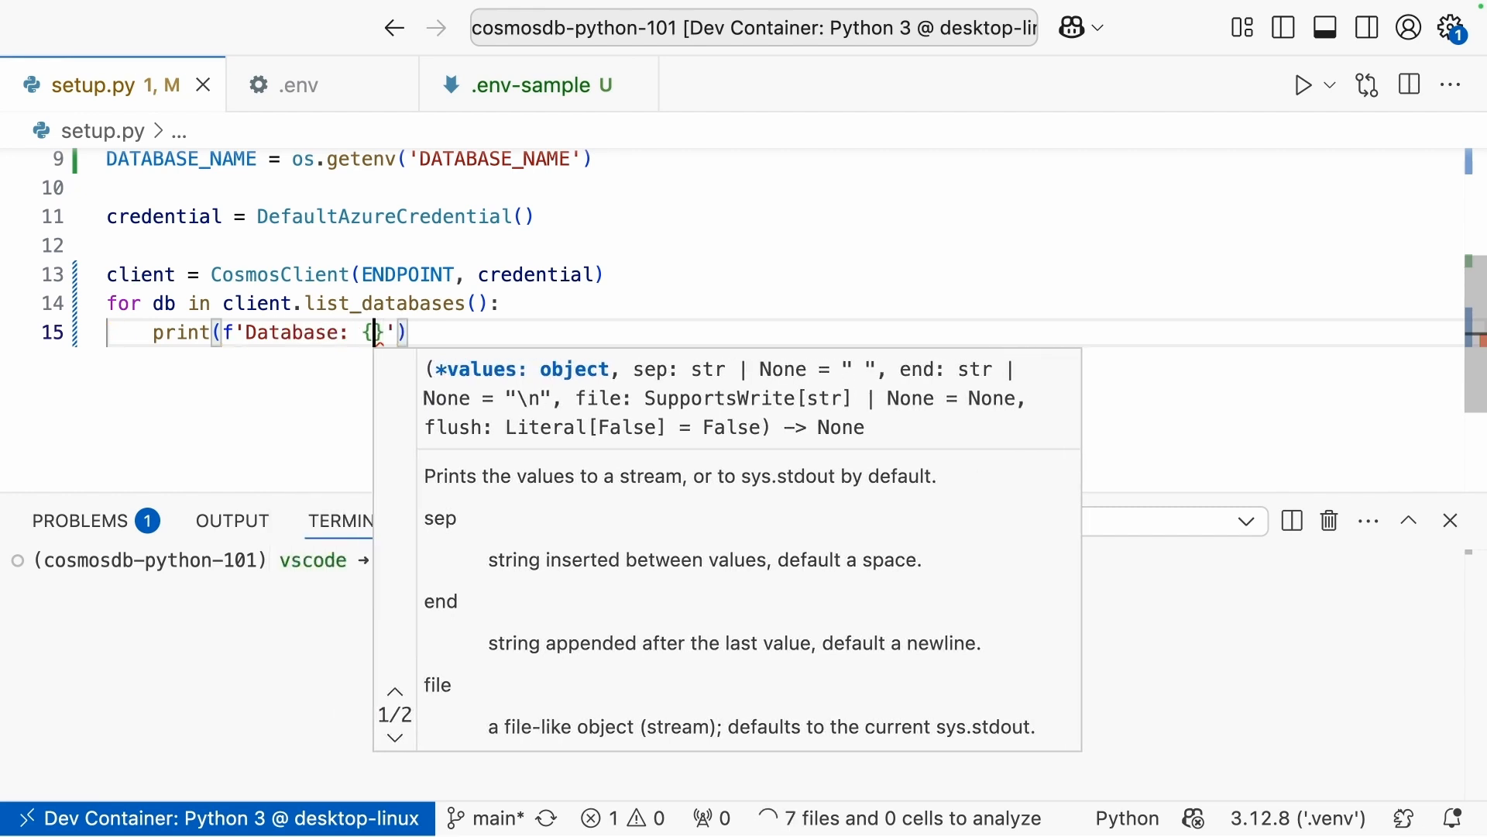
{"action": "type", "text": "db['"}
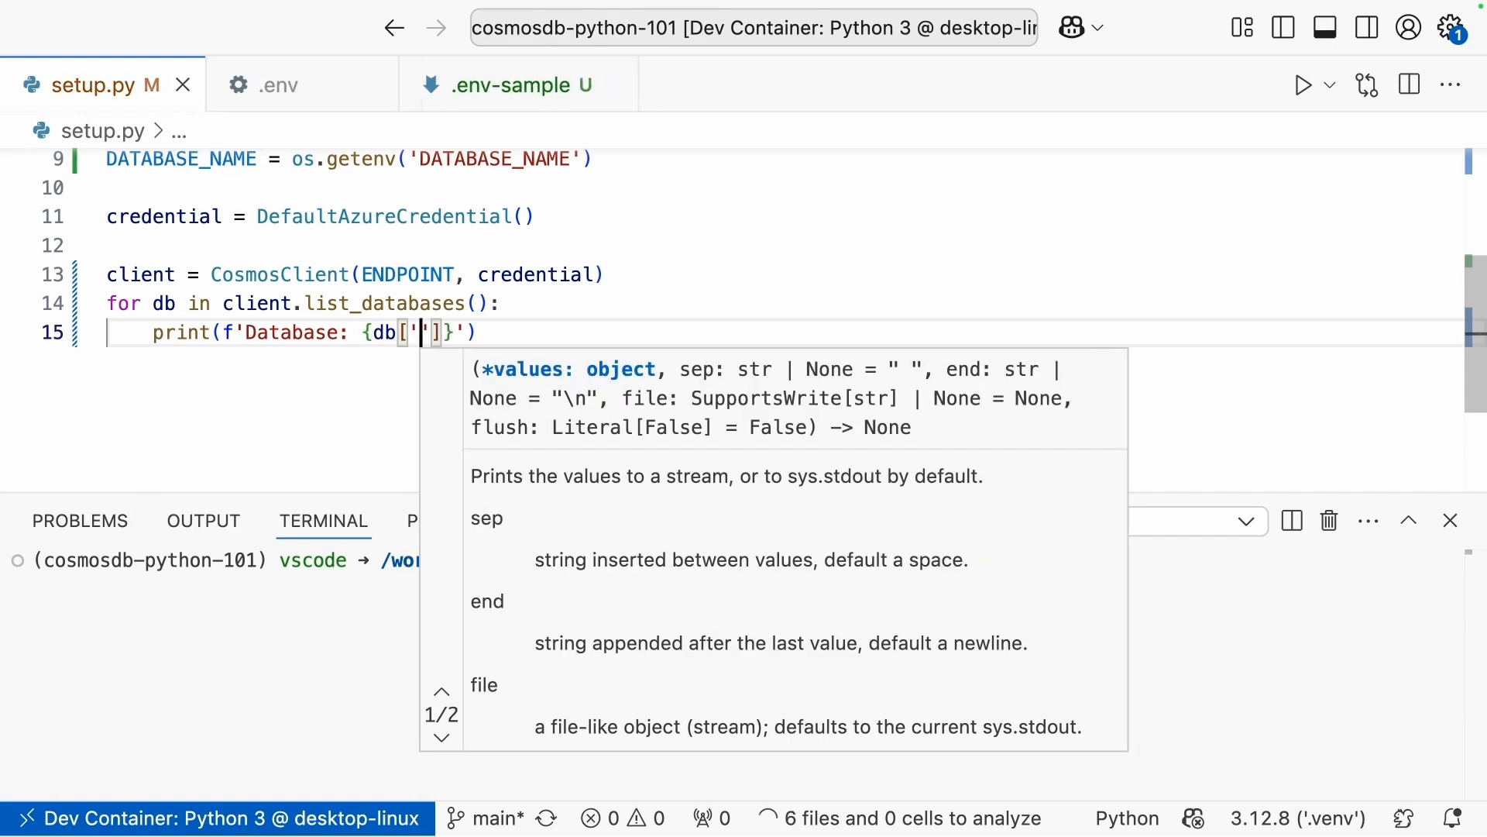
{"action": "type", "text": "id"}
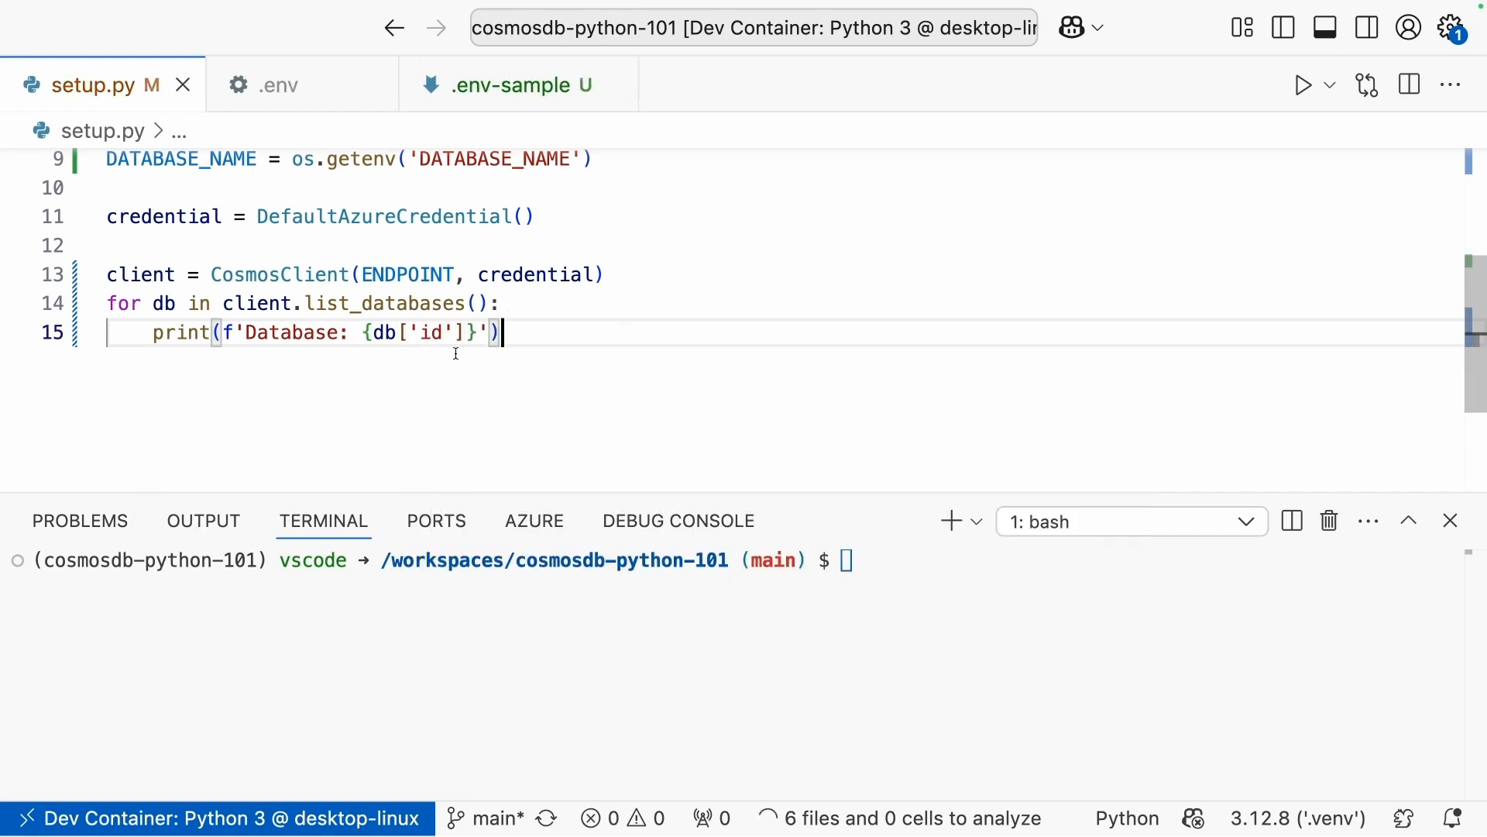
{"action": "mouse_move", "coordinate": [433, 334]}
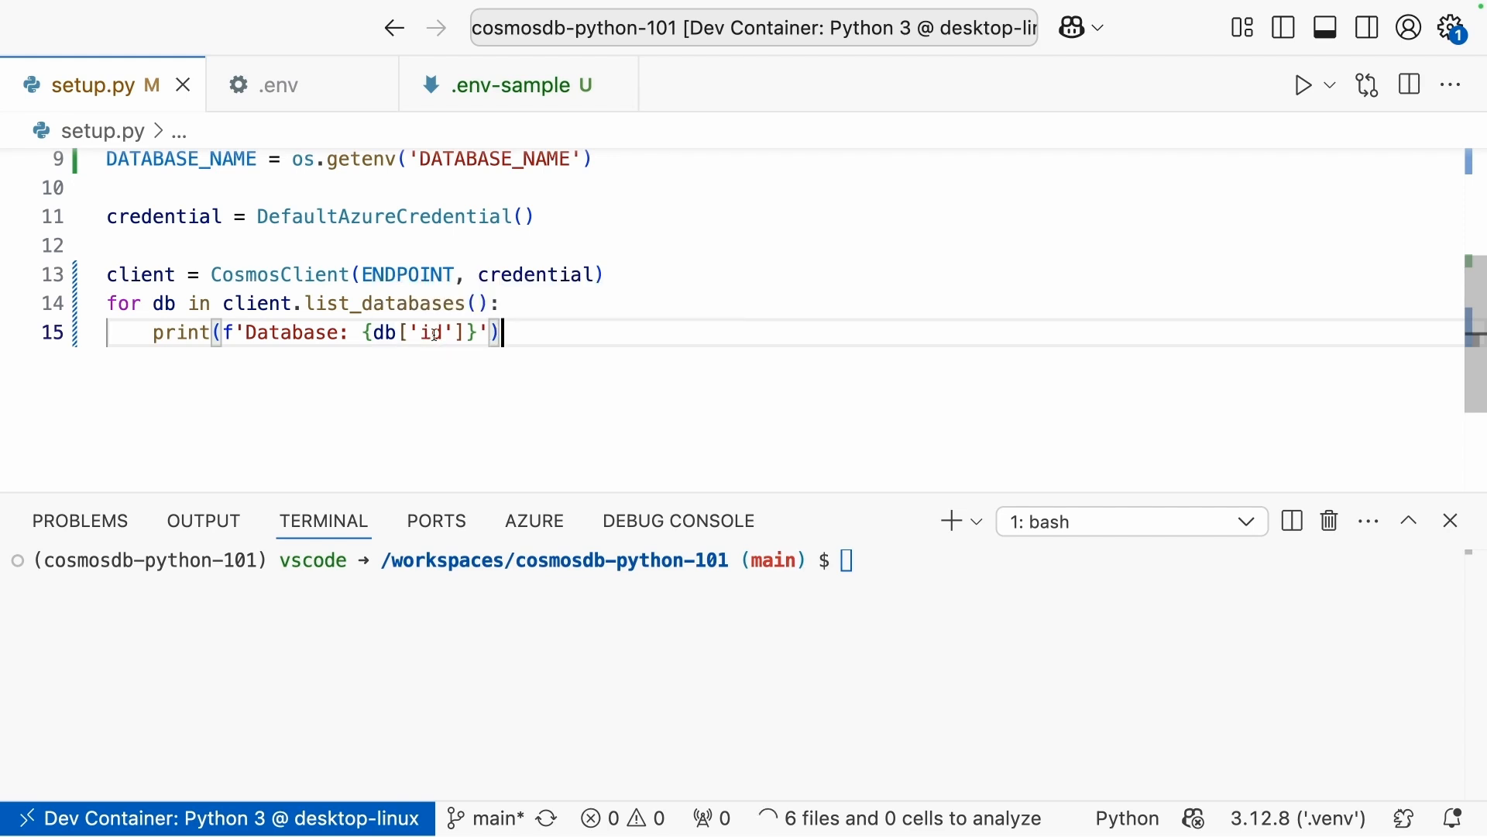
{"action": "mouse_move", "coordinate": [555, 437]}
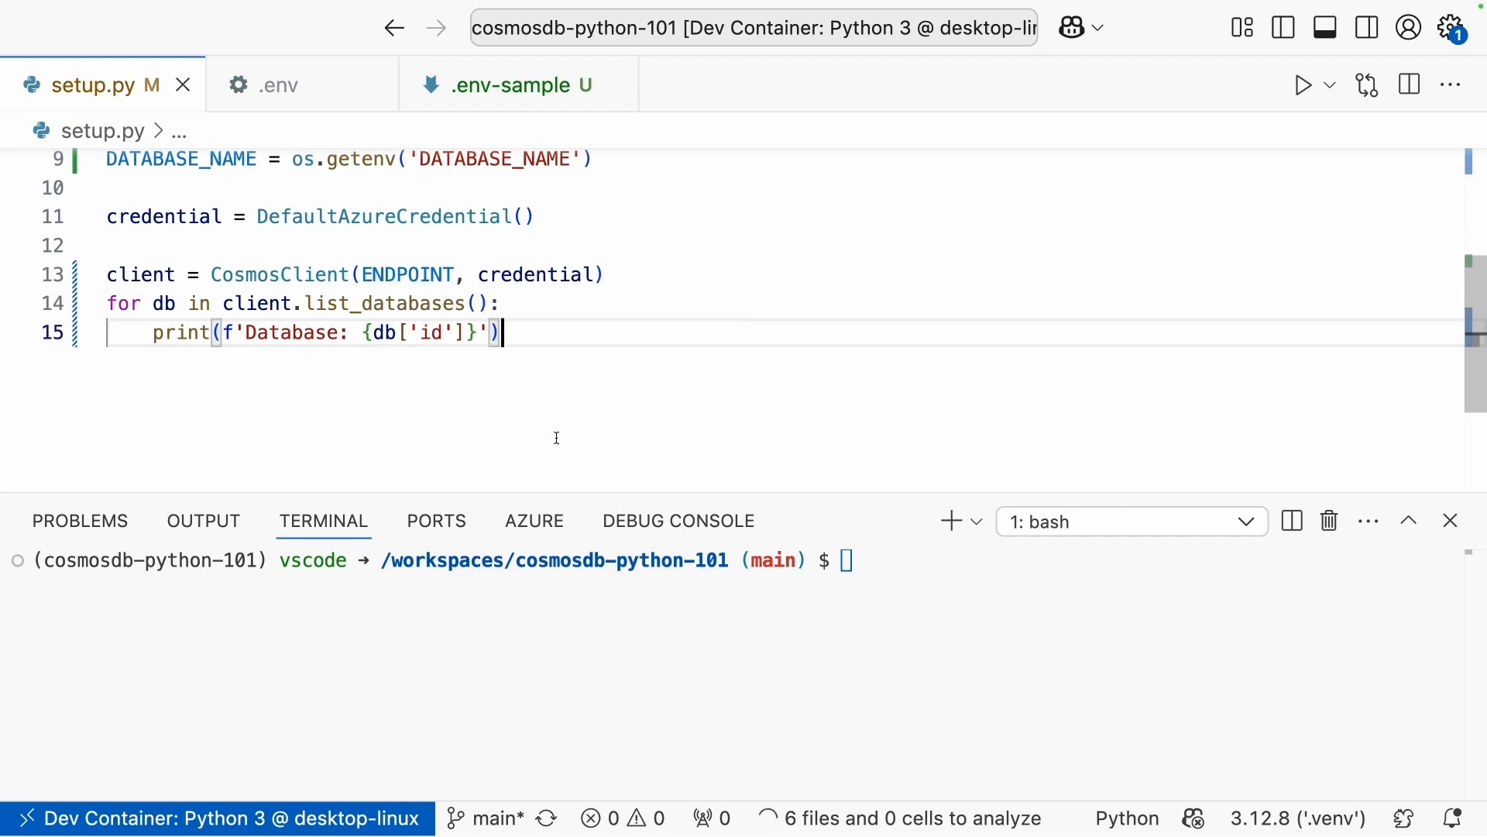
Clear the terminal and run python setup.py, printing 'Database: BookRecommendationsDB'.
{"action": "type", "text": "clear"}
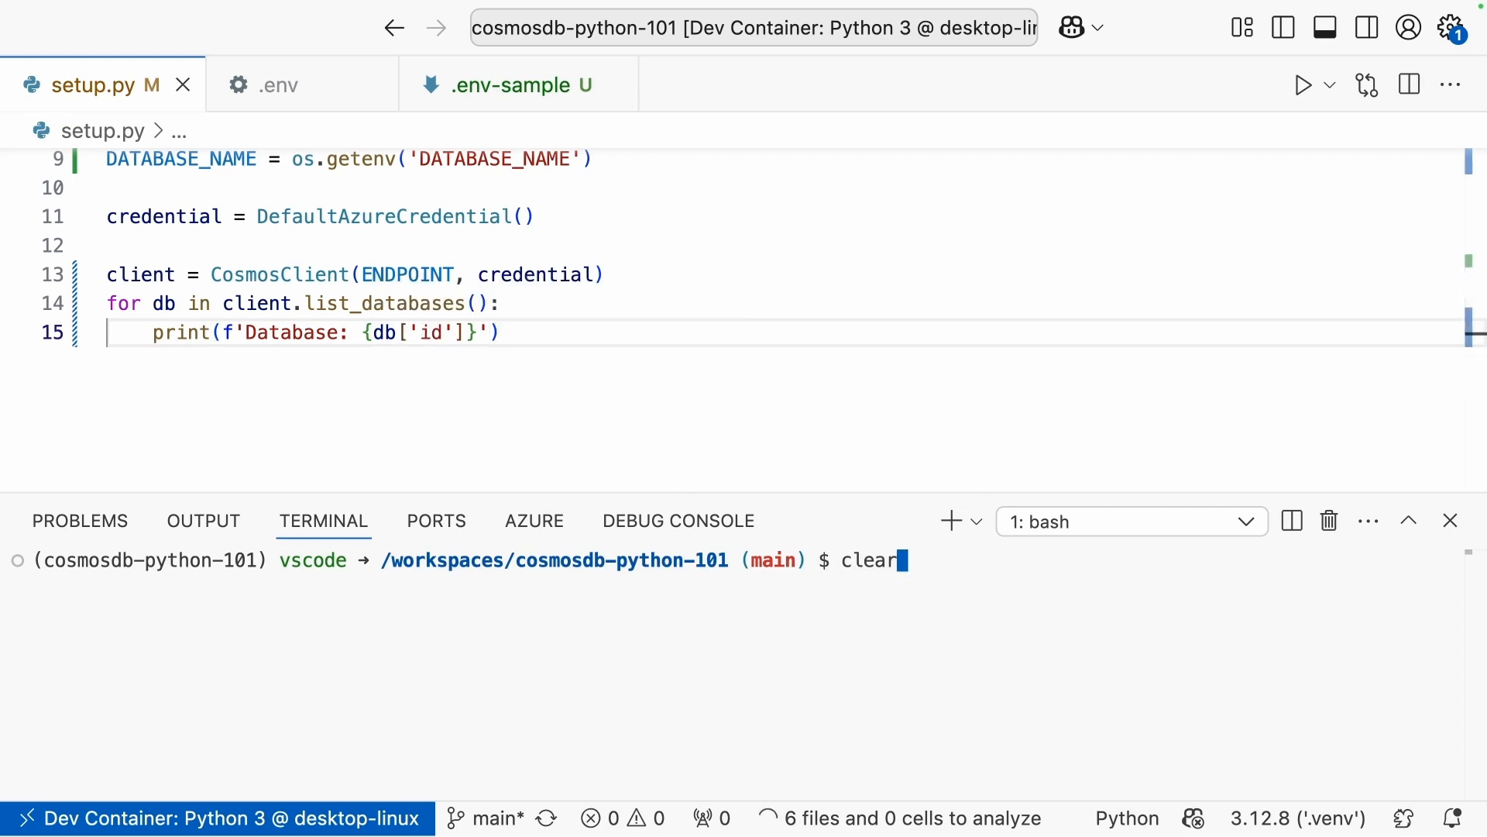
{"action": "type", "text": "python setup.py"}
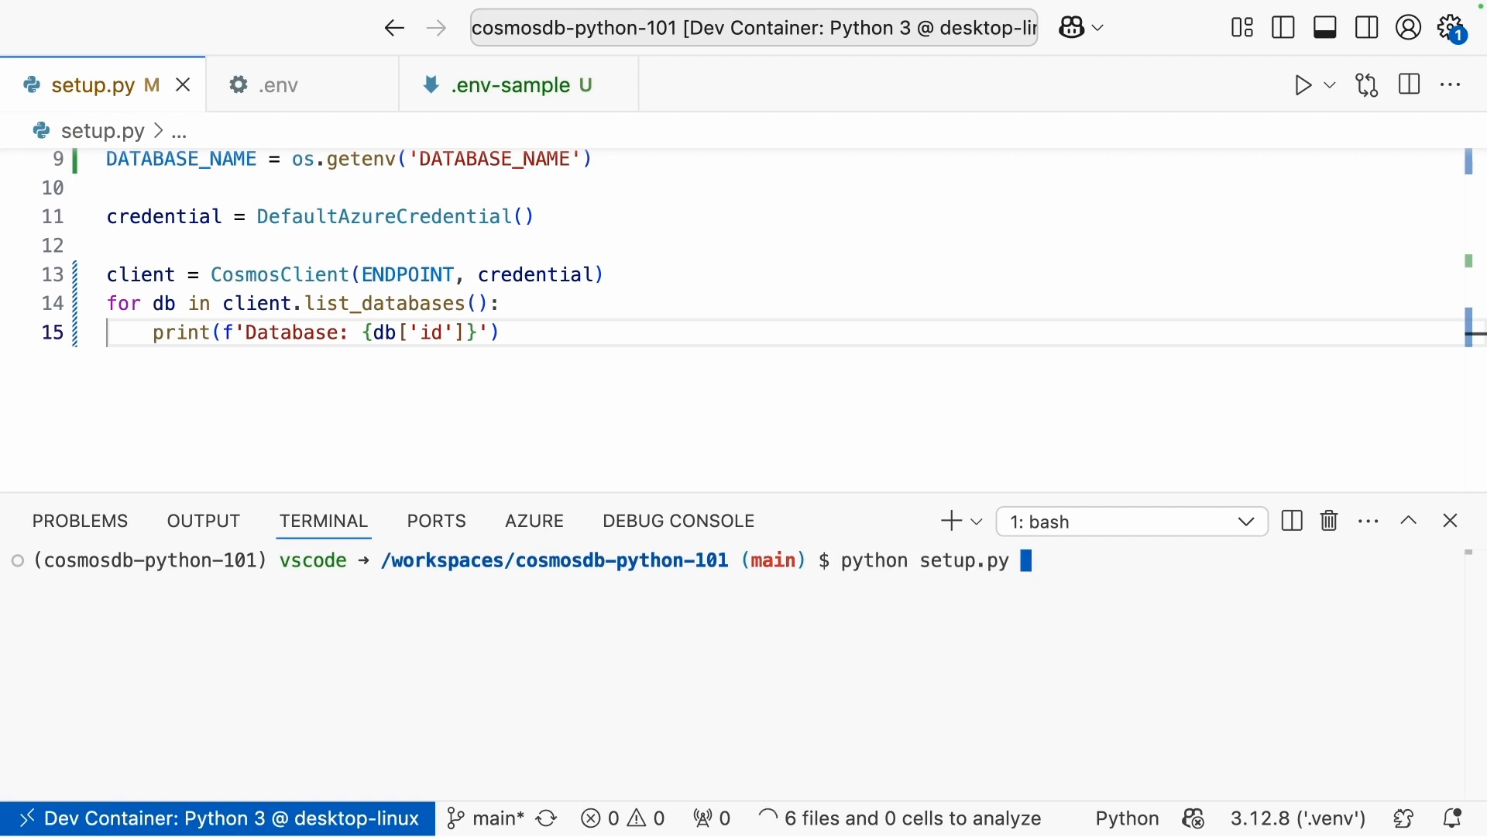
{"action": "key", "text": "Return"}
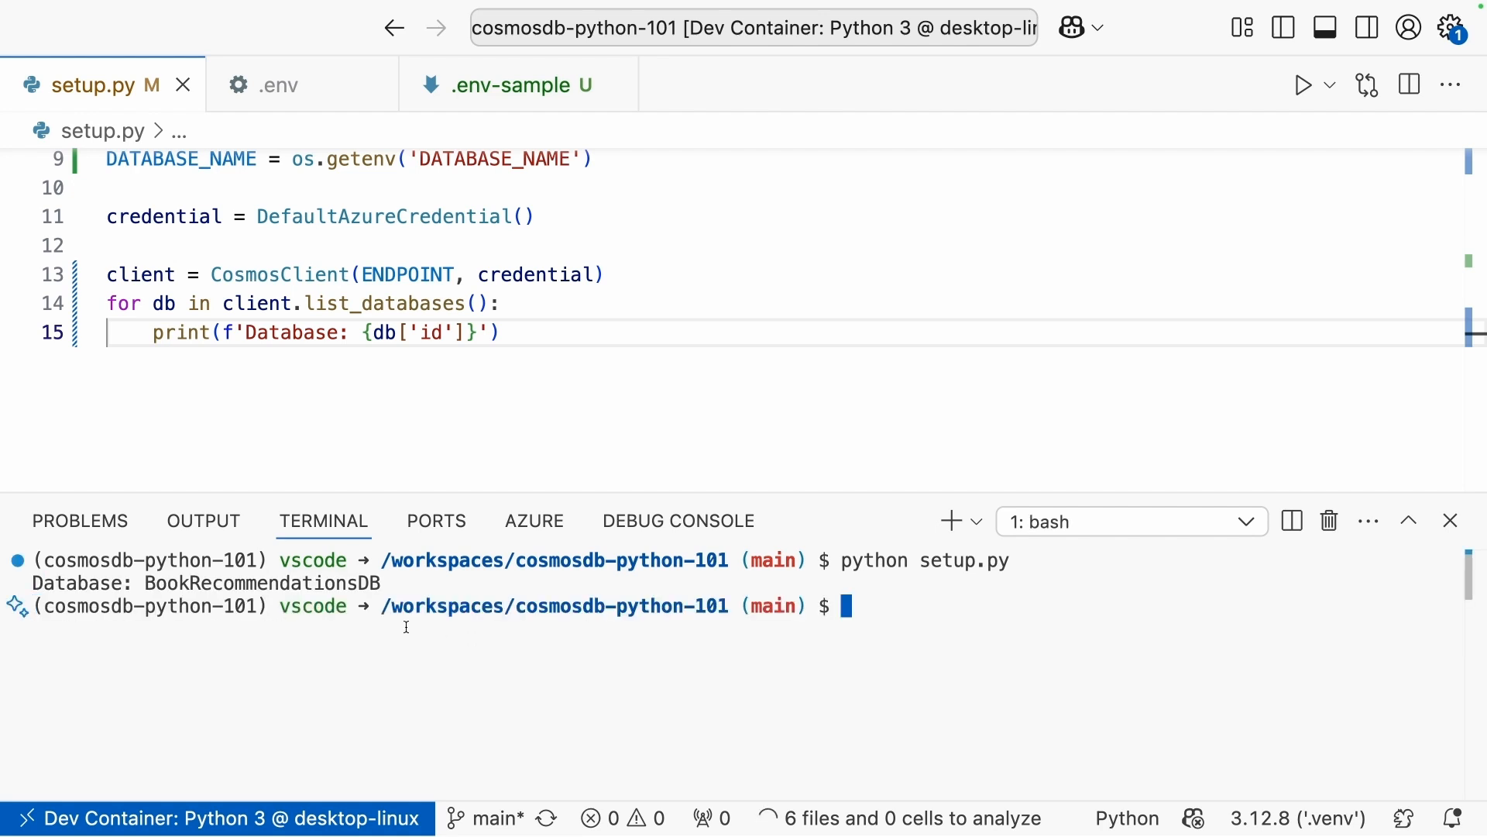
{"action": "mouse_move", "coordinate": [395, 583]}
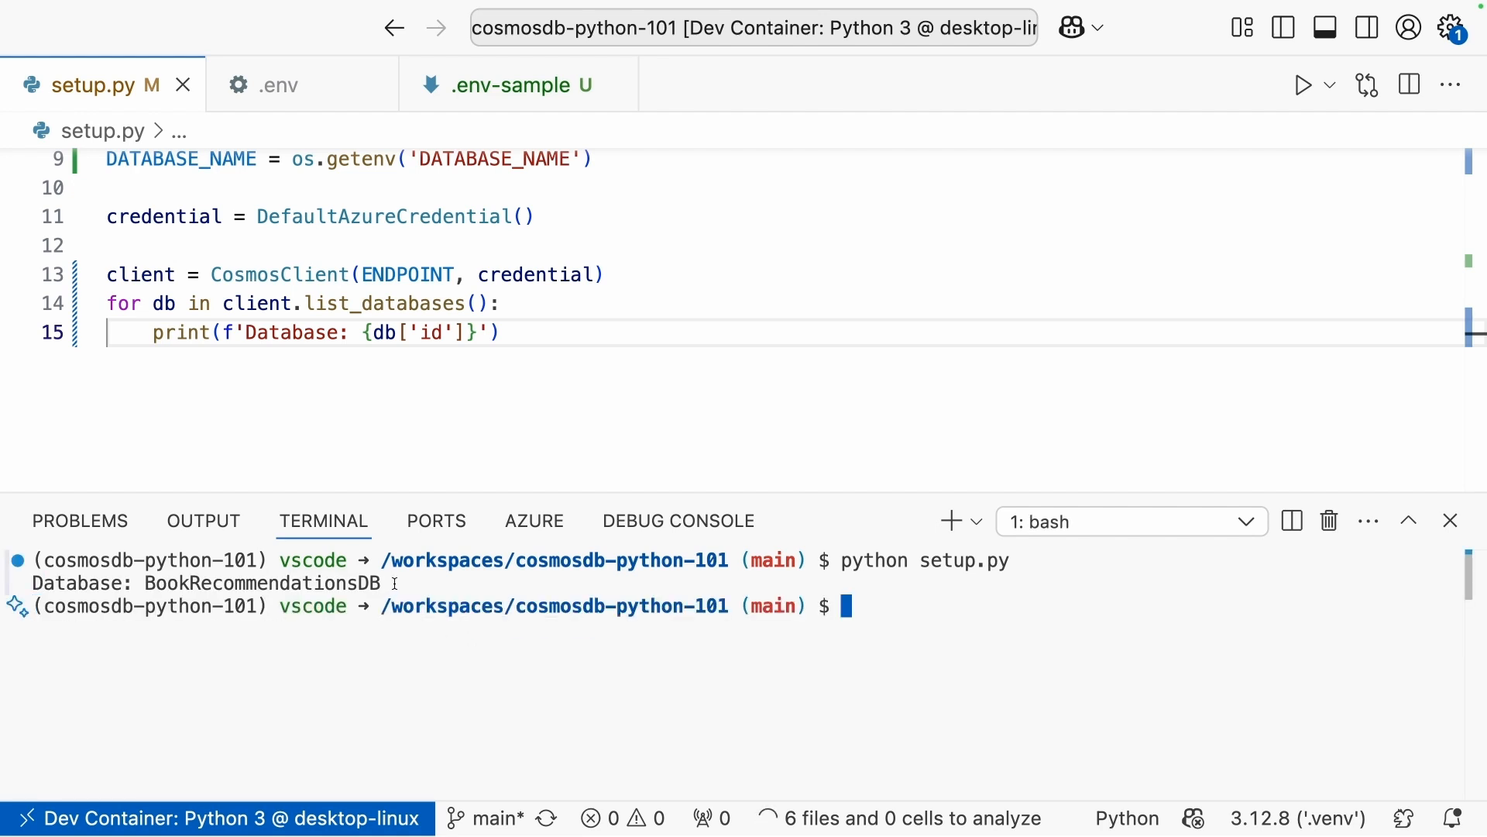
{"action": "mouse_move", "coordinate": [296, 584]}
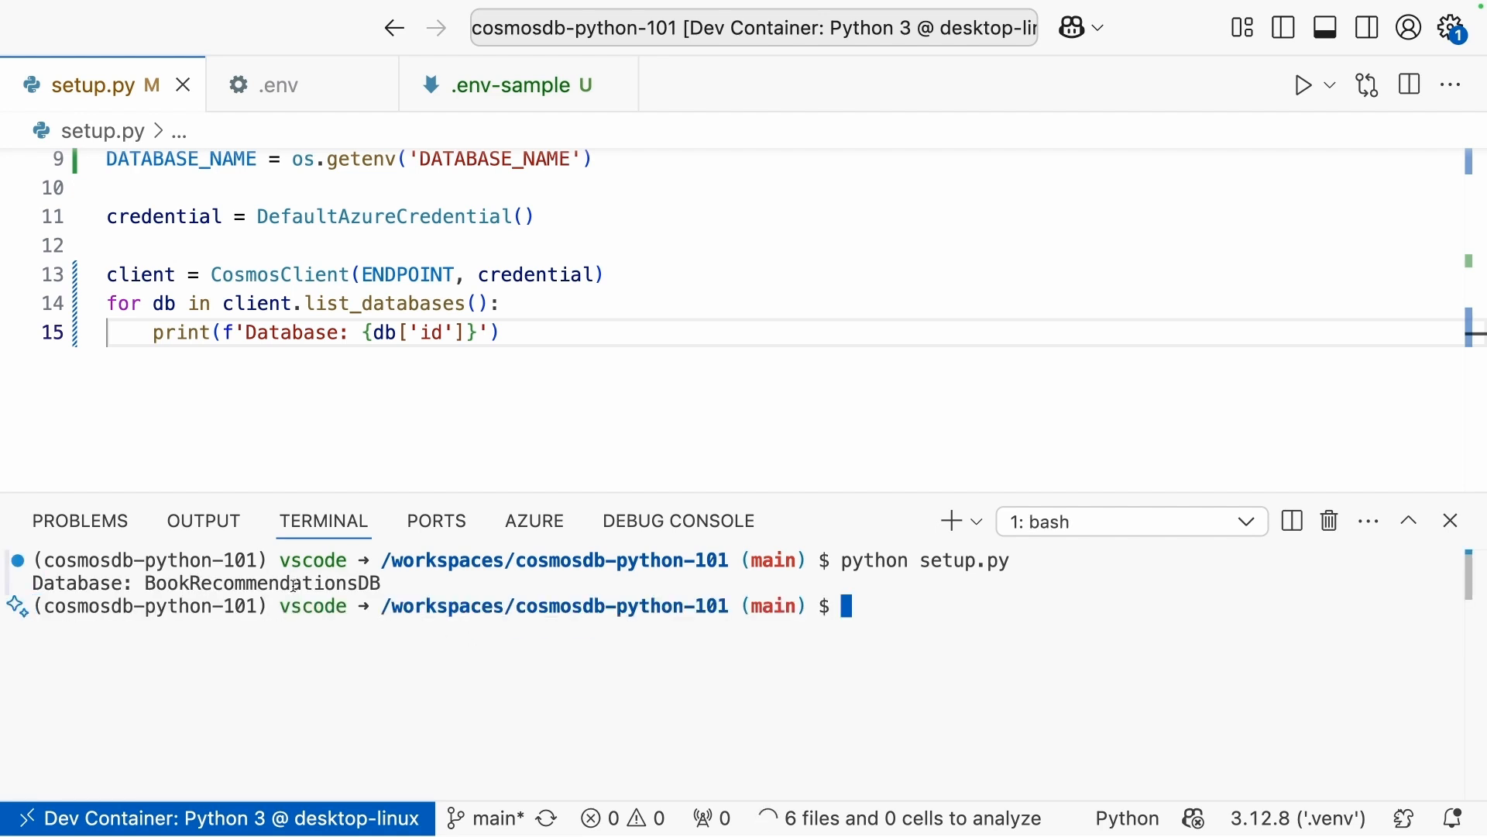
Replace the loop with db_client = client.get_database_client(DATABASE_NAME).
{"action": "scroll", "scroll_direction": "up", "scroll_amount": 3}
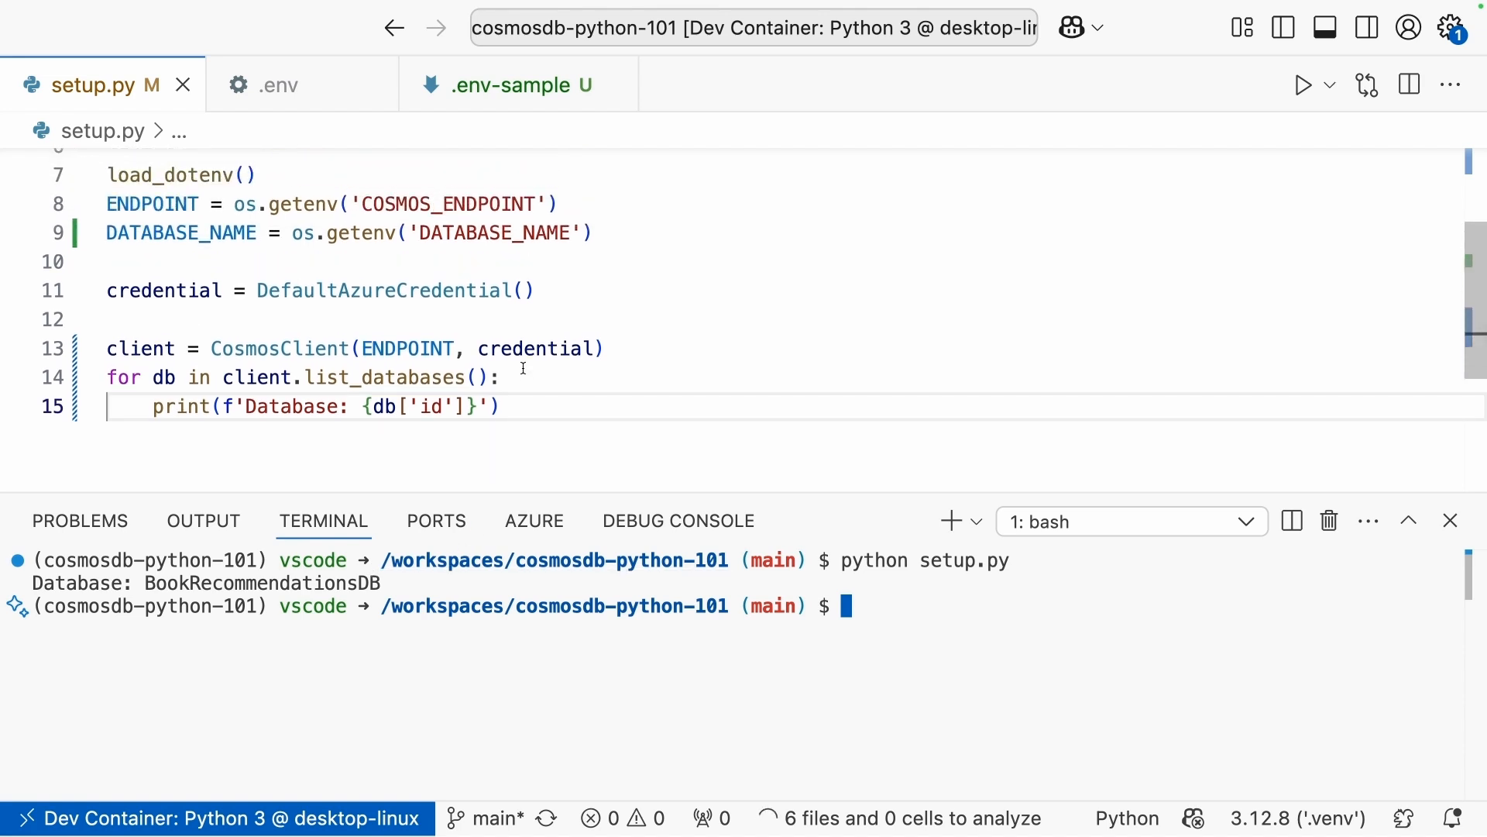
{"action": "scroll", "scroll_direction": "up", "scroll_amount": 3}
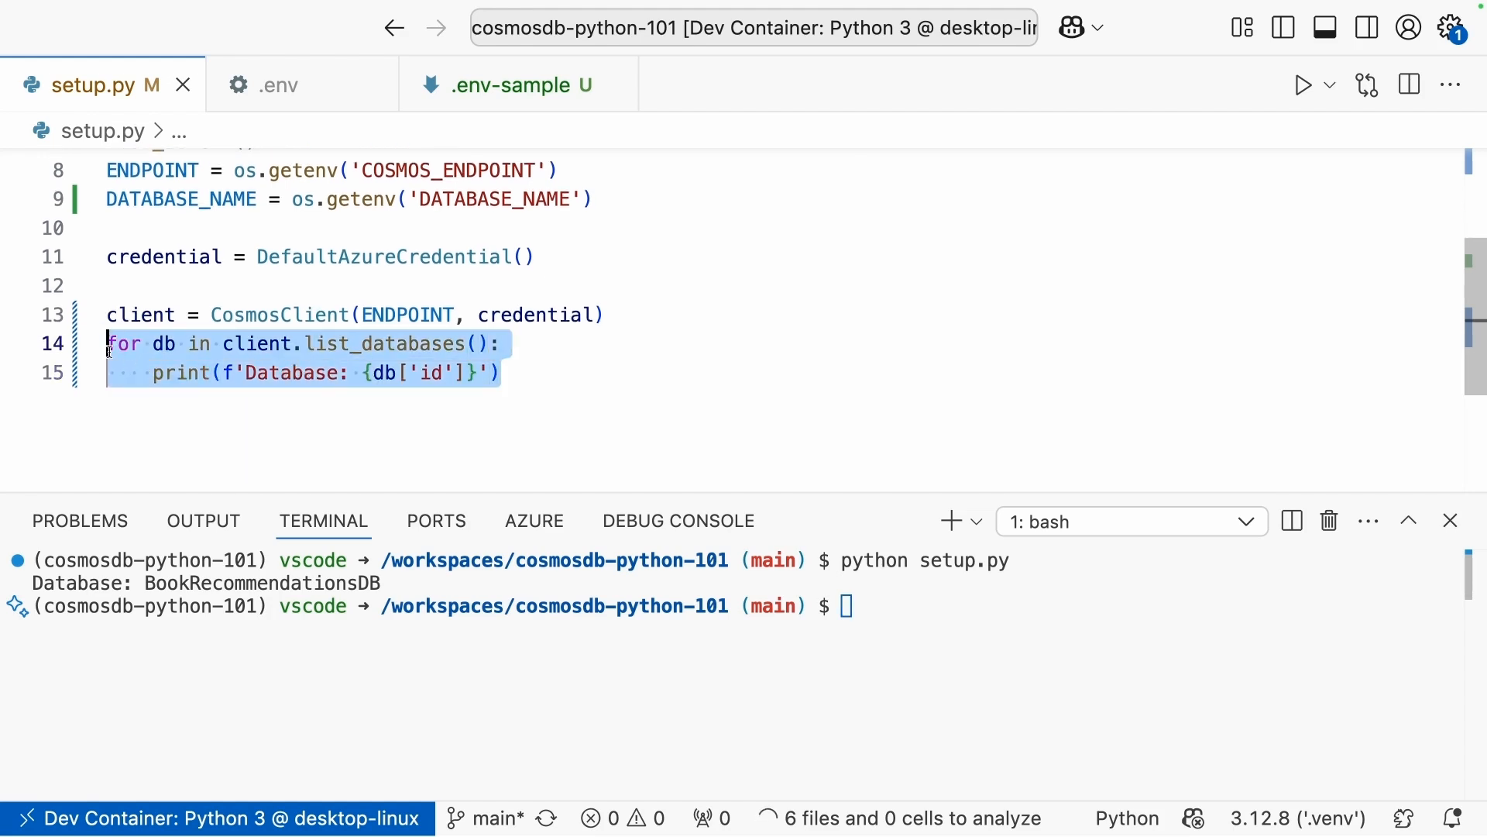
{"action": "type", "text": "db"}
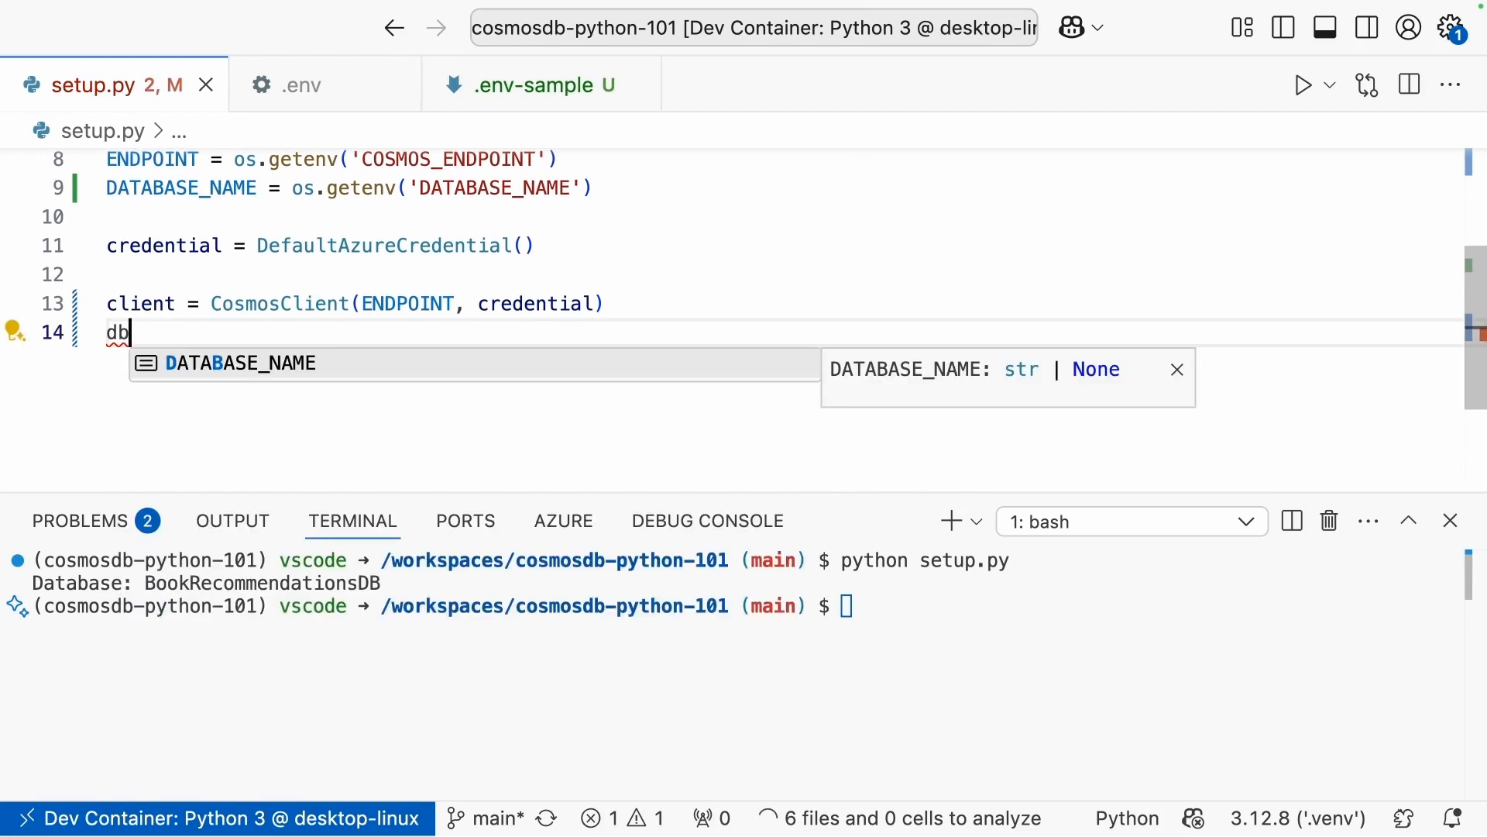
{"action": "type", "text": "_clie"}
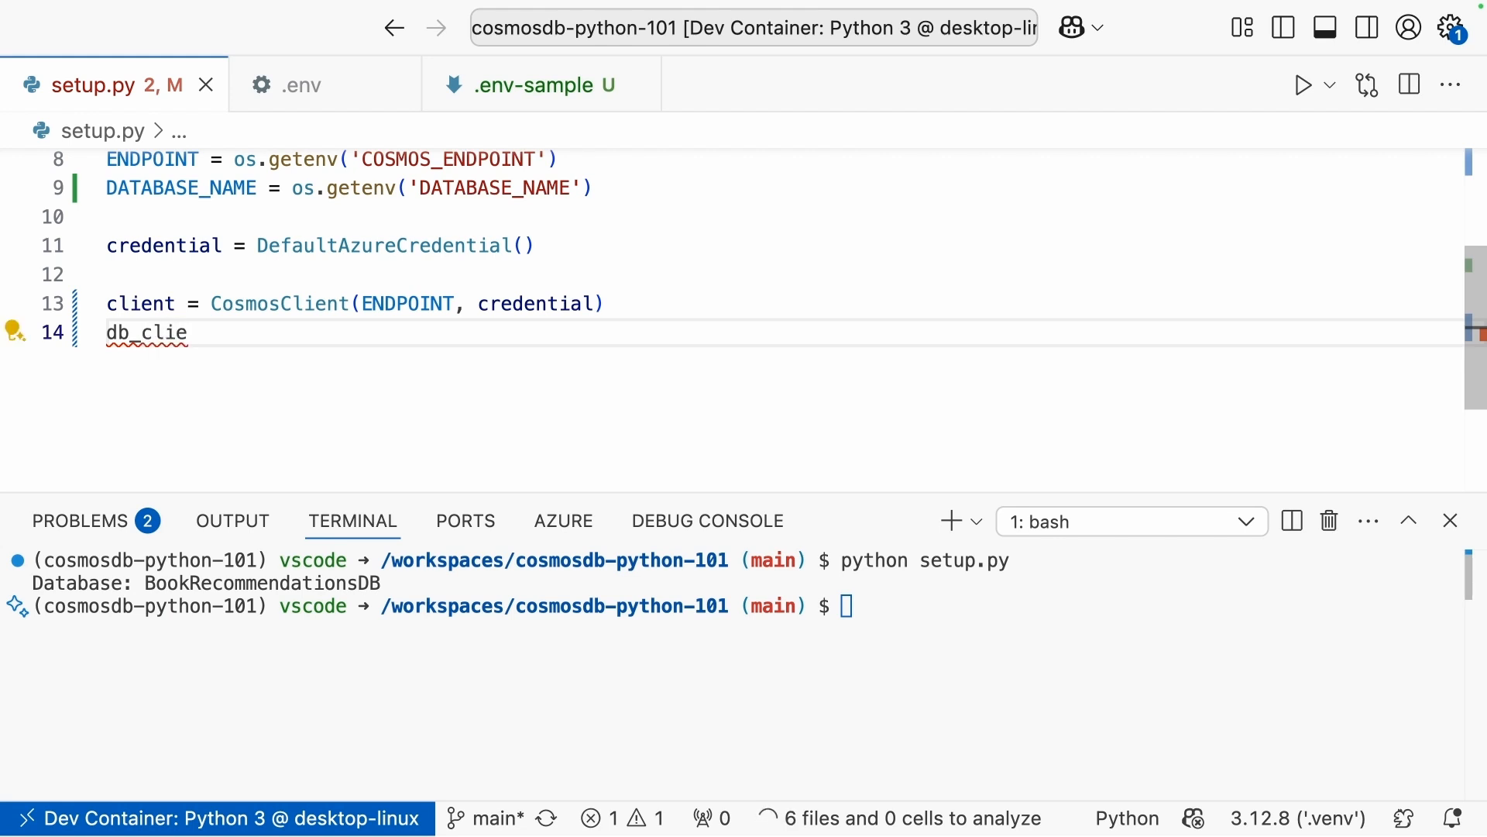
{"action": "type", "text": "nt ="}
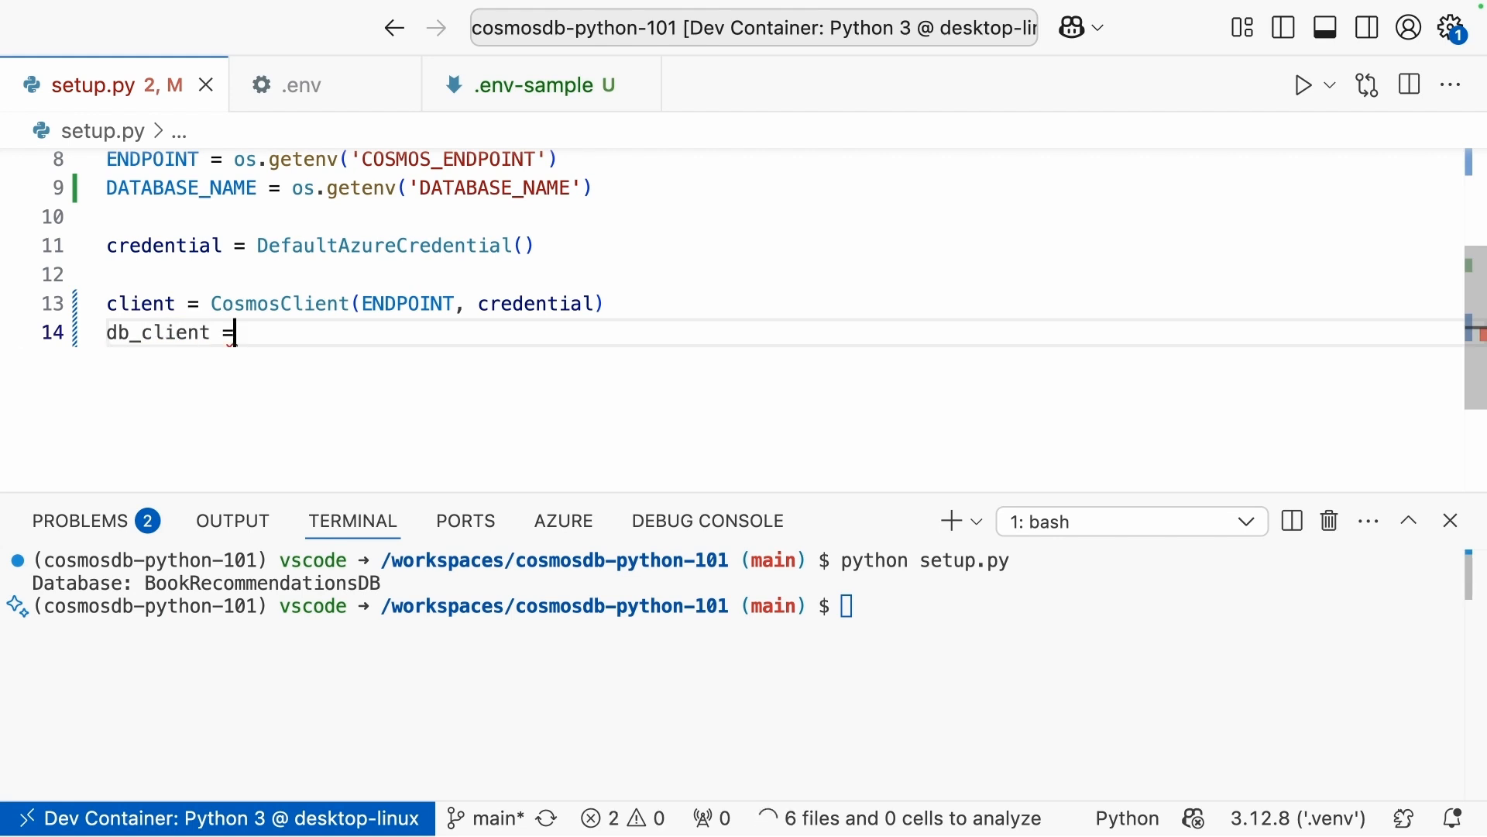
{"action": "type", "text": "client"}
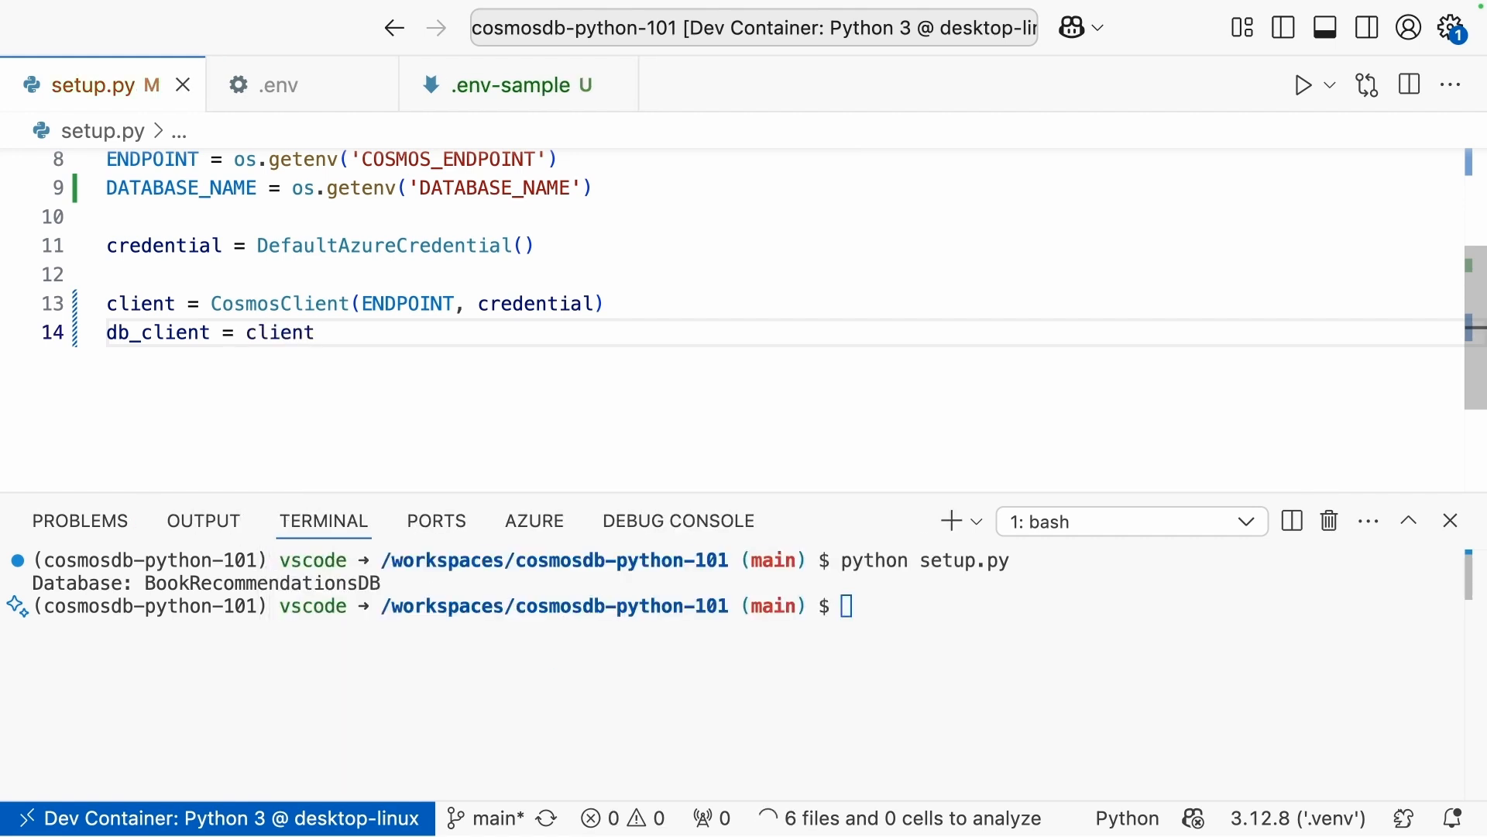
{"action": "type", "text": ".get"}
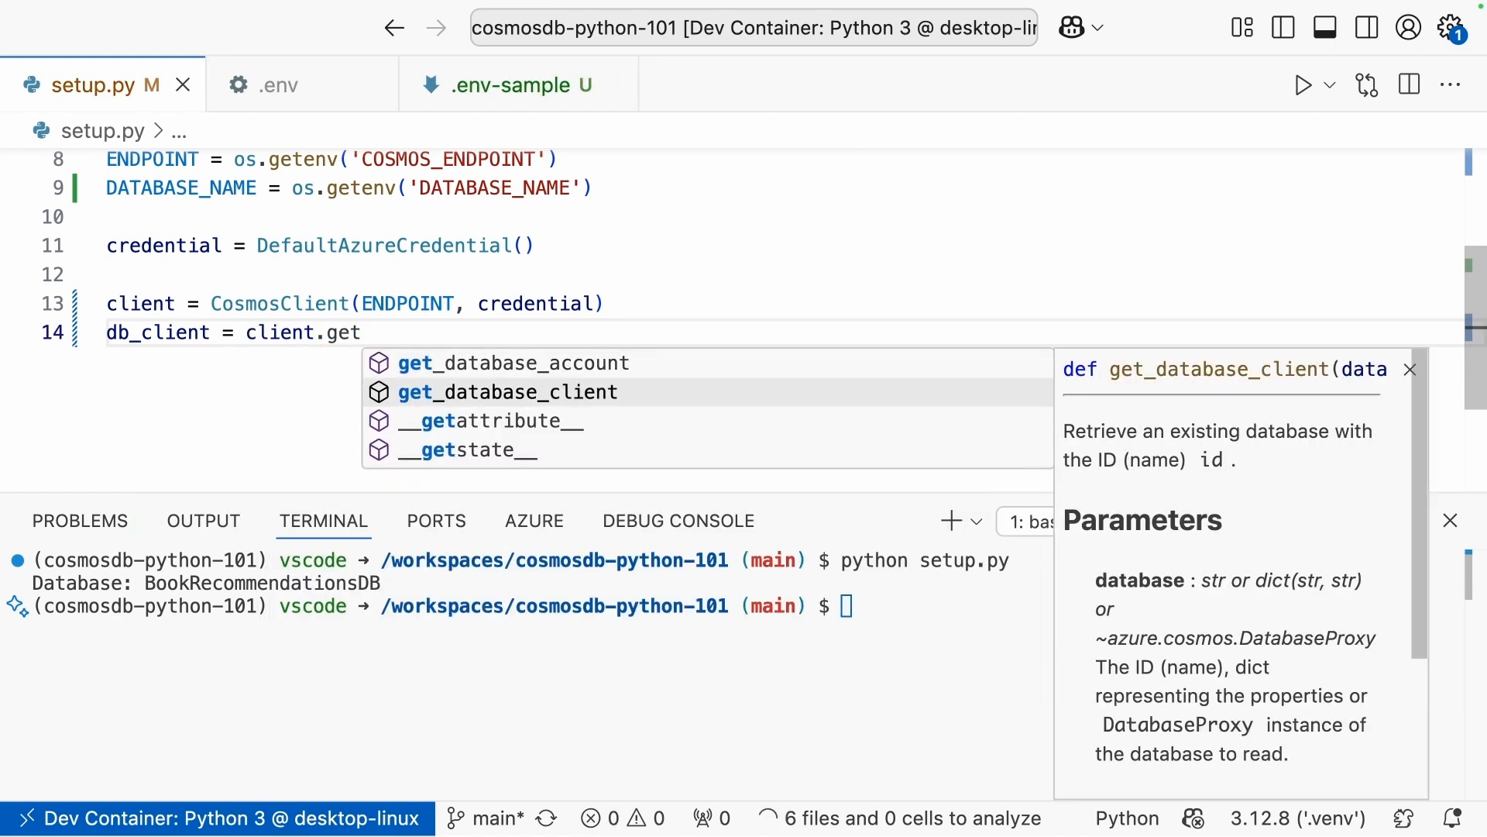
{"action": "left_click", "coordinate": [509, 391]}
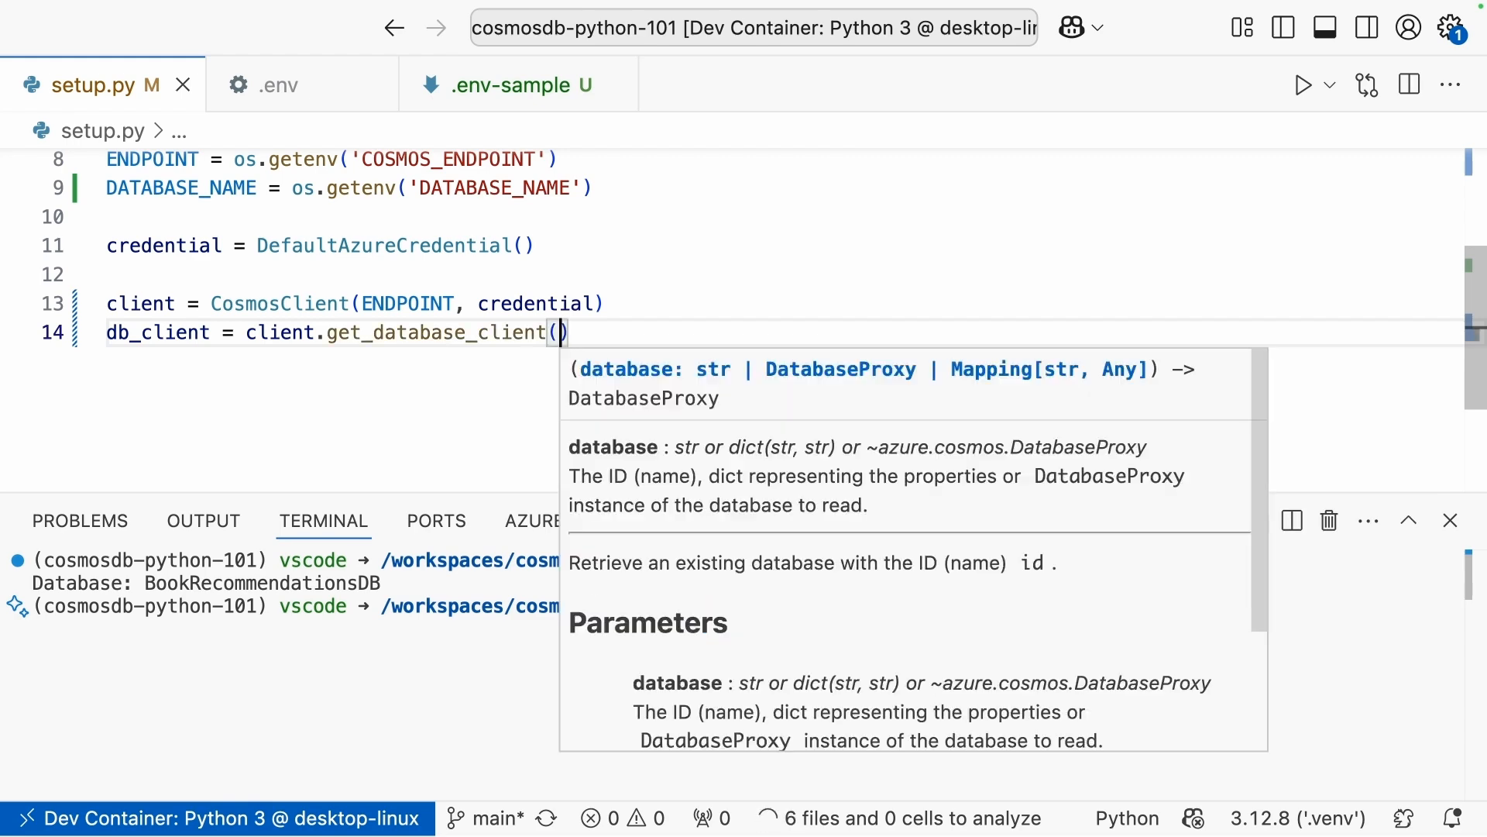
{"action": "type", "text": "DATABASE_NAME"}
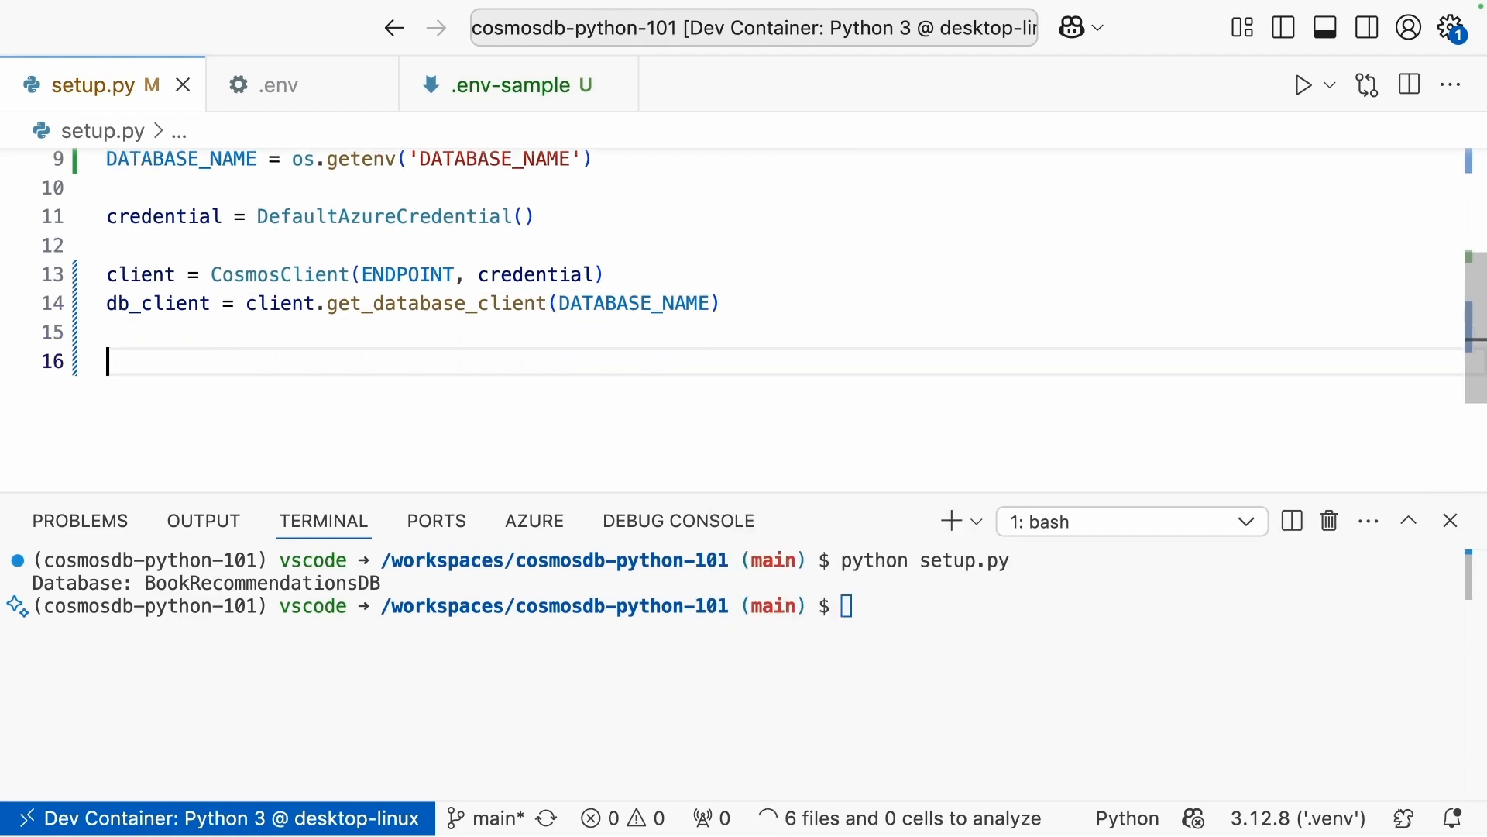
Start a for loop over db_client.list_containers().
{"action": "type", "text": "for"}
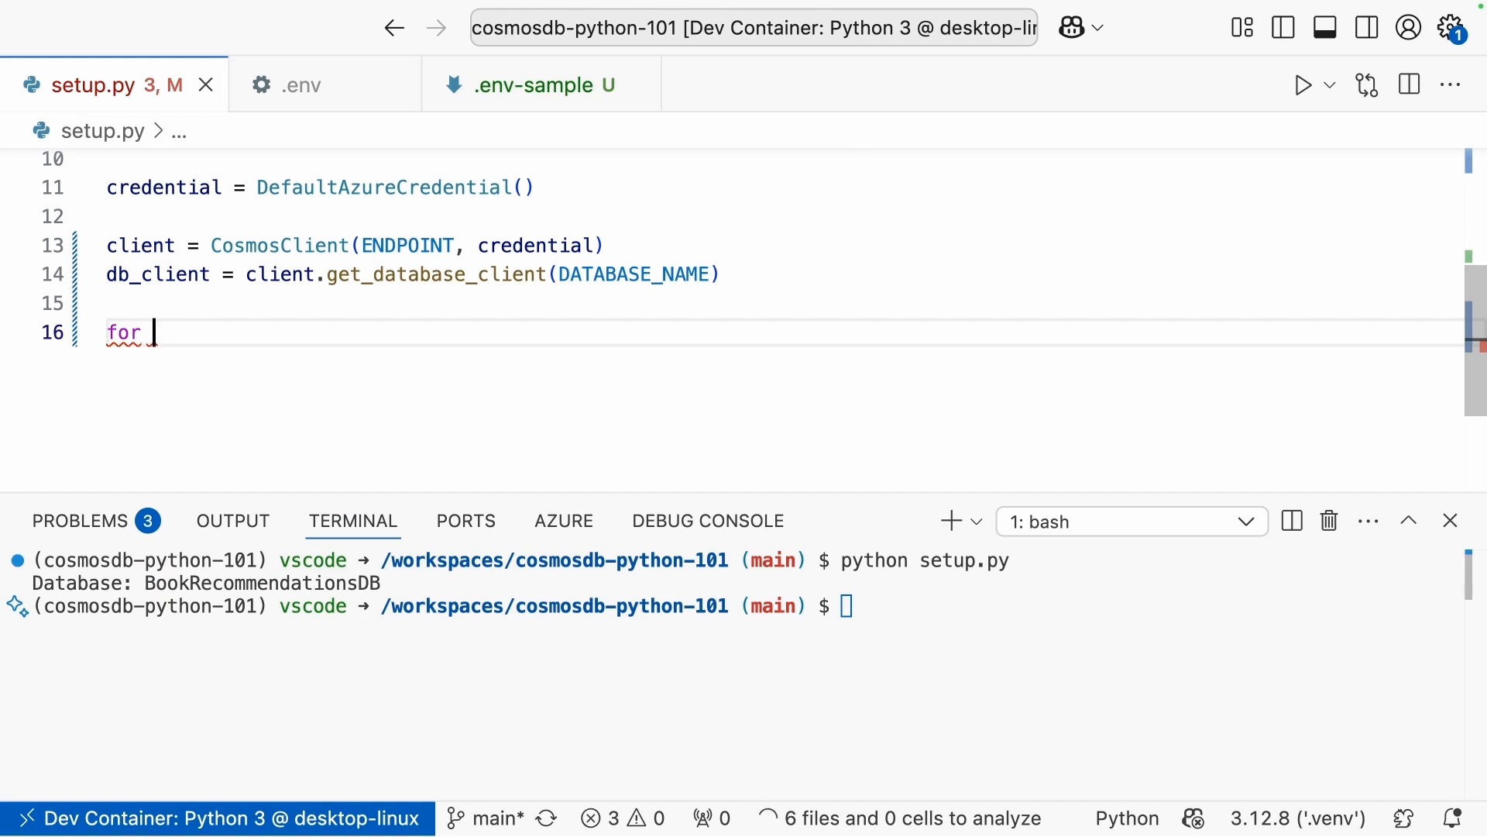
{"action": "type", "text": "container in"}
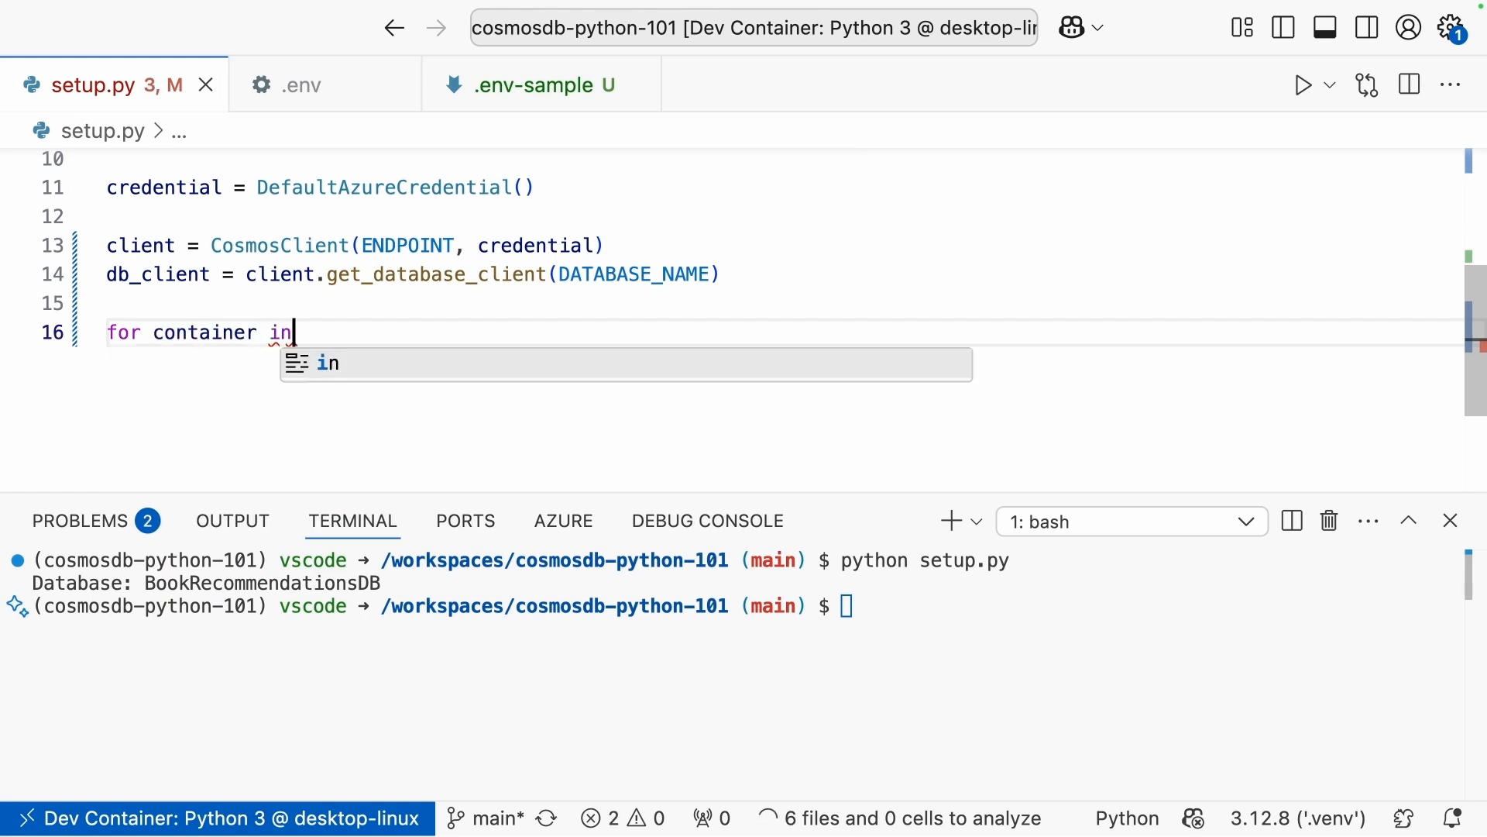
{"action": "type", "text": "db_client"}
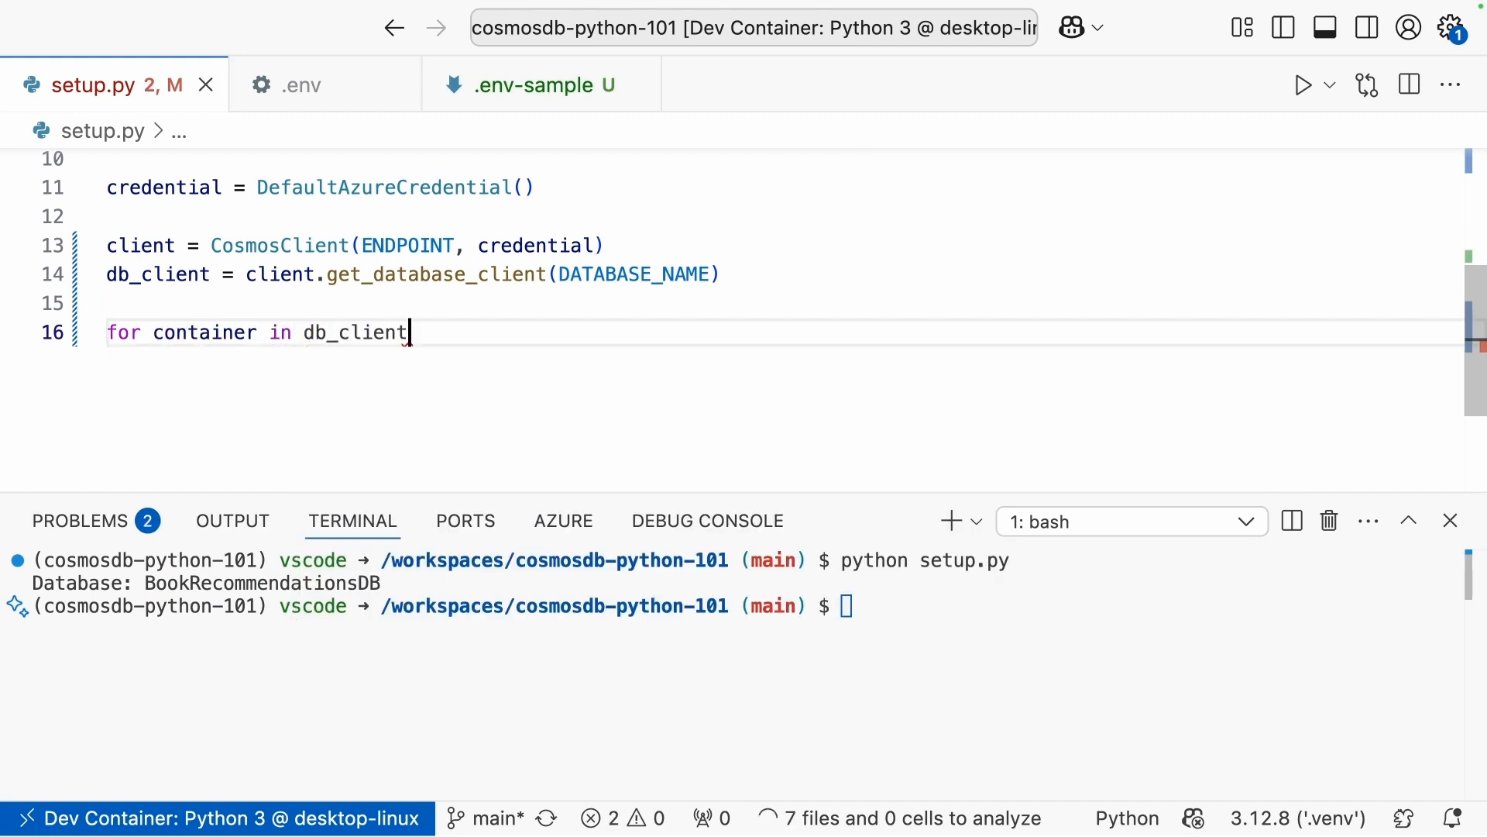
{"action": "type", "text": ".list_containers"}
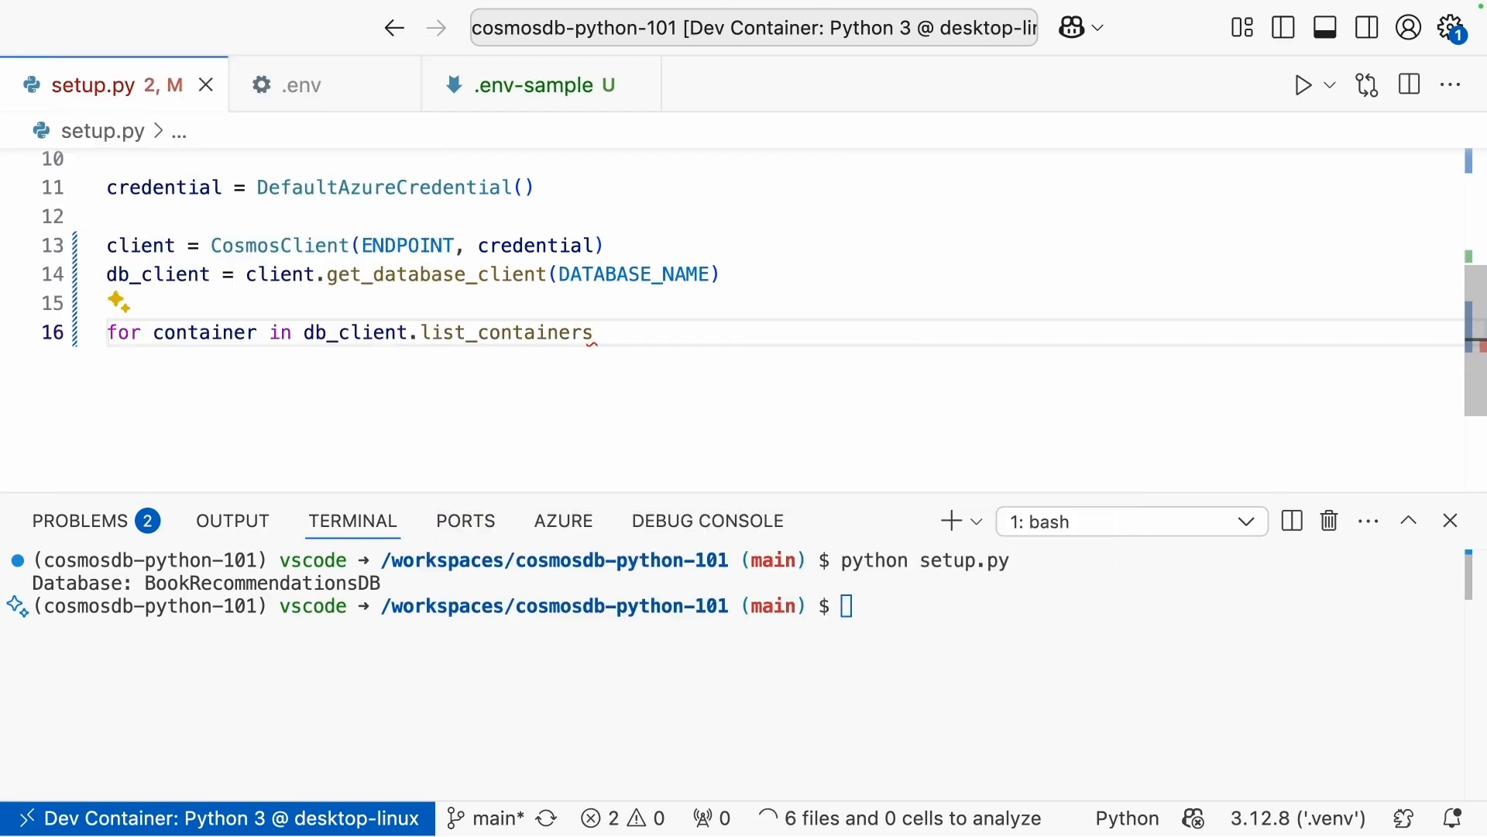
{"action": "type", "text": "():"}
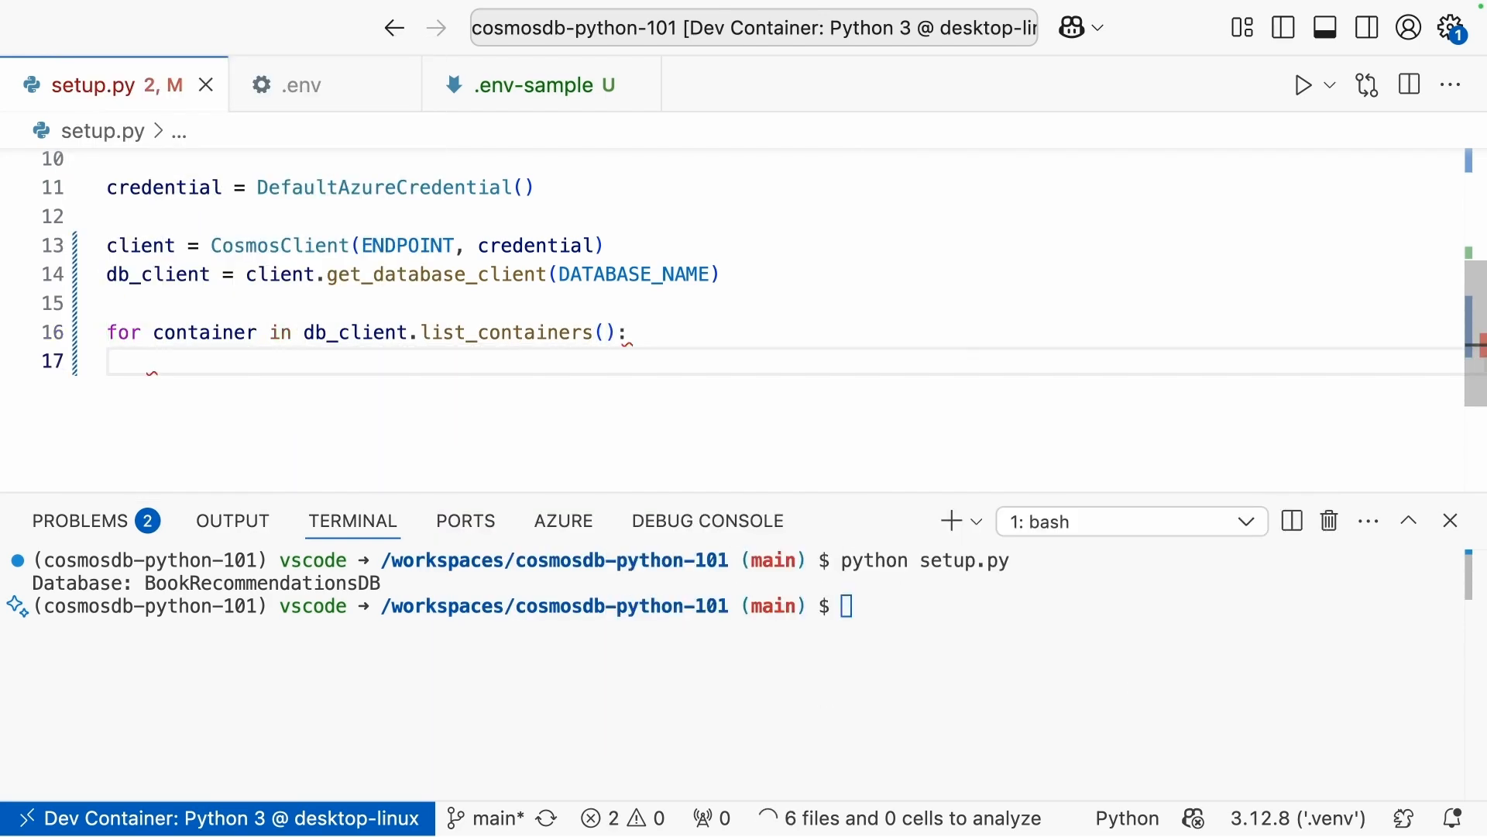
Print f'Container: {container...}' inside the loop.
{"action": "type", "text": "print()"}
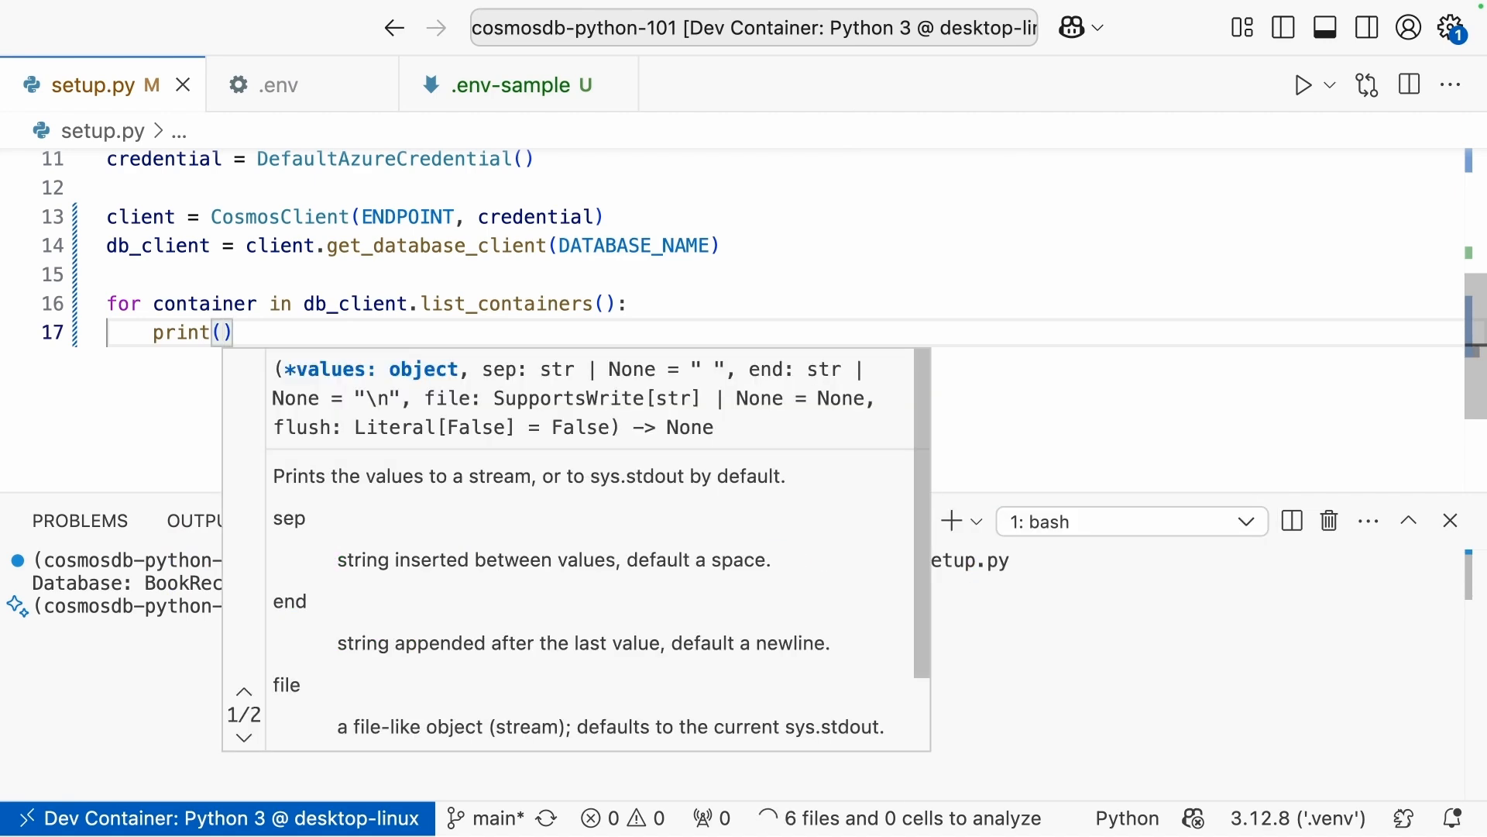
{"action": "type", "text": "f''"}
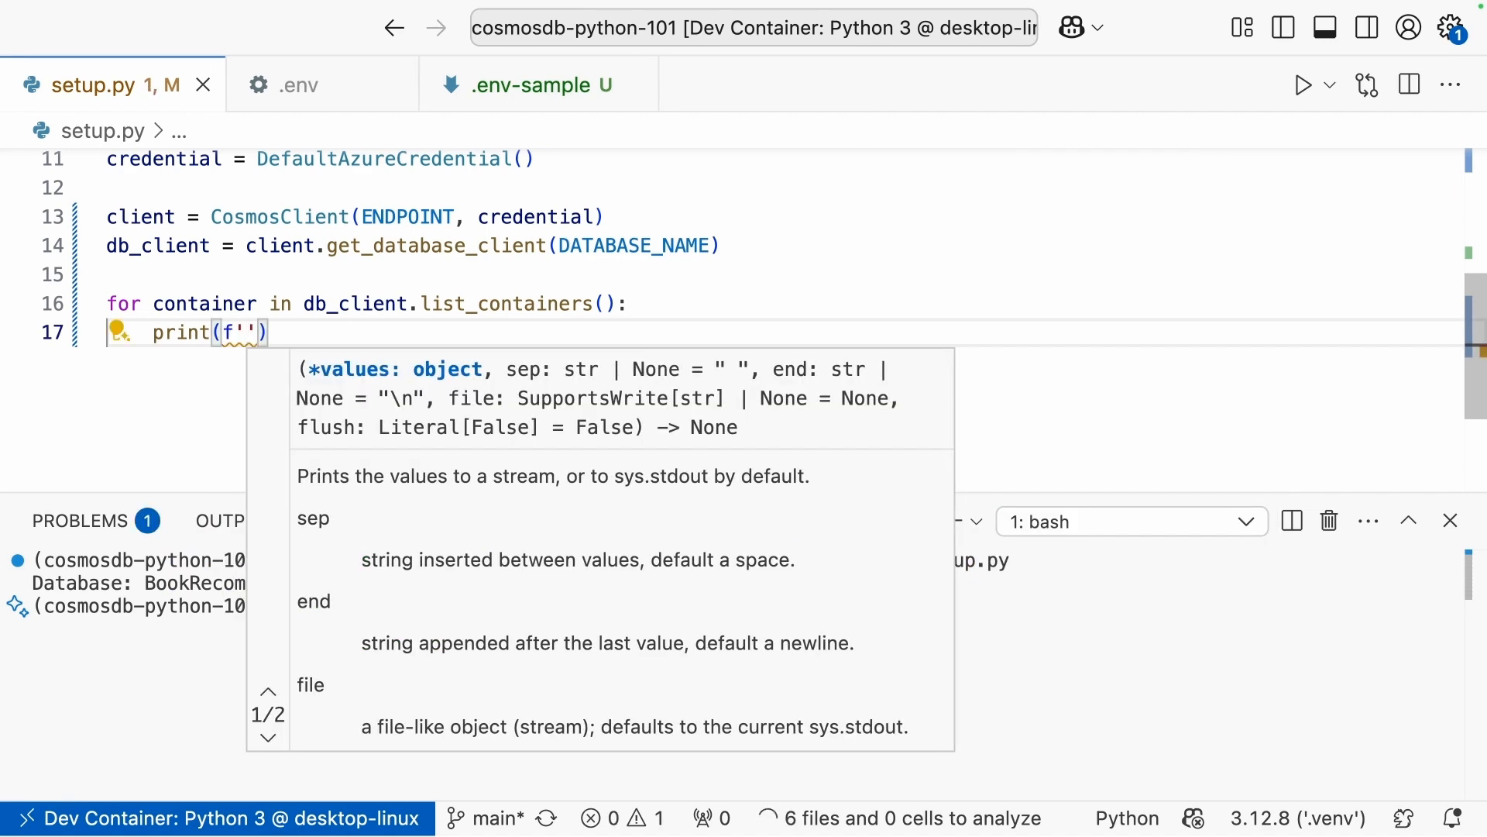
{"action": "type", "text": "Contai"}
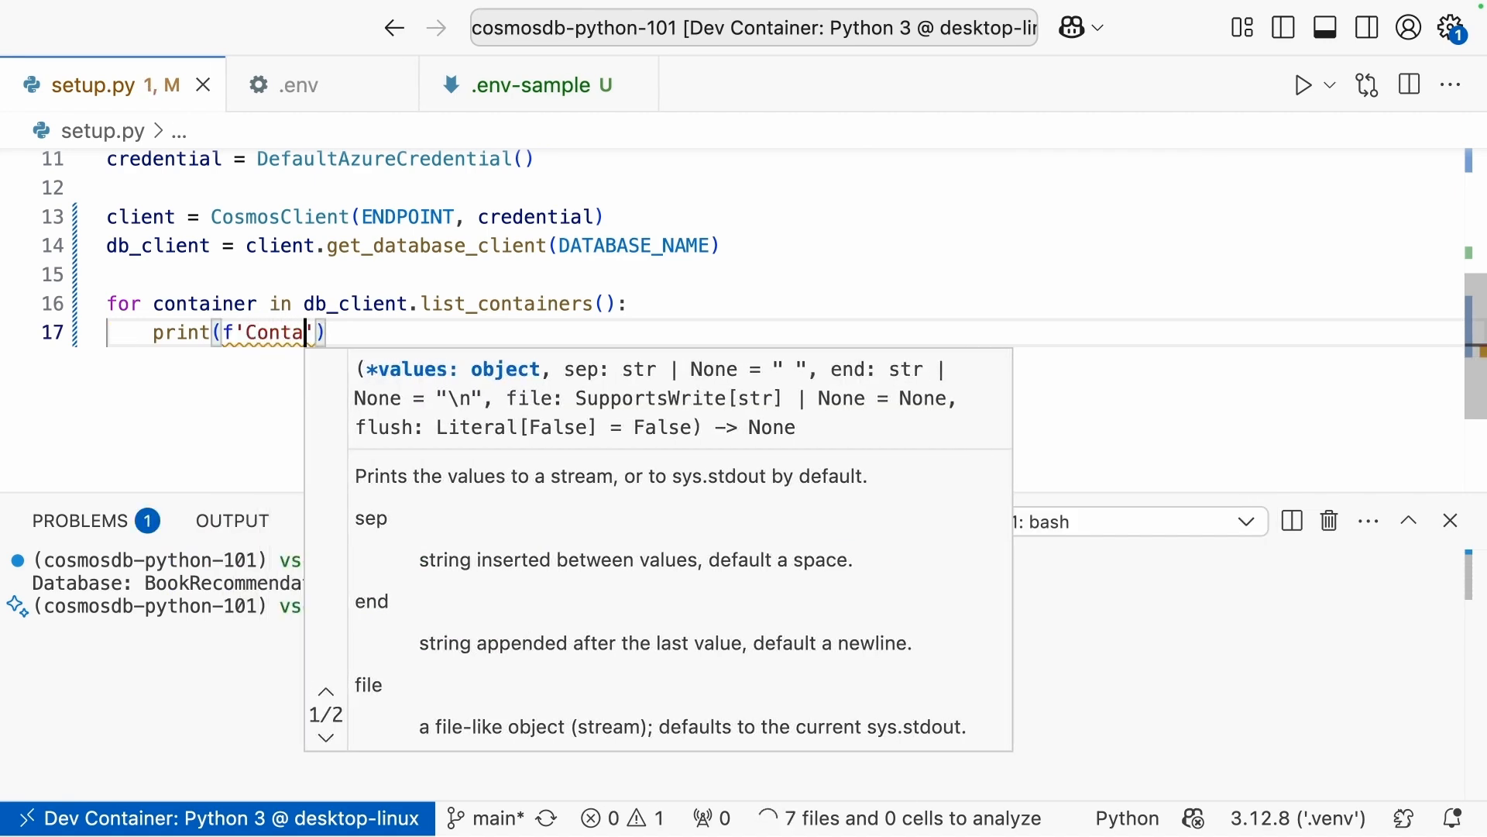
{"action": "type", "text": "iner:"}
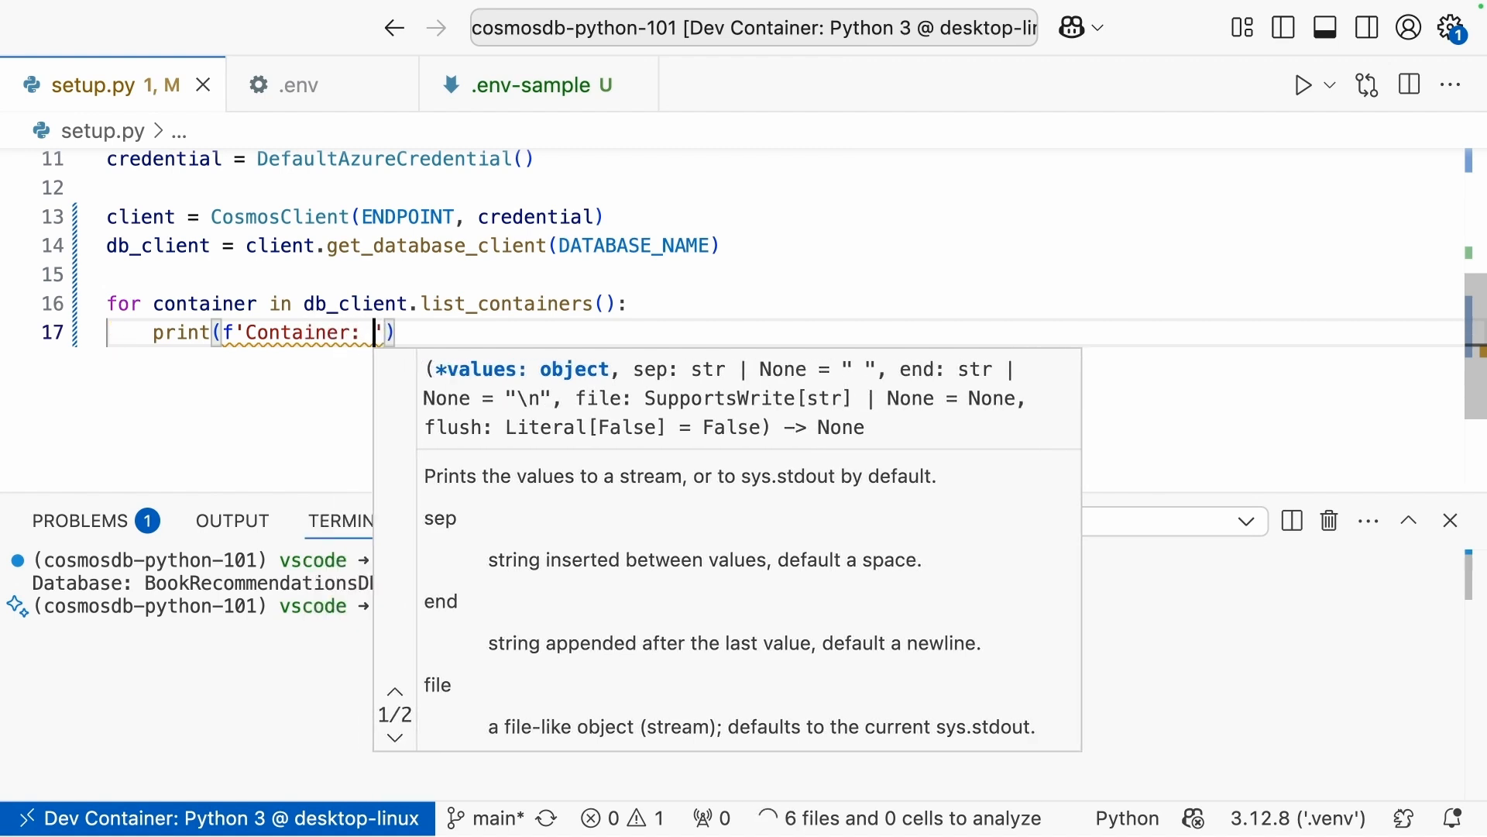
{"action": "type", "text": "{}"}
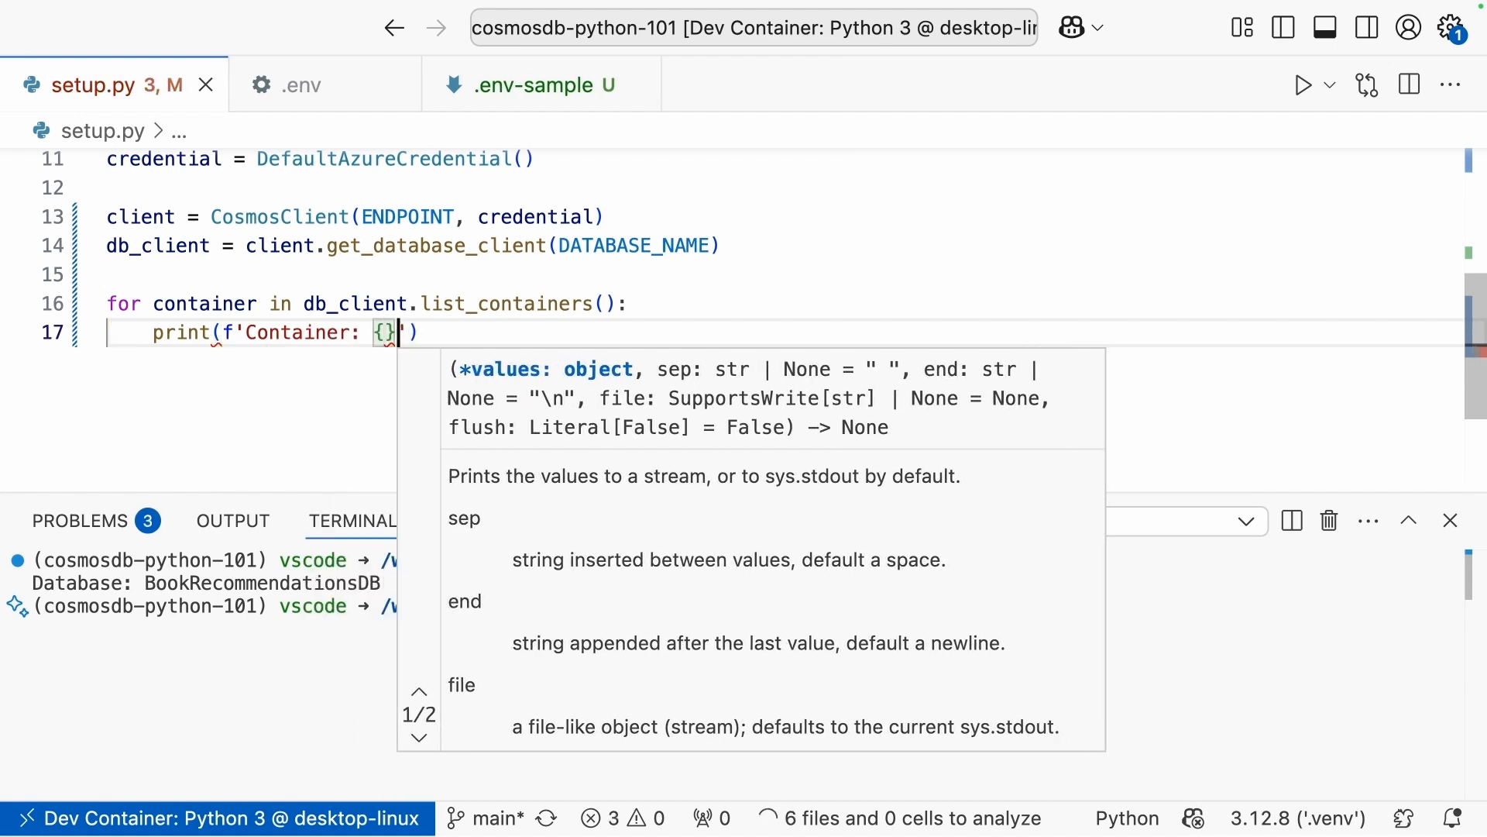
{"action": "type", "text": "container['id"}
{"action": "left_click", "coordinate": [732, 604]}
{"action": "type", "text": "python setup.py"}
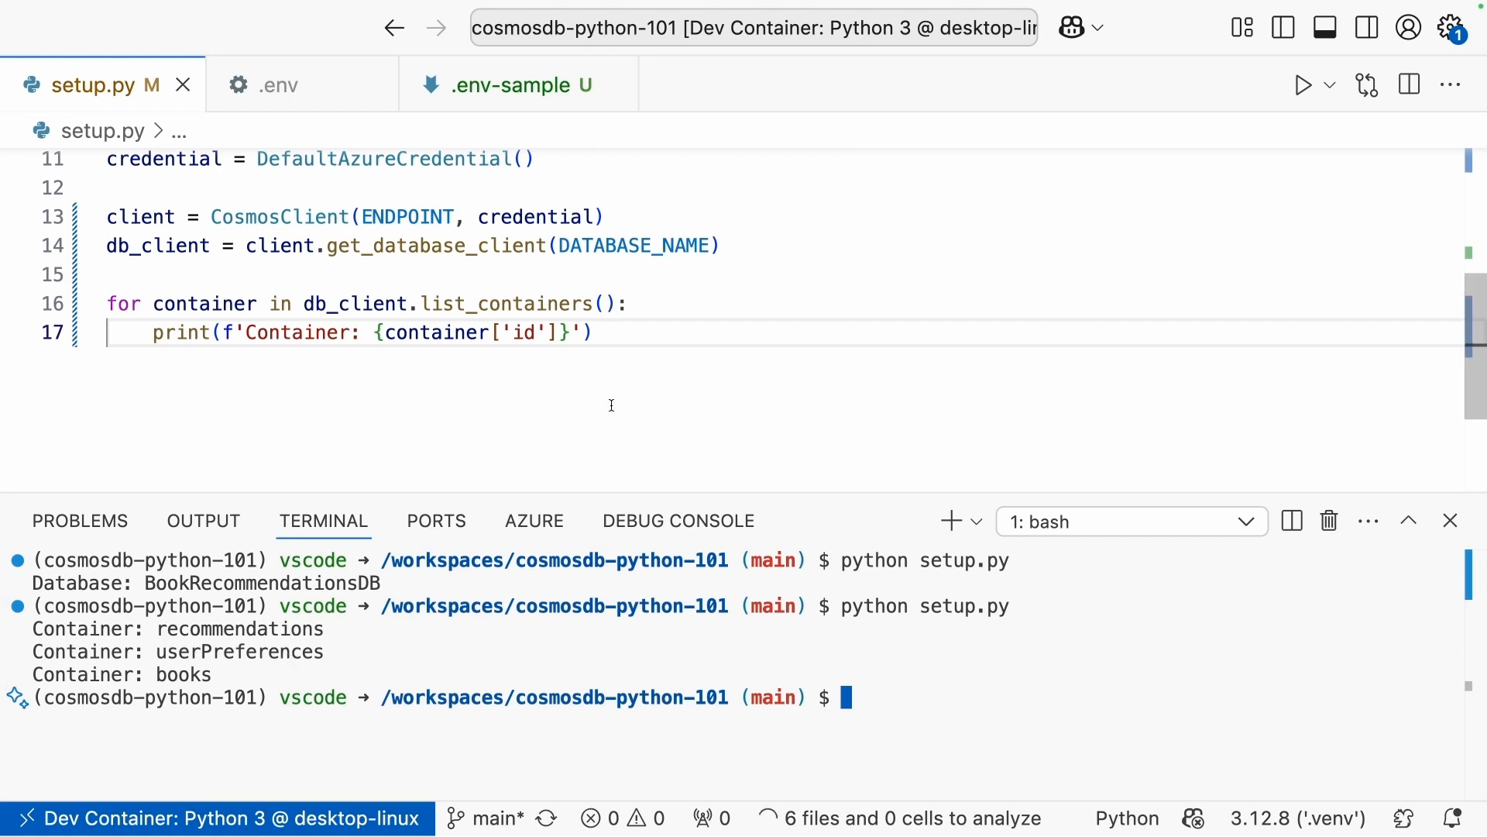
Scroll the terminal to review the listed containers recommendations, userPreferences and books.
{"action": "scroll", "scroll_direction": "up", "scroll_amount": 3}
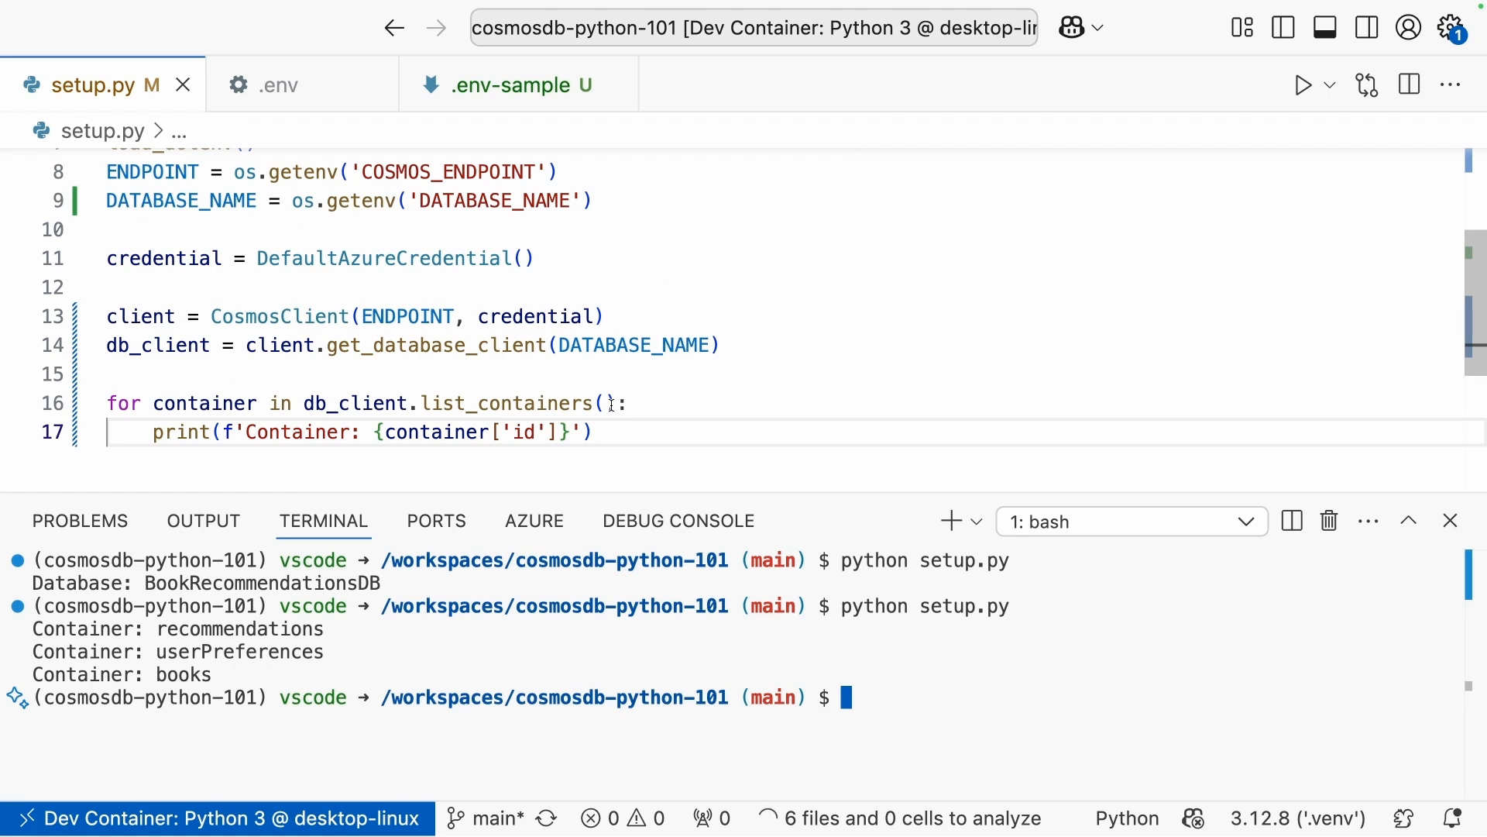